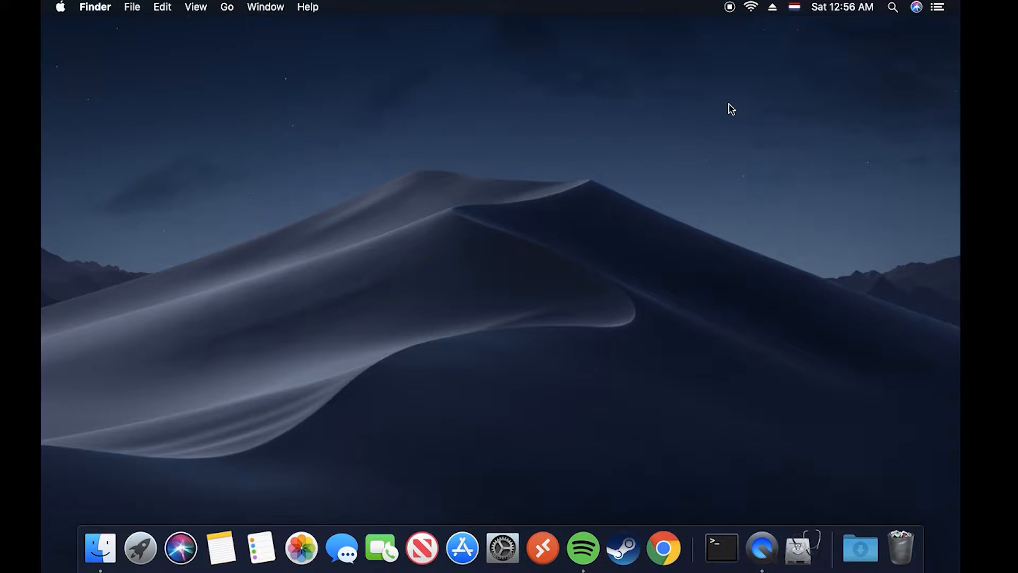
mouse_move(260, 70)
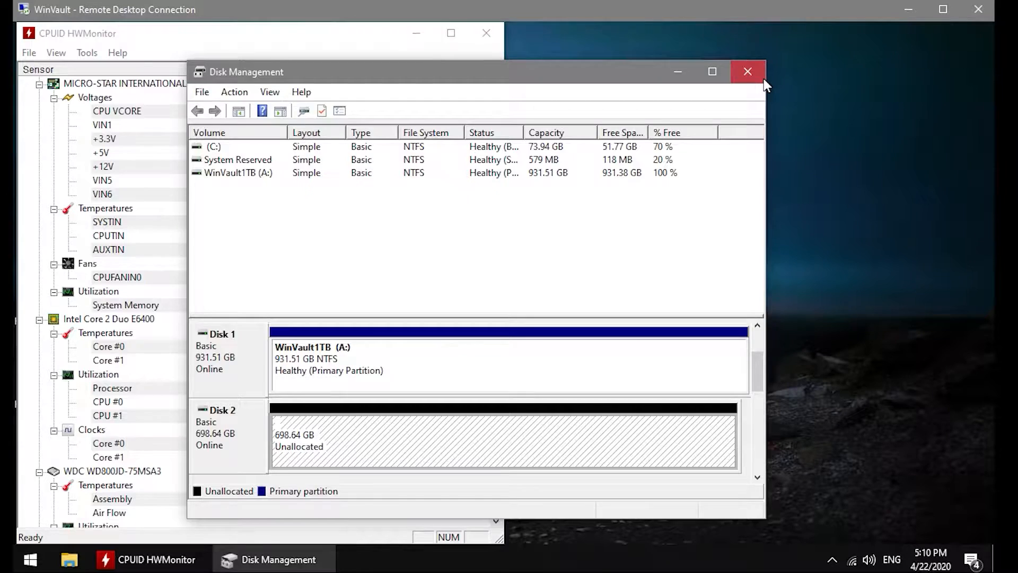
Launch Disk Management and start a New Simple Volume on Disk 2's unallocated space.
right_click(29, 559)
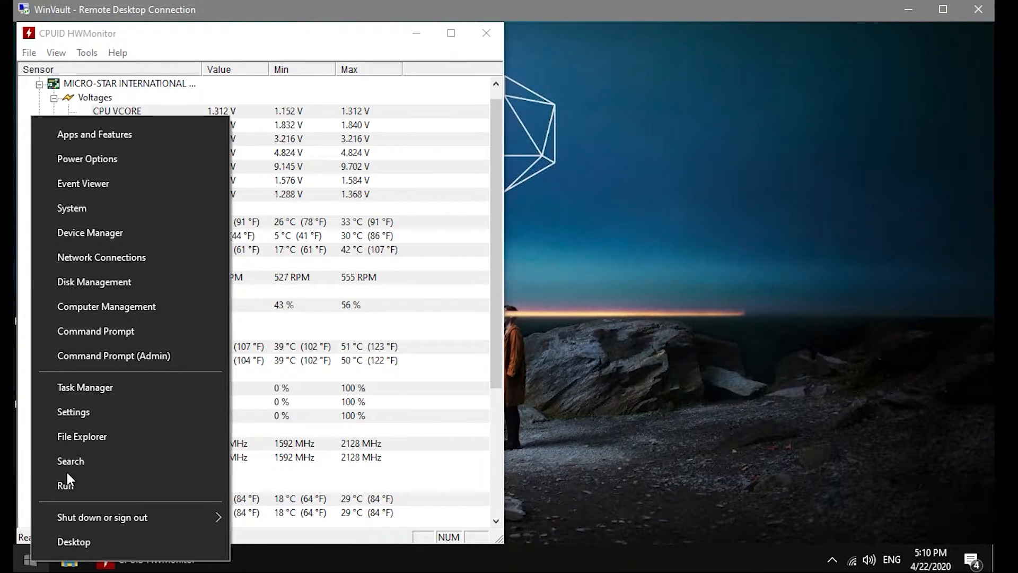
mouse_move(90, 232)
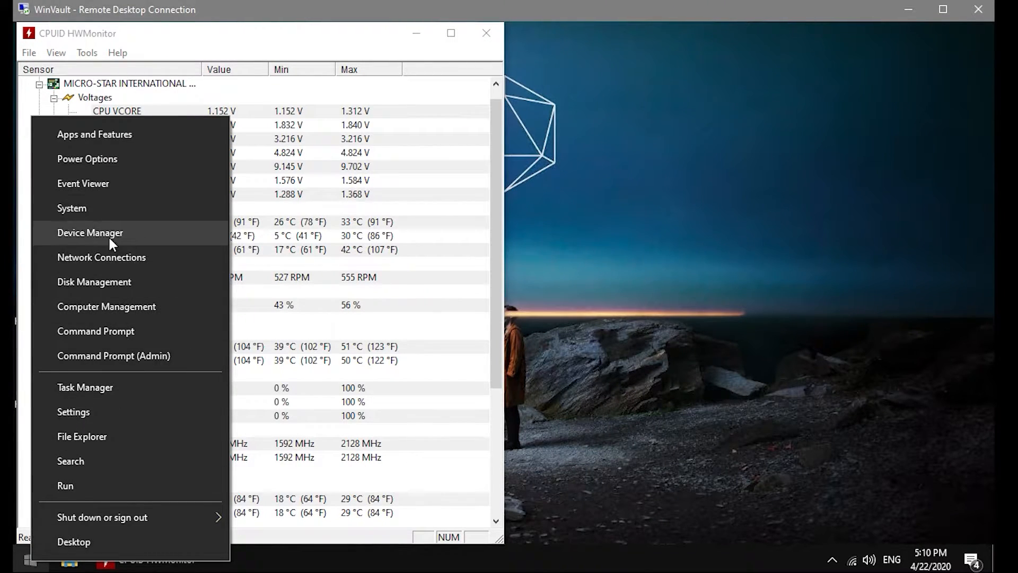
click(94, 281)
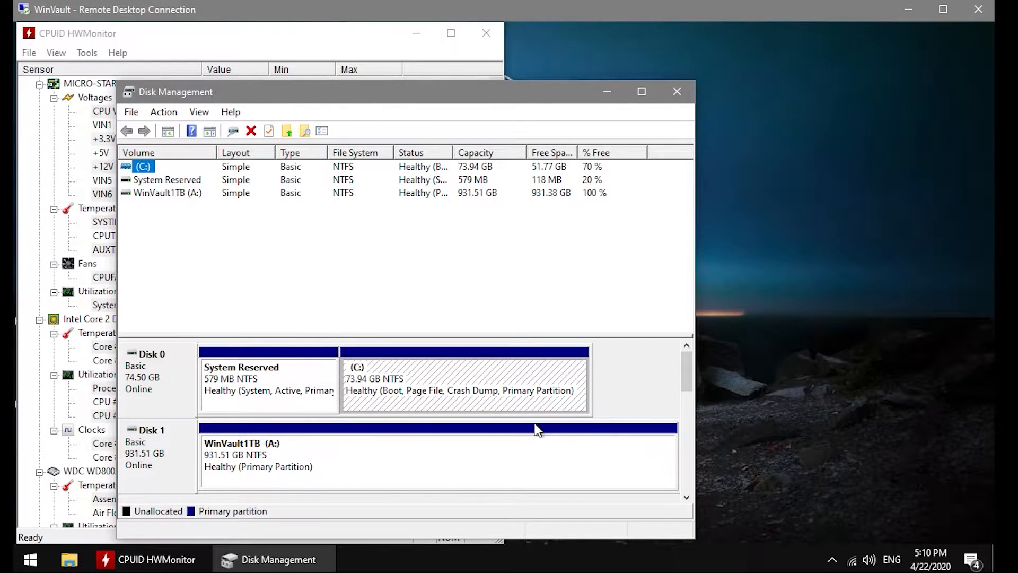
scroll(down, 3)
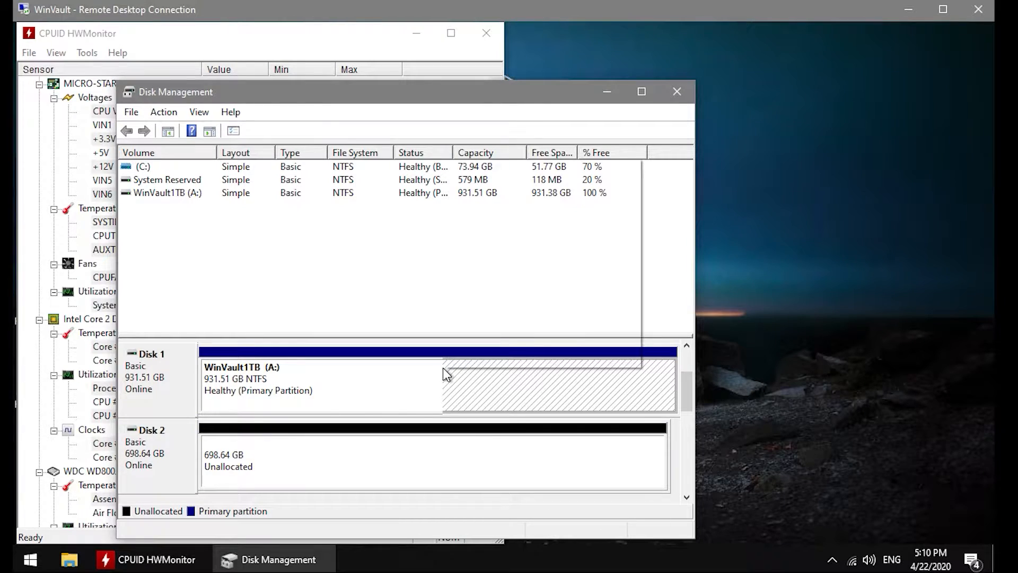
right_click(318, 383)
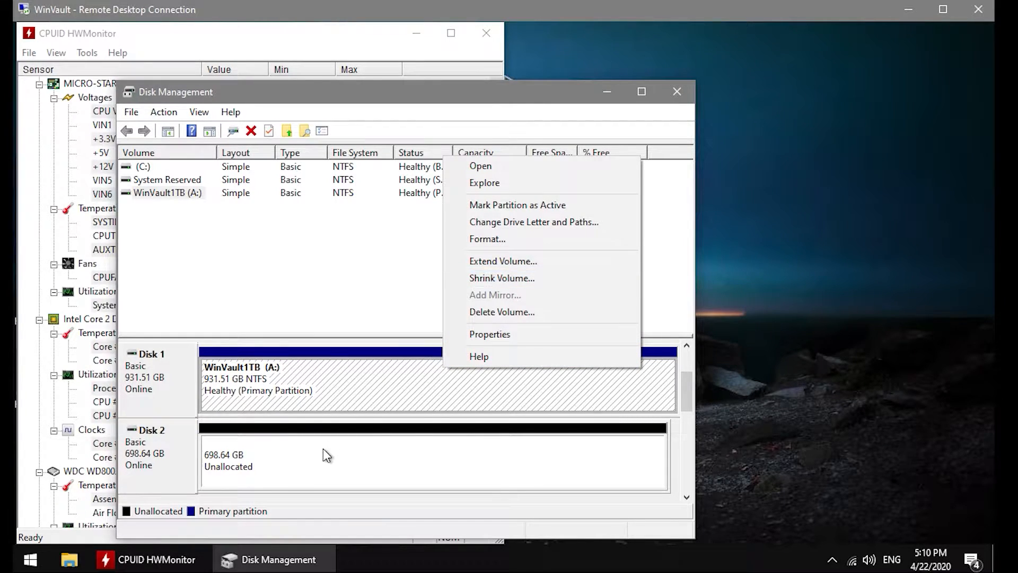
right_click(325, 455)
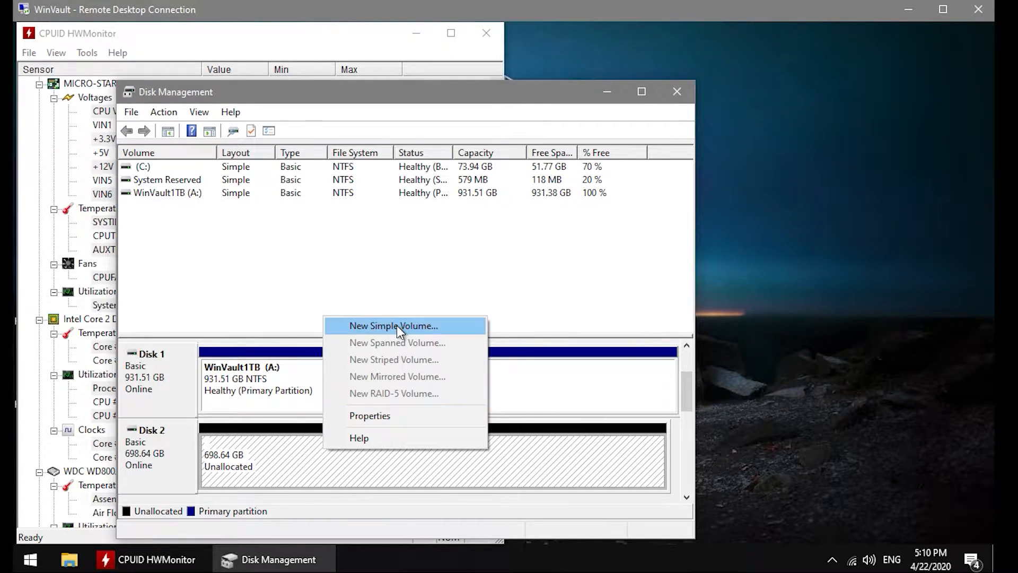
click(392, 325)
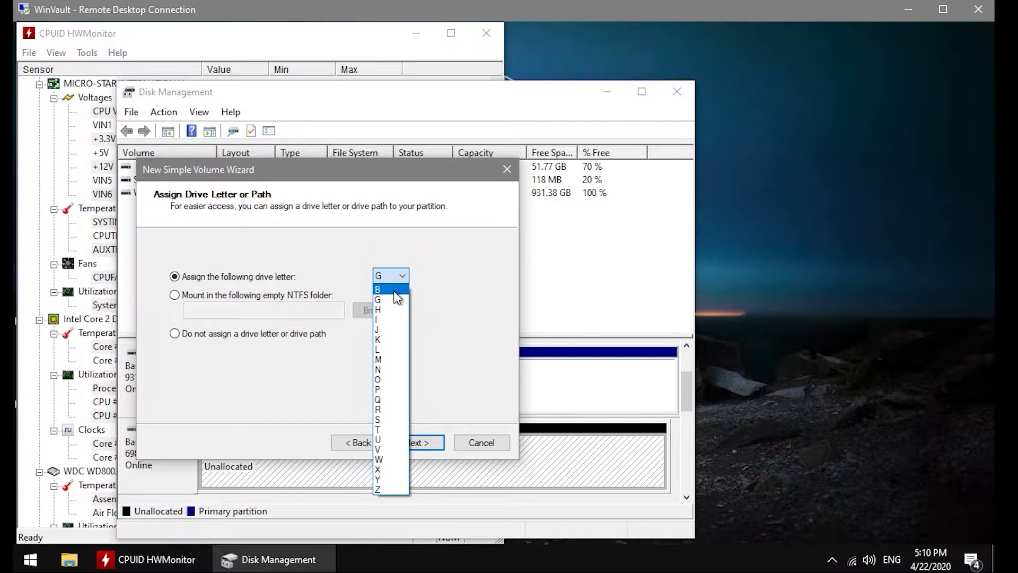
Assign drive letter B, label the volume WinVault750G, finish the wizard and close Disk Management.
click(378, 289)
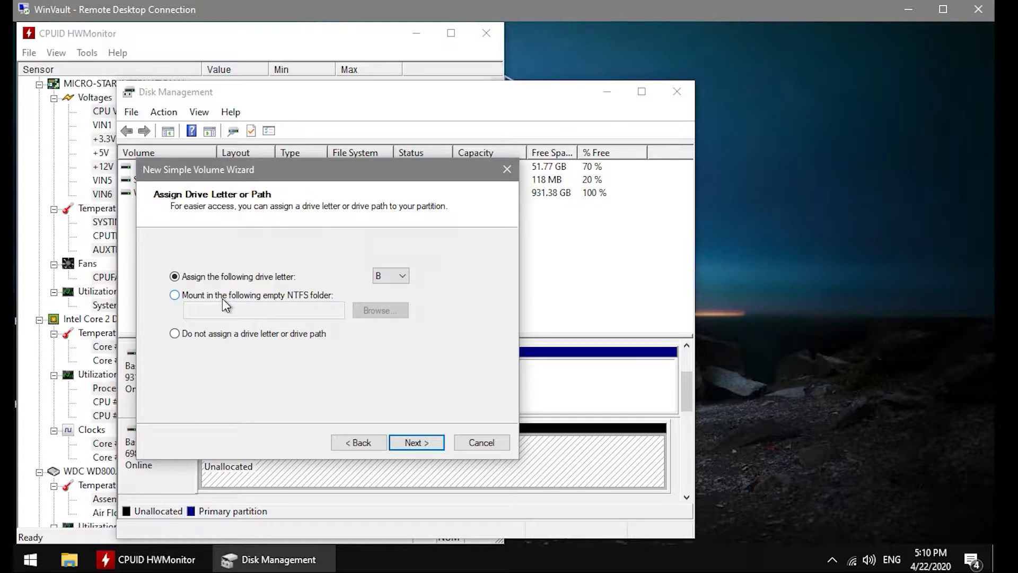
mouse_move(204, 304)
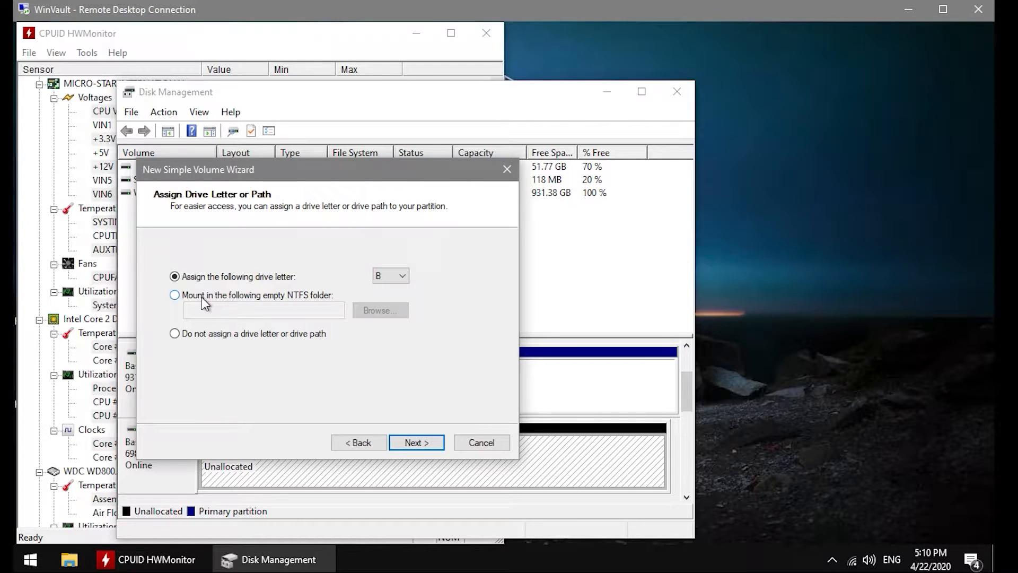
click(416, 442)
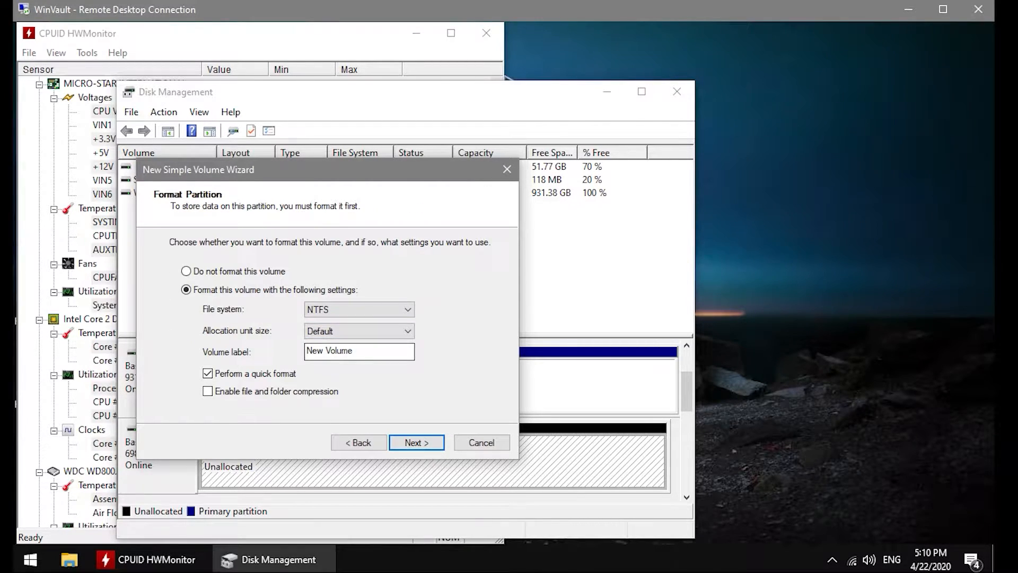
triple_click(359, 351)
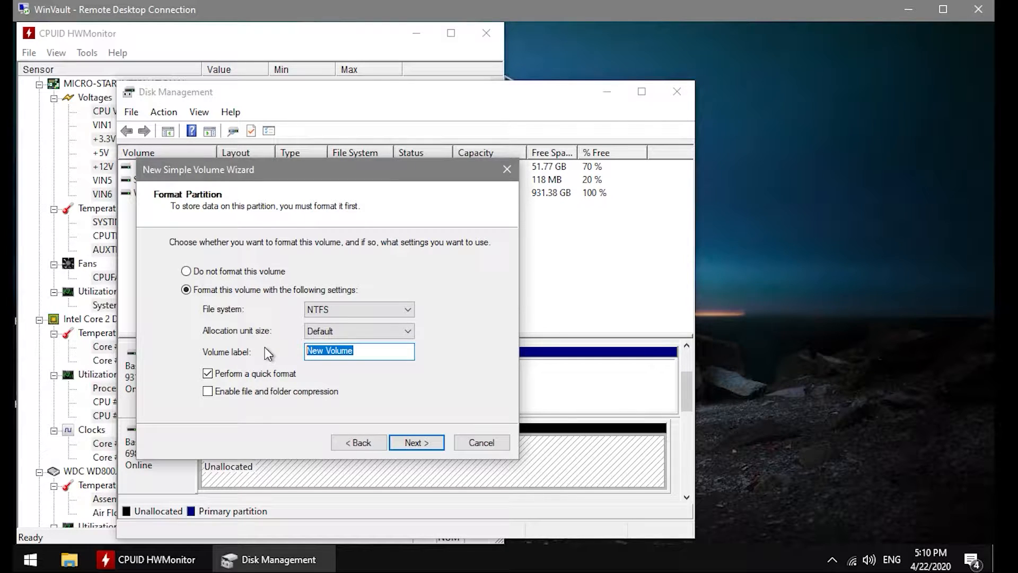
text(Win)
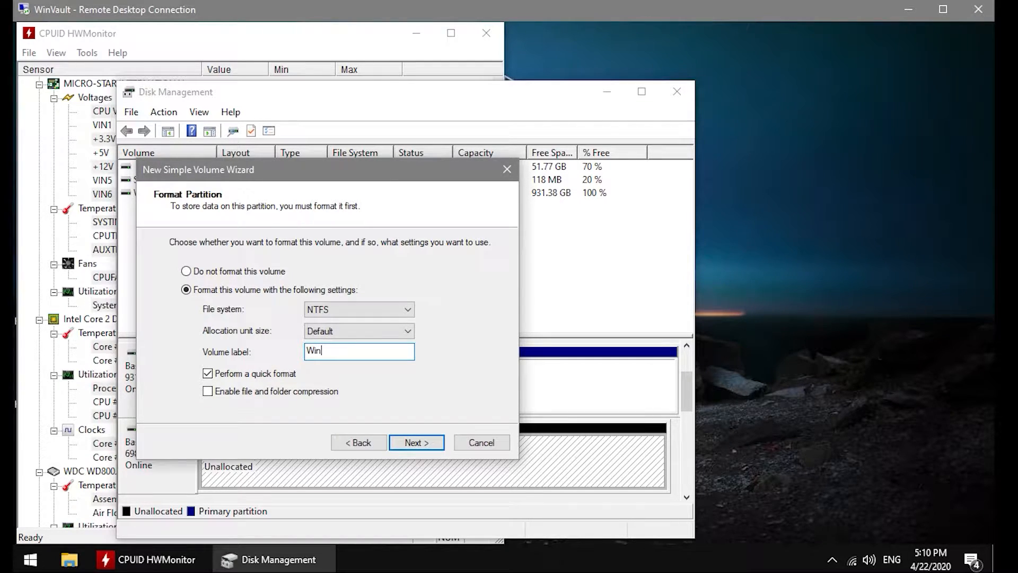
text(Vault)
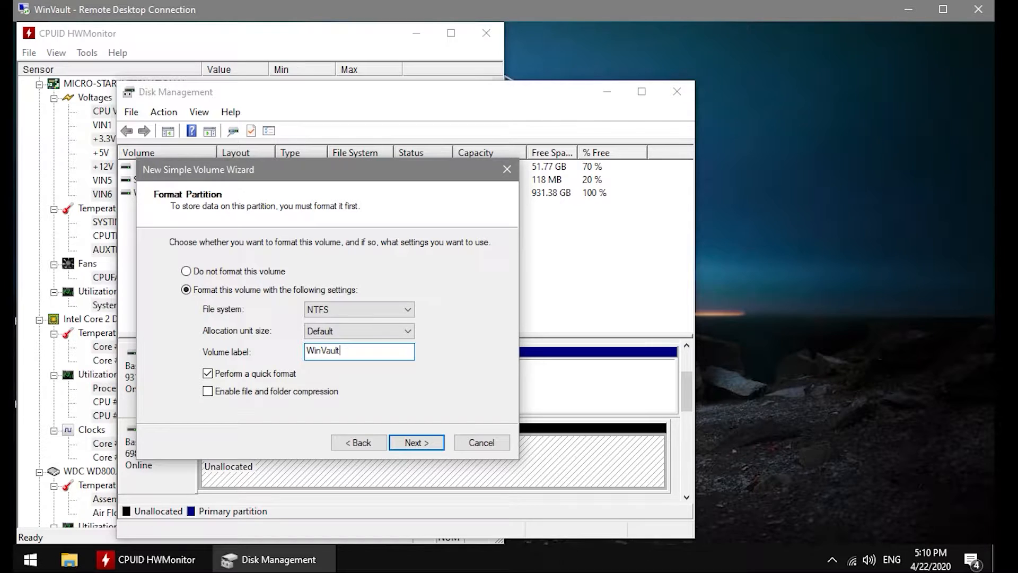
text(750G)
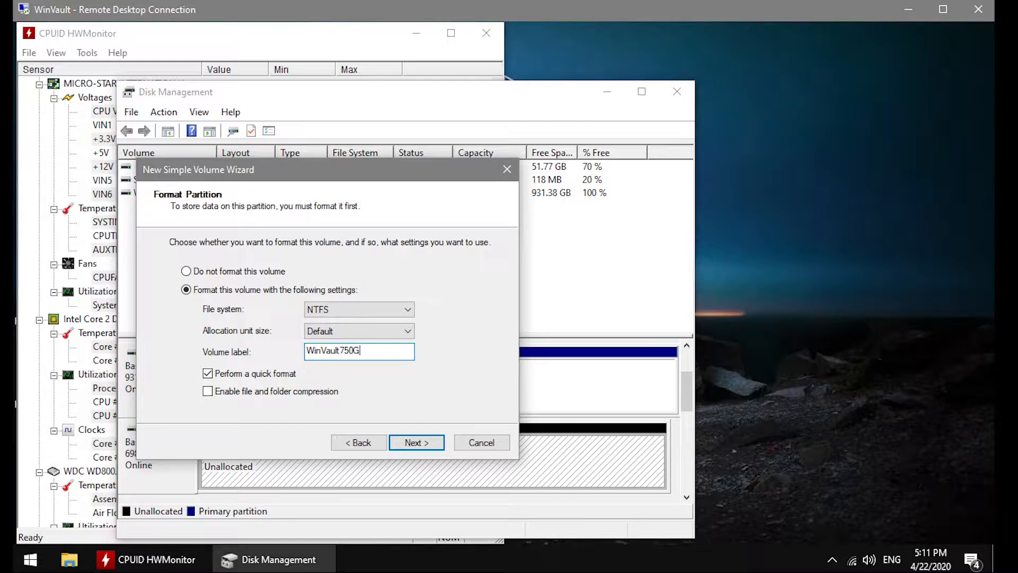
click(416, 442)
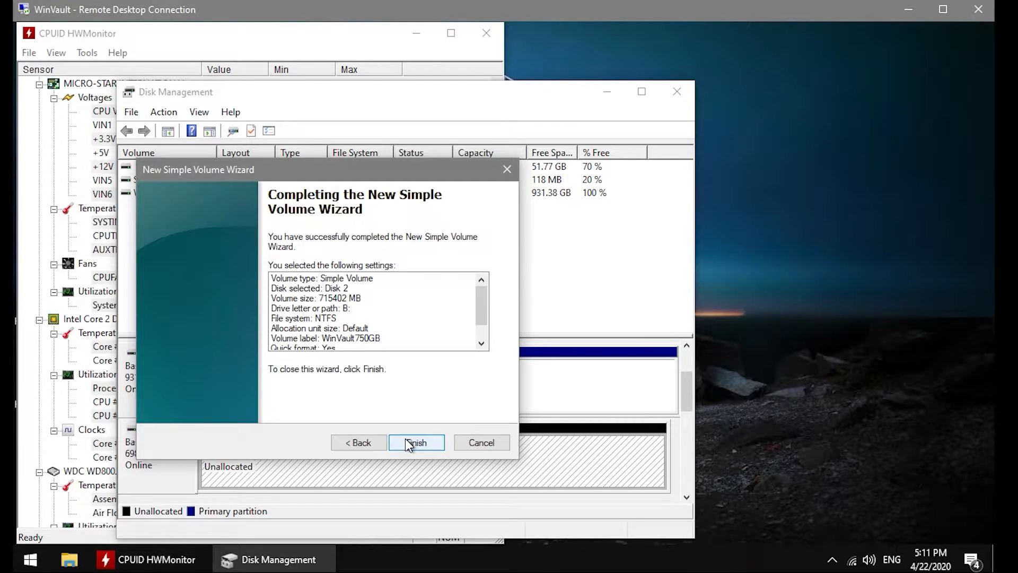
click(416, 442)
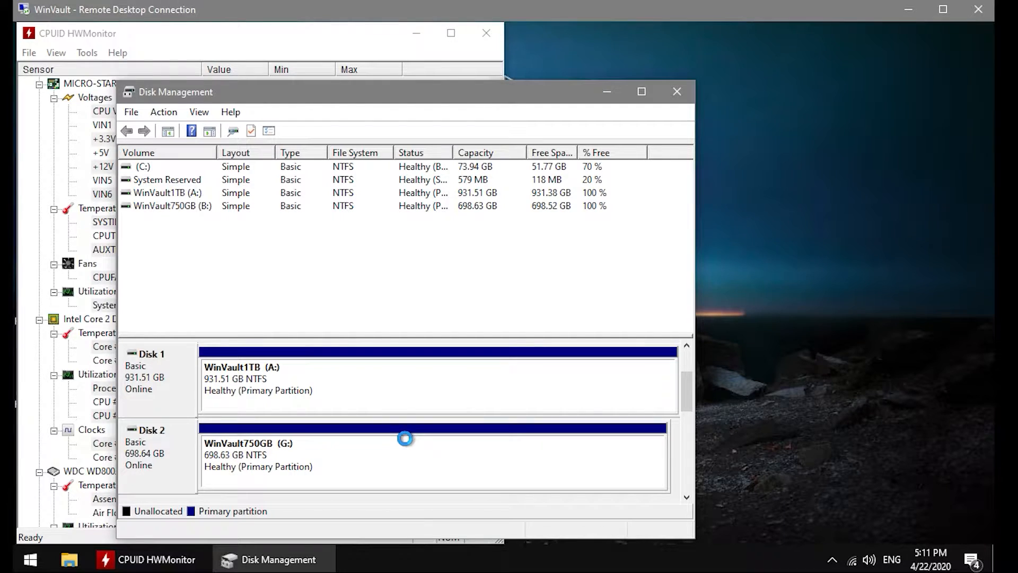
mouse_move(677, 91)
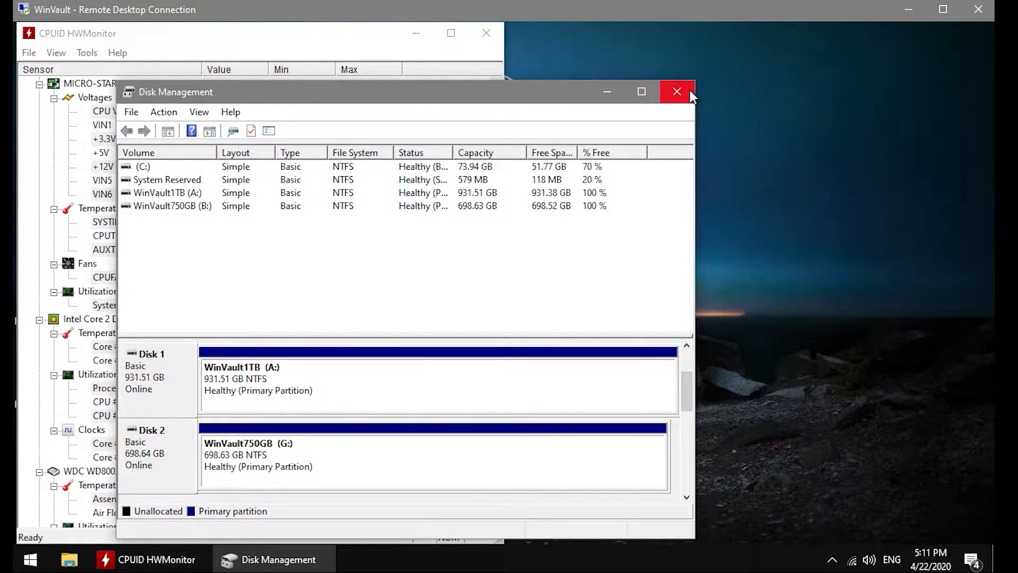
click(678, 91)
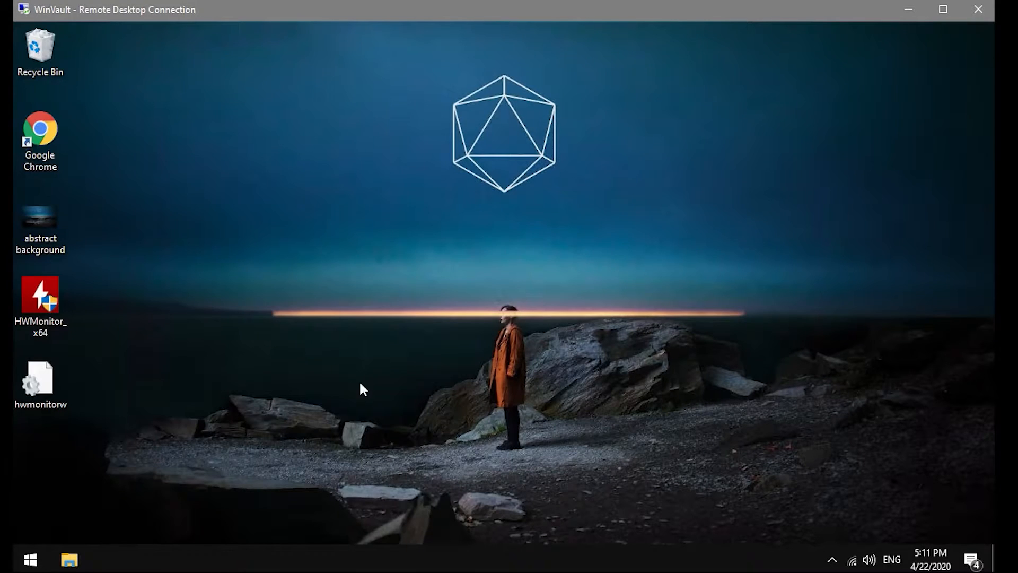
Bring up the share permissions for drive WinVault1TB (A:) from its Advanced Sharing properties.
click(68, 559)
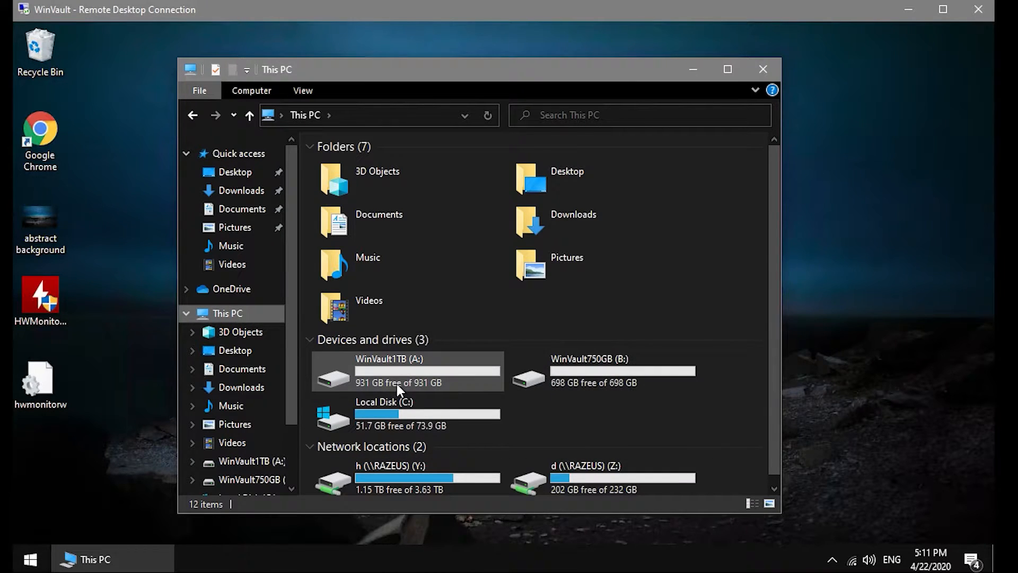
right_click(408, 371)
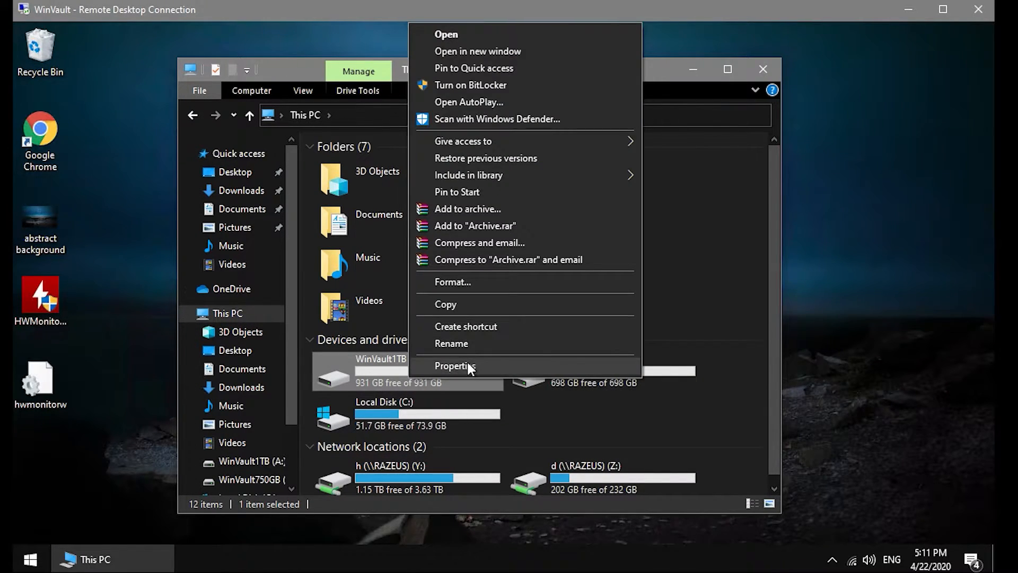
click(455, 366)
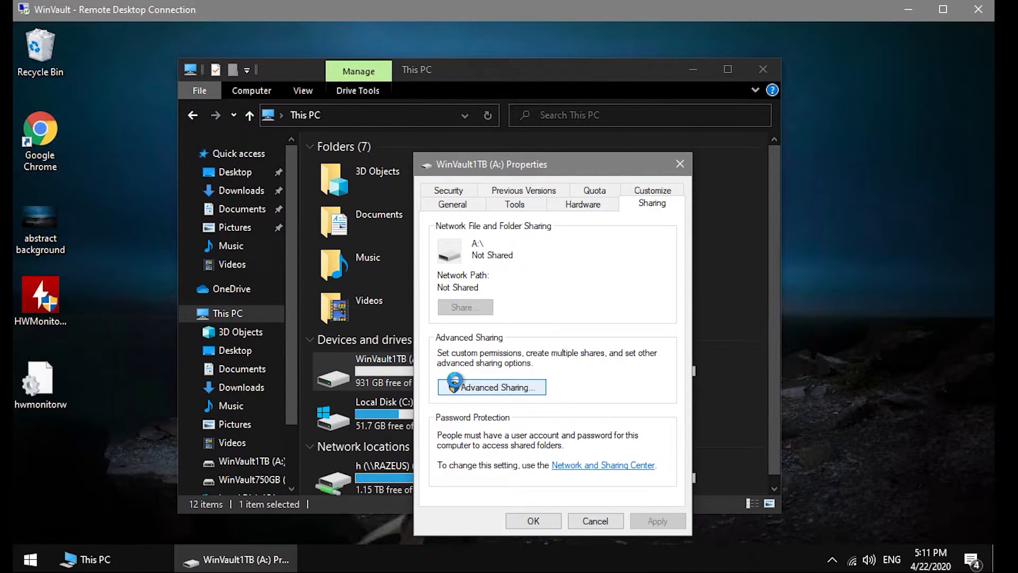
click(491, 387)
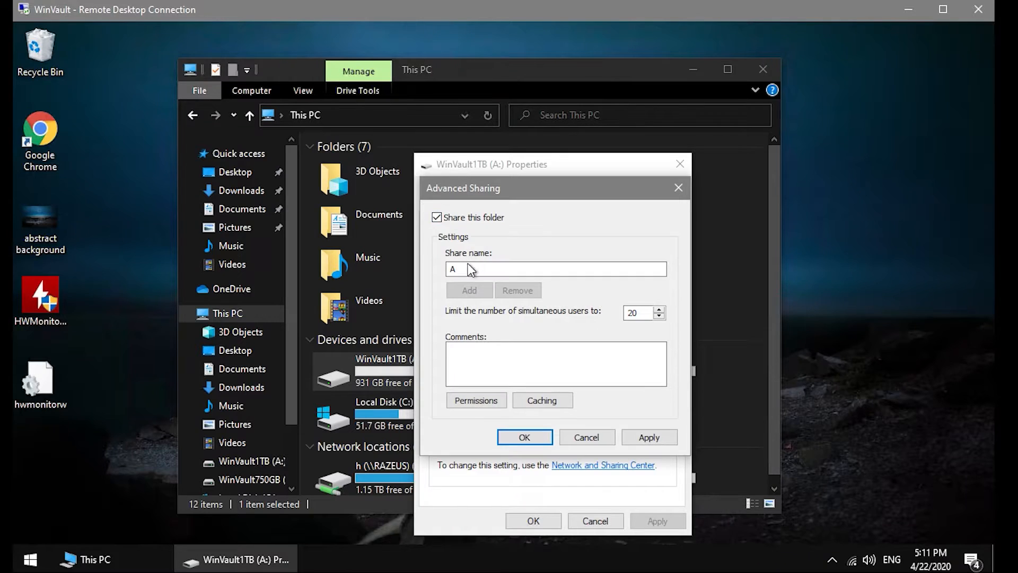
mouse_move(475, 400)
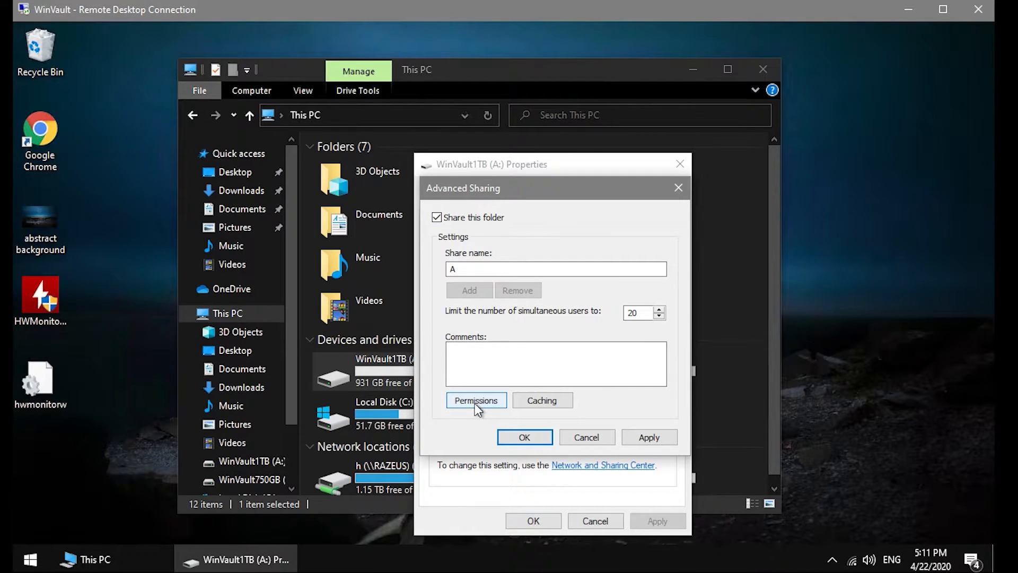
click(476, 399)
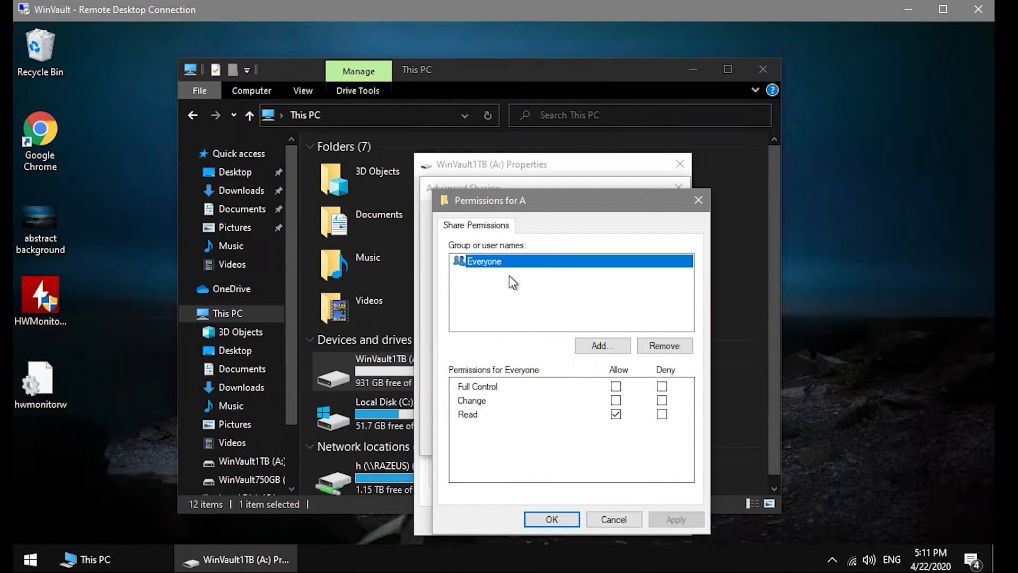
Remove Everyone and add the user account found among WINVAULT's users to the share permissions.
click(664, 345)
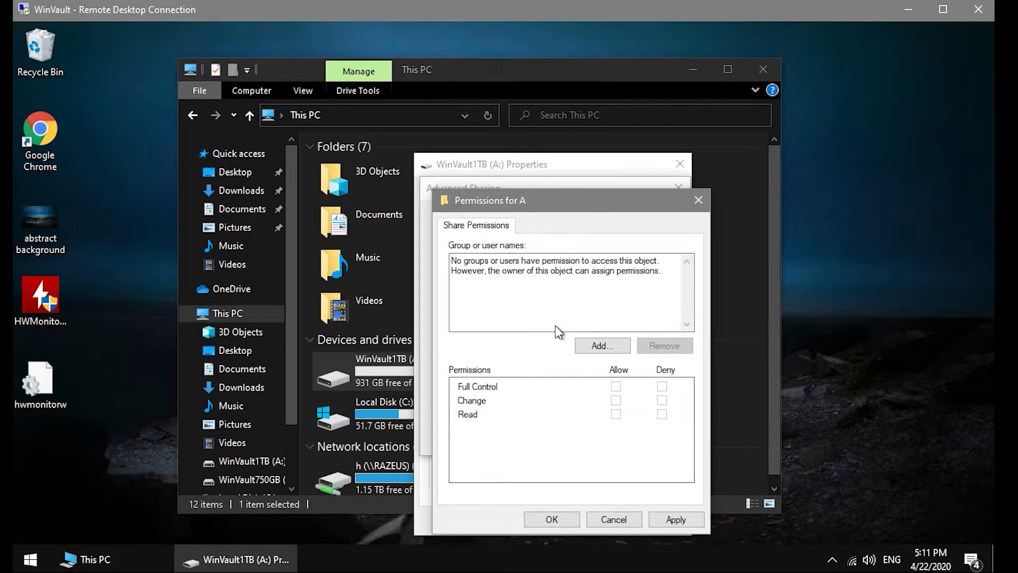
click(601, 344)
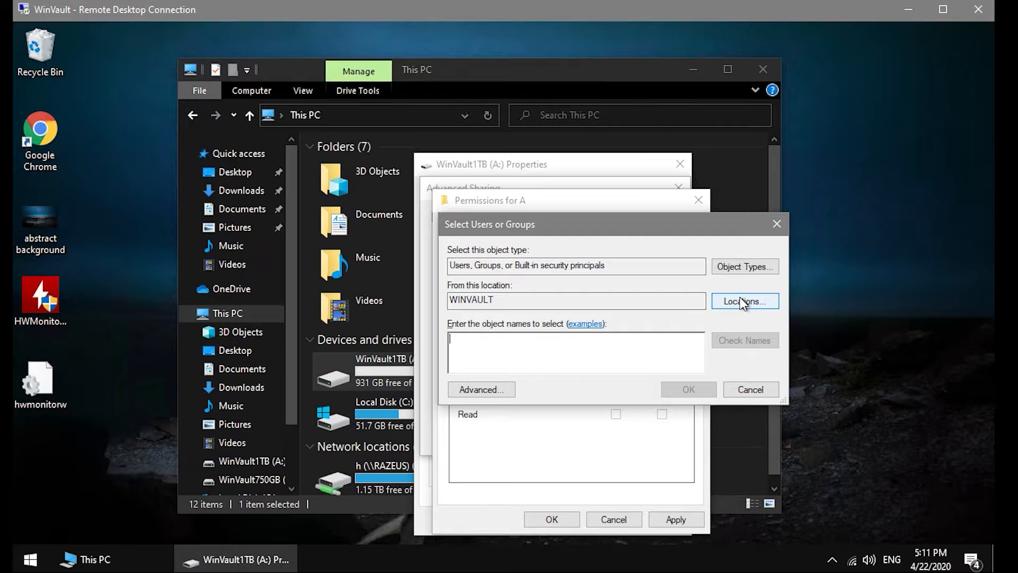
click(480, 389)
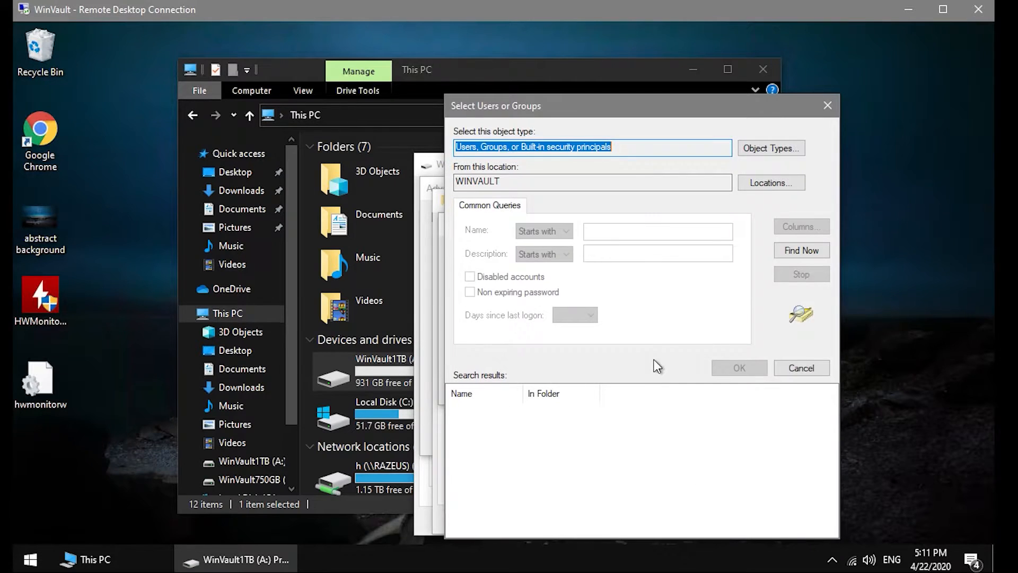
click(802, 250)
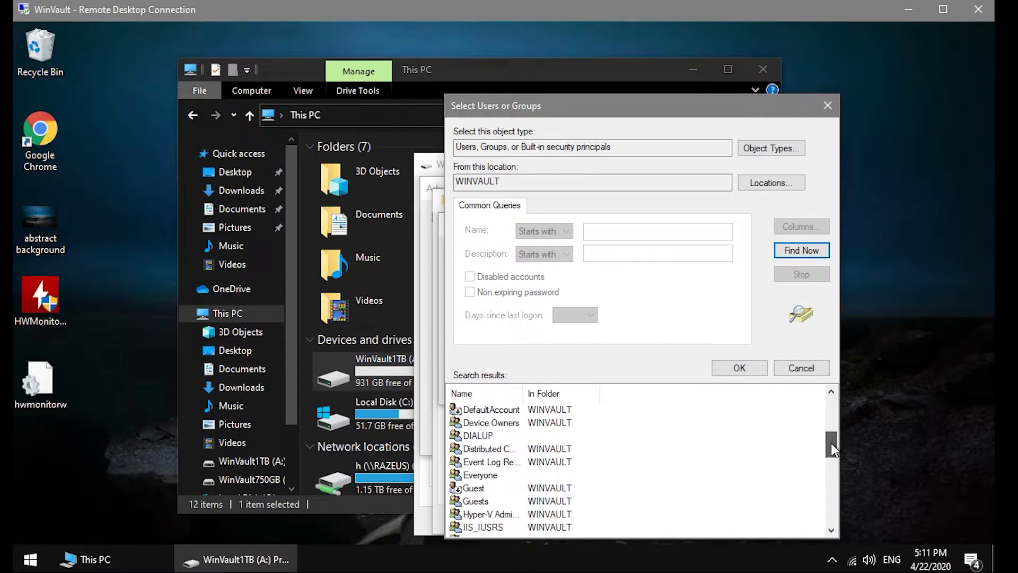
scroll(down, 3)
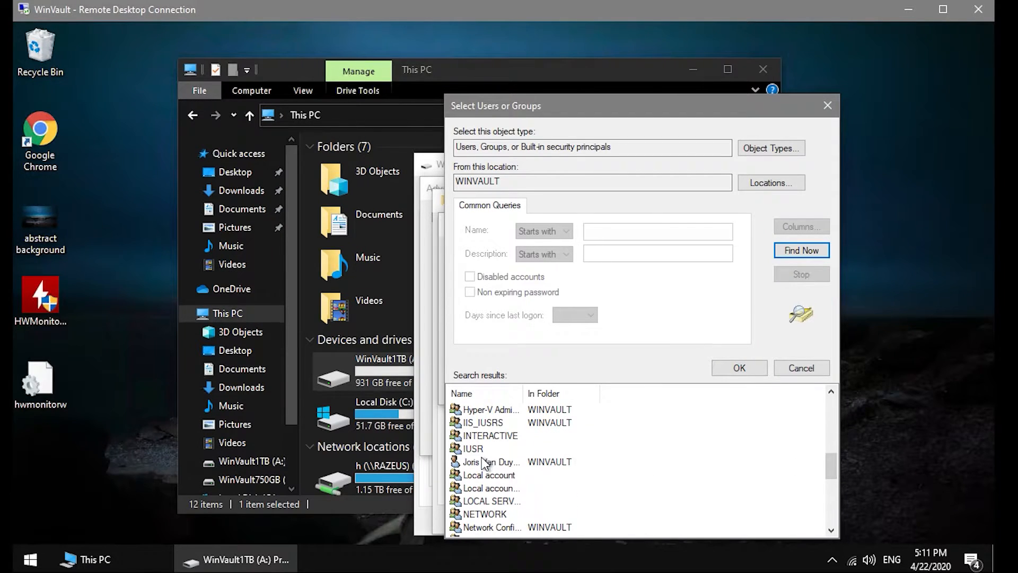
mouse_move(485, 462)
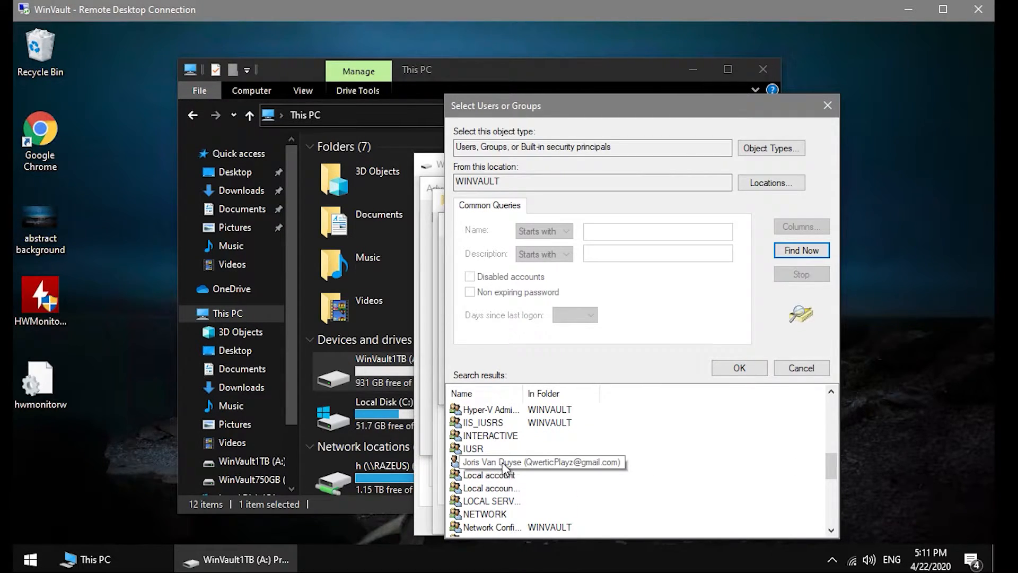
click(492, 461)
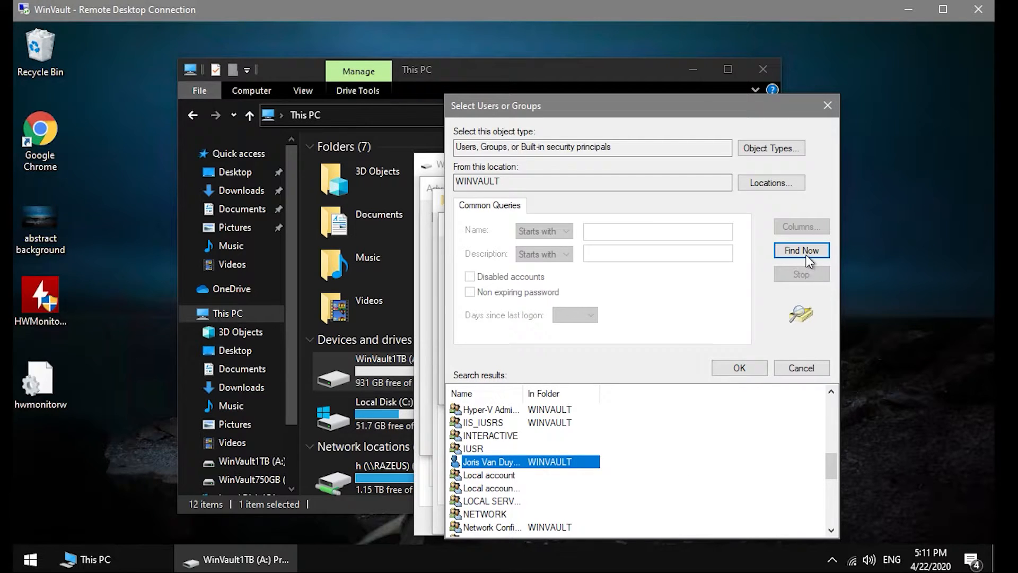
click(739, 368)
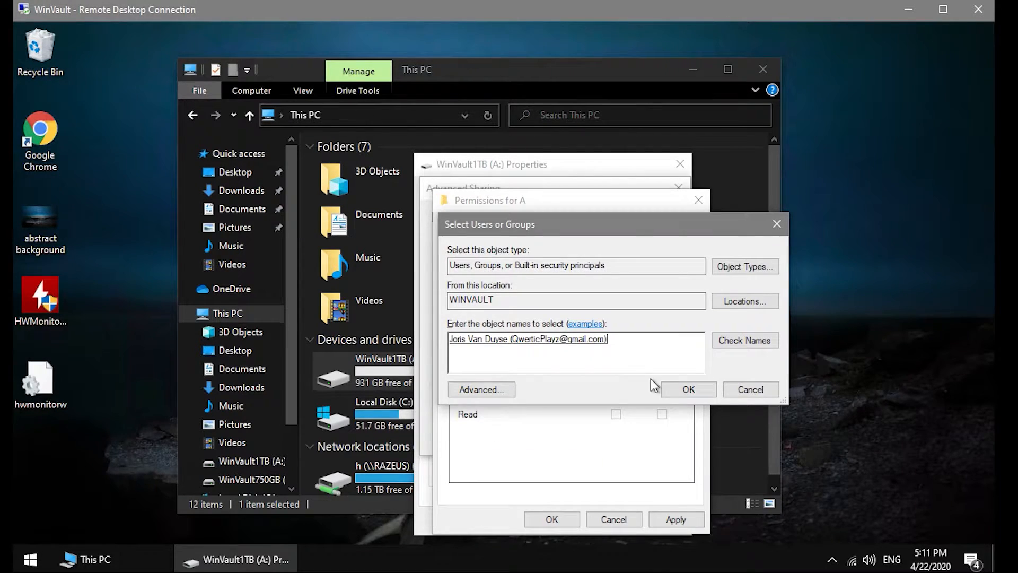
click(687, 389)
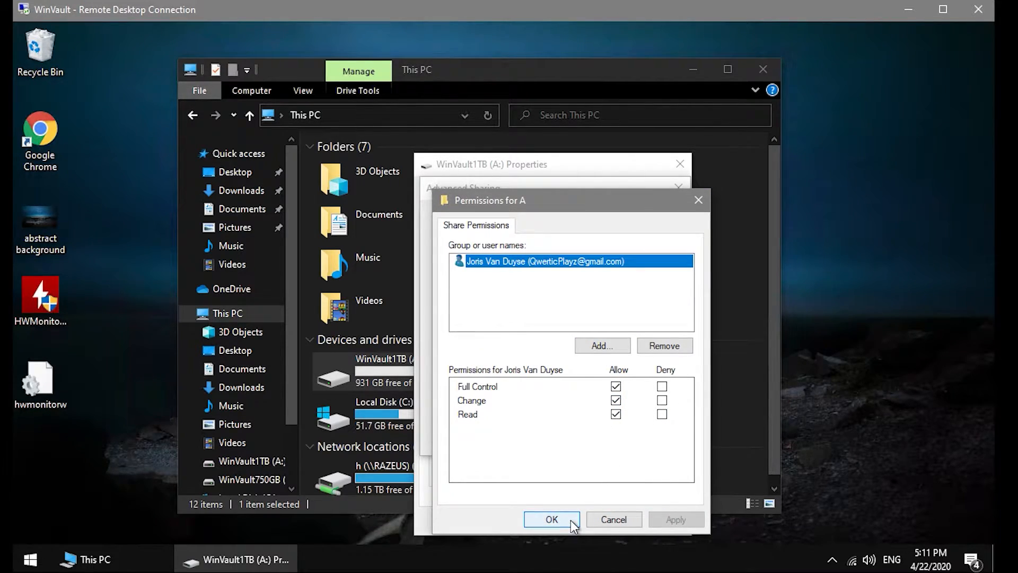
Save the permissions for A and apply the sharing settings for drive A.
click(551, 519)
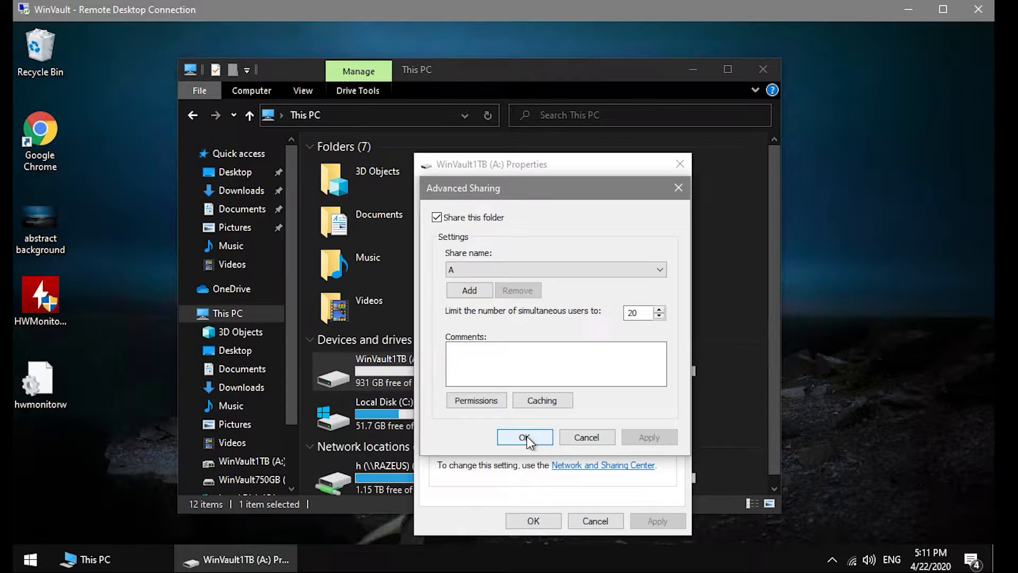
click(525, 437)
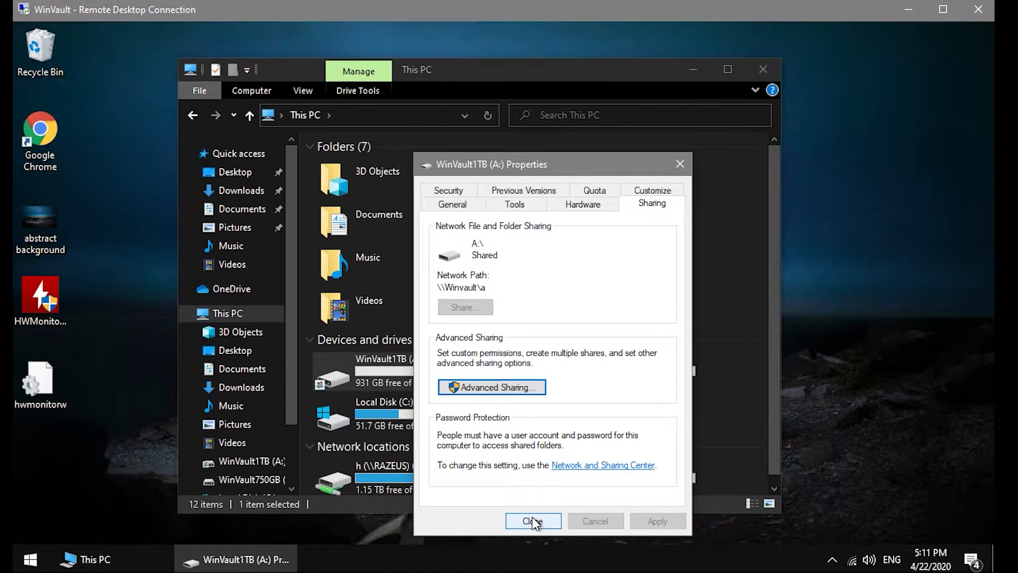
Bring up the share permissions for drive WinVault750GB (B:) from its Sharing properties.
click(532, 521)
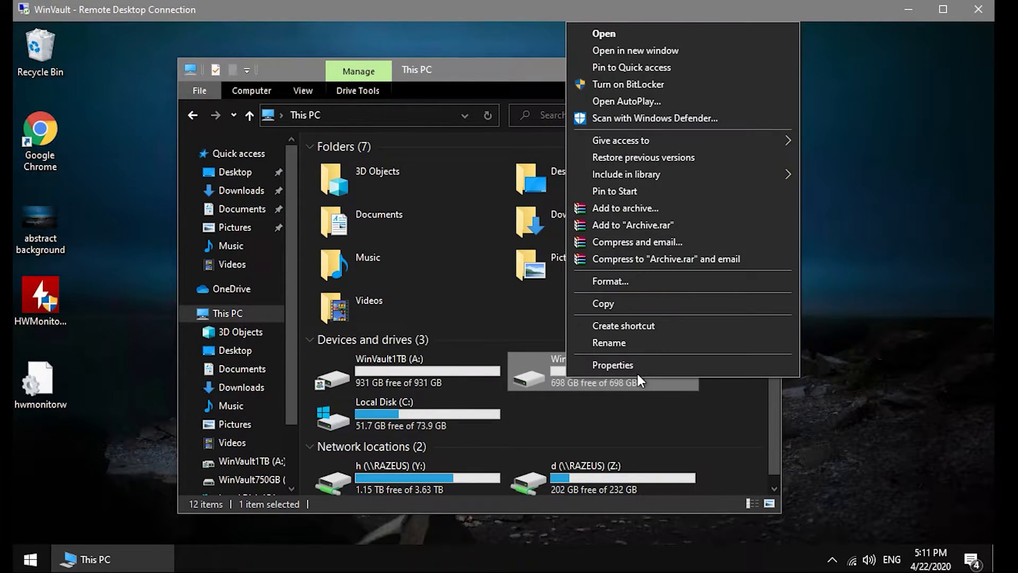
click(612, 363)
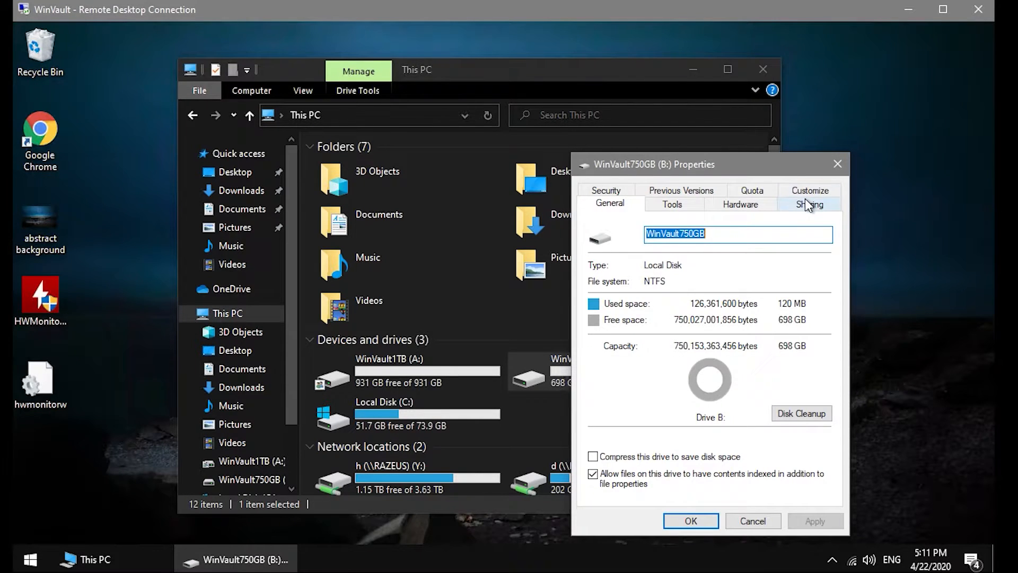
click(809, 204)
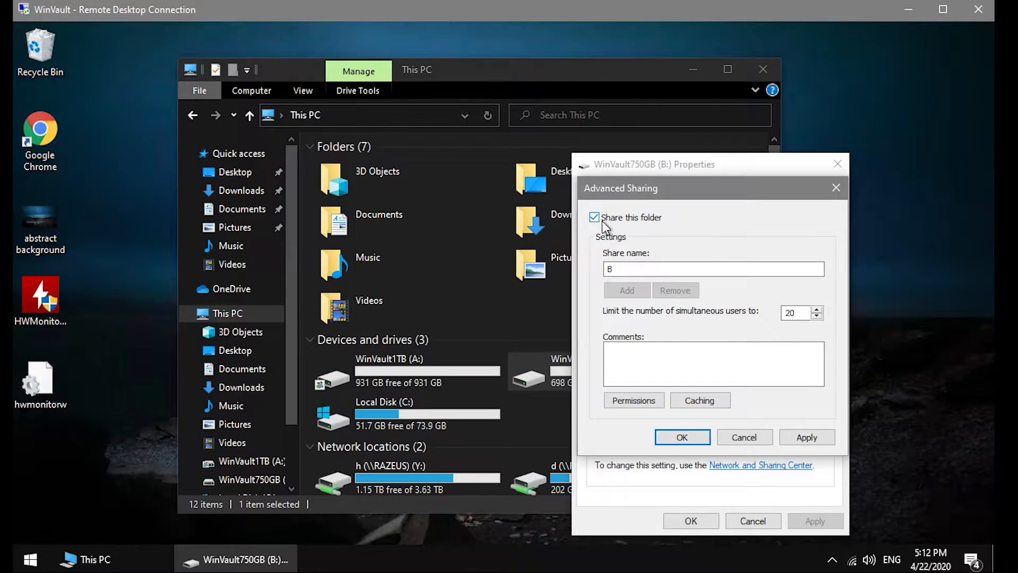
click(633, 400)
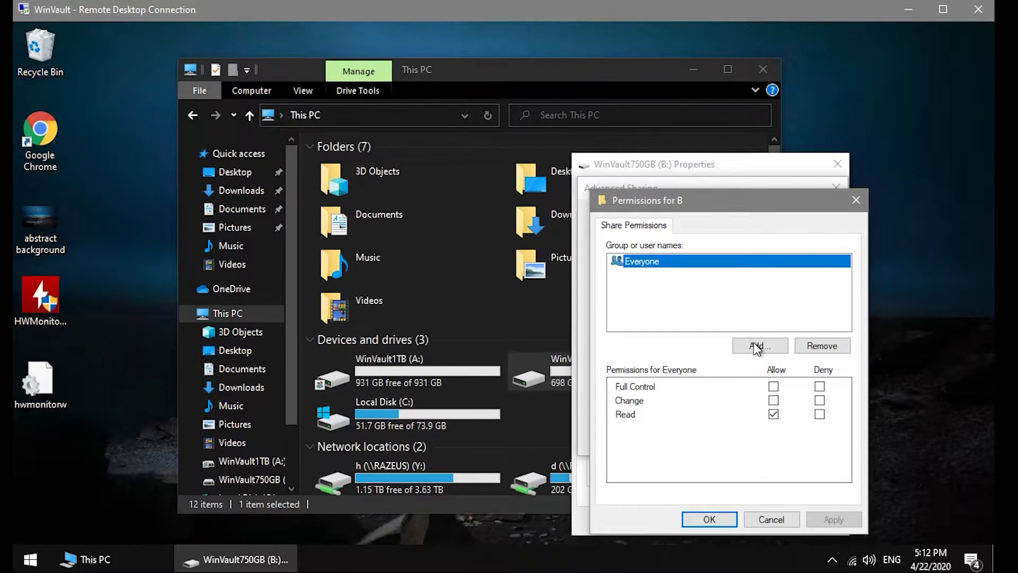
Remove Everyone and add the user account to the share permissions for B.
click(820, 344)
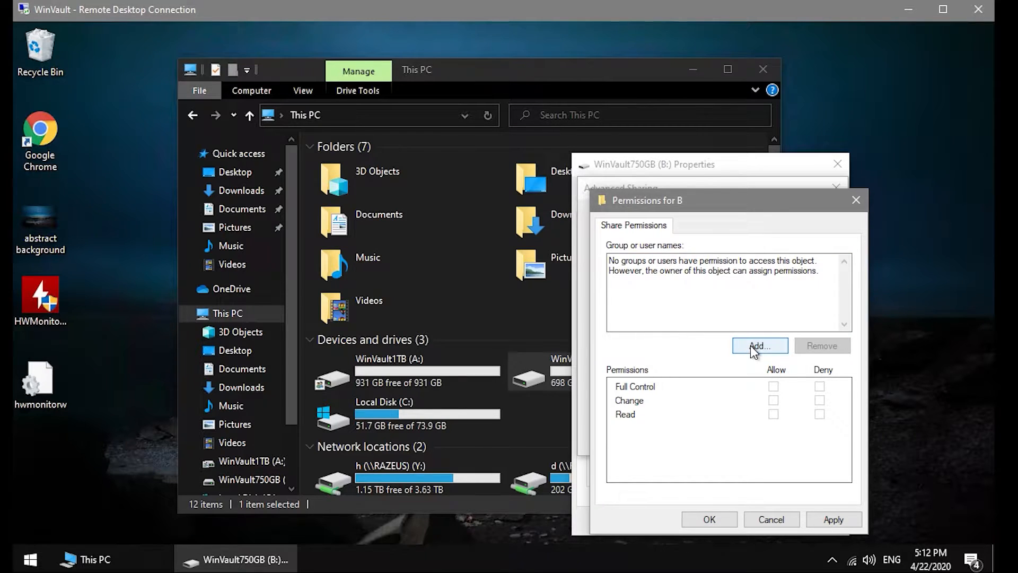
click(759, 346)
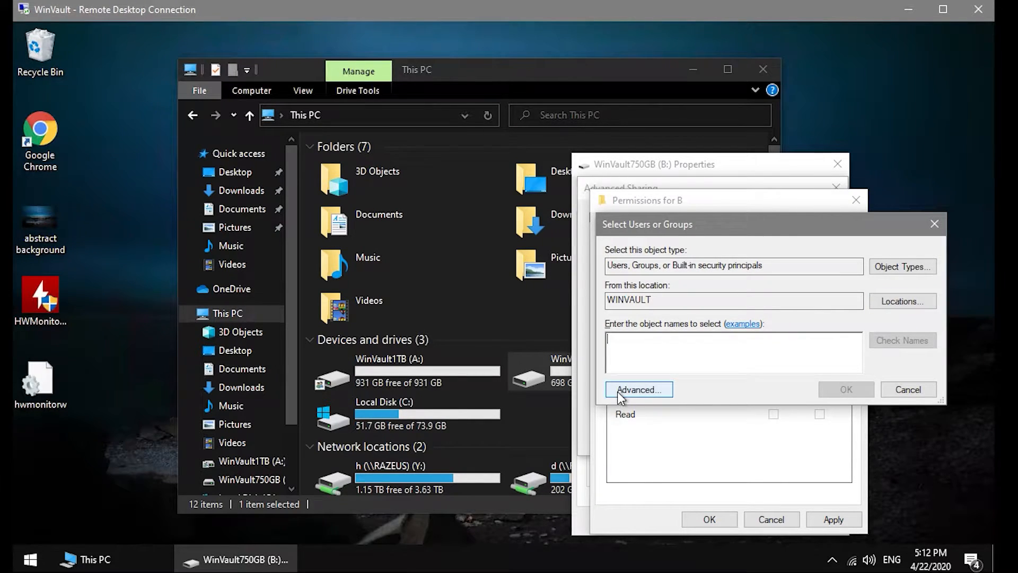
click(638, 389)
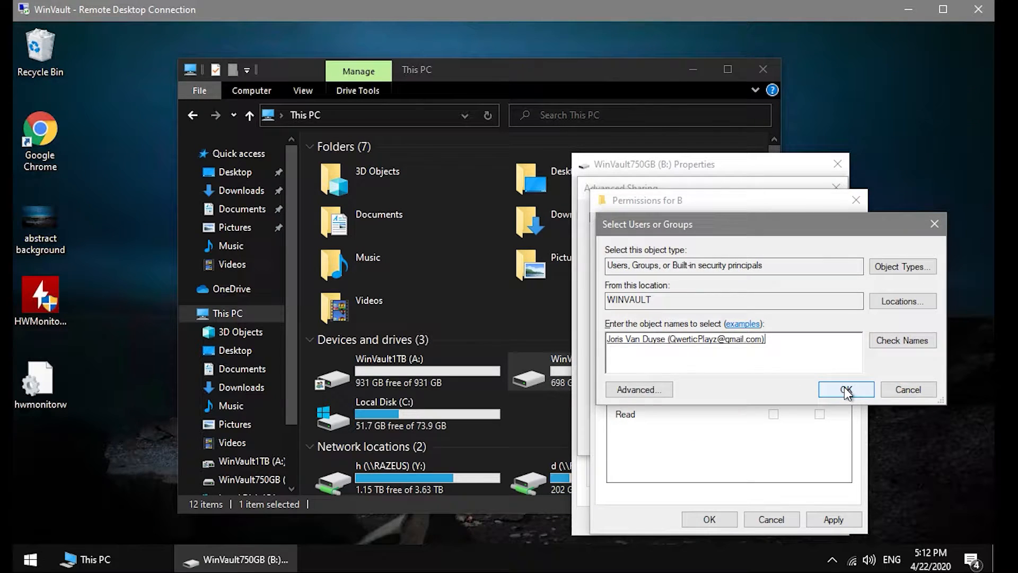
click(846, 389)
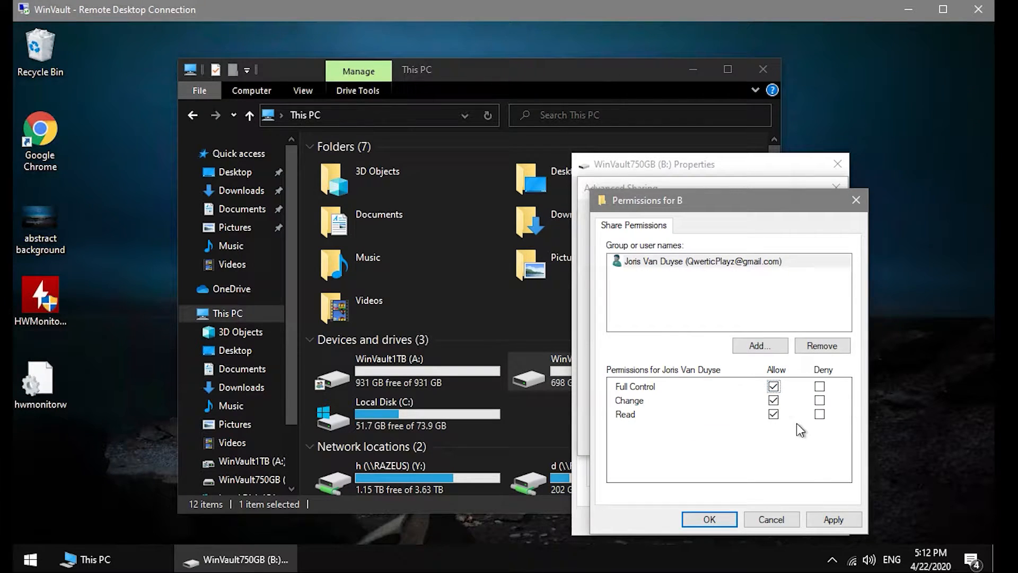
Save the permissions, apply the sharing settings and close drive B's properties.
click(709, 519)
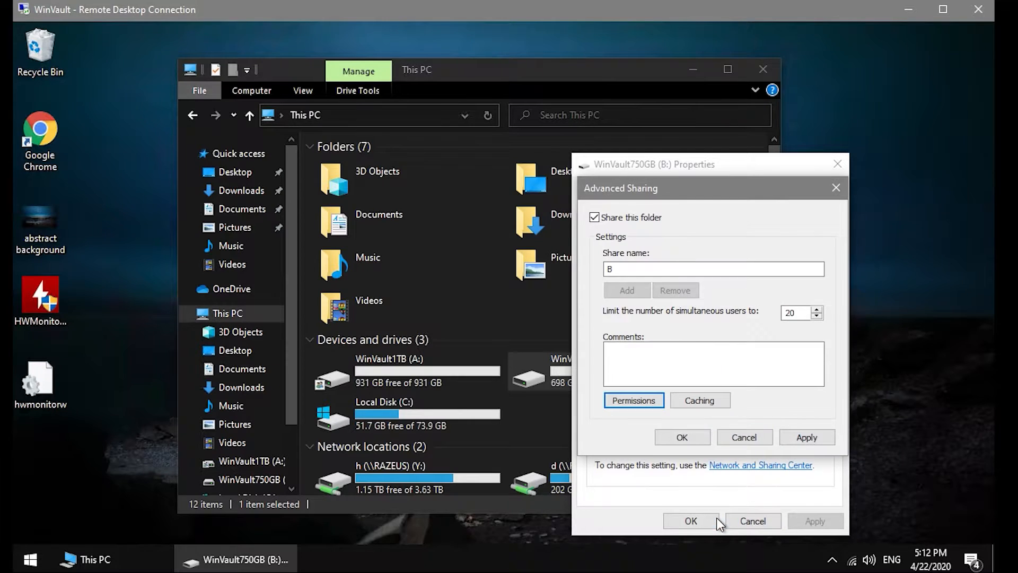
click(682, 436)
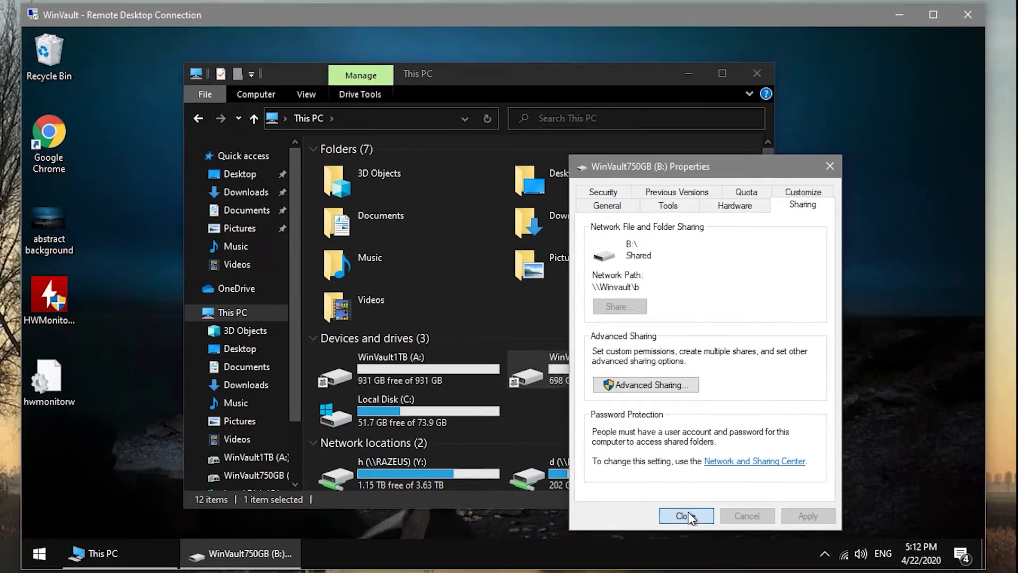
click(685, 515)
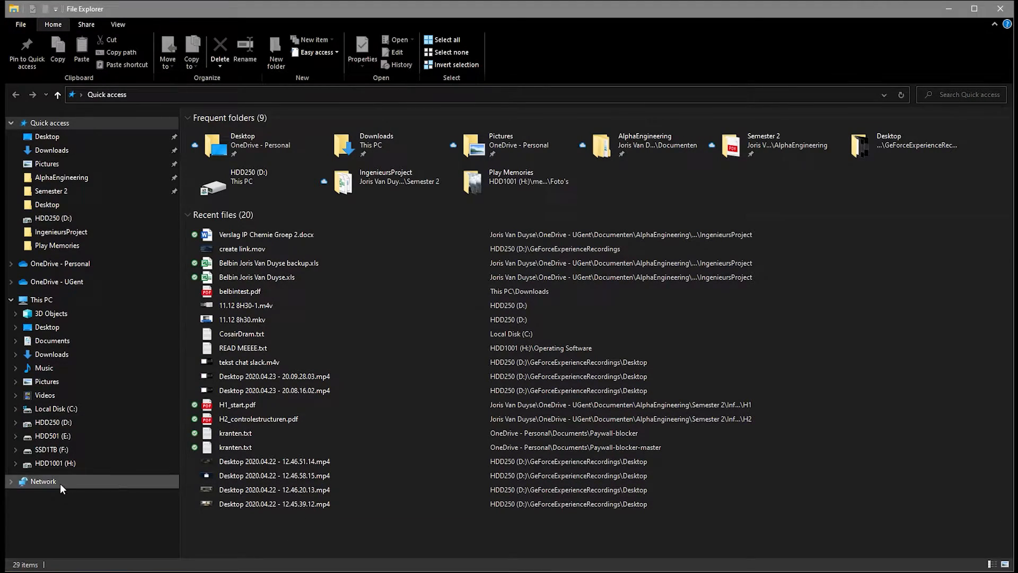
Map the \\WINVAULT\a share as network drive Z: from the Network context menu.
click(42, 481)
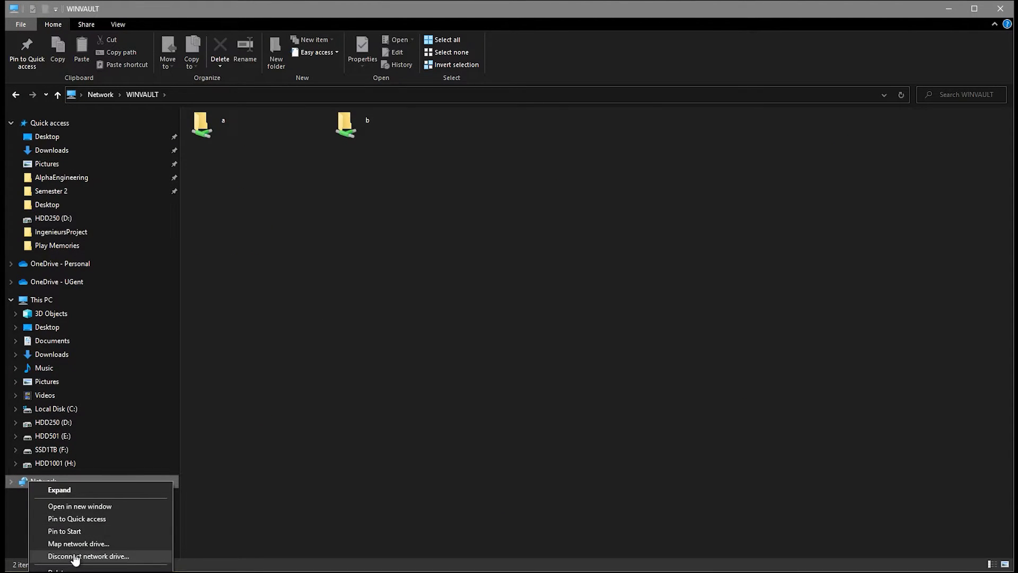
click(78, 543)
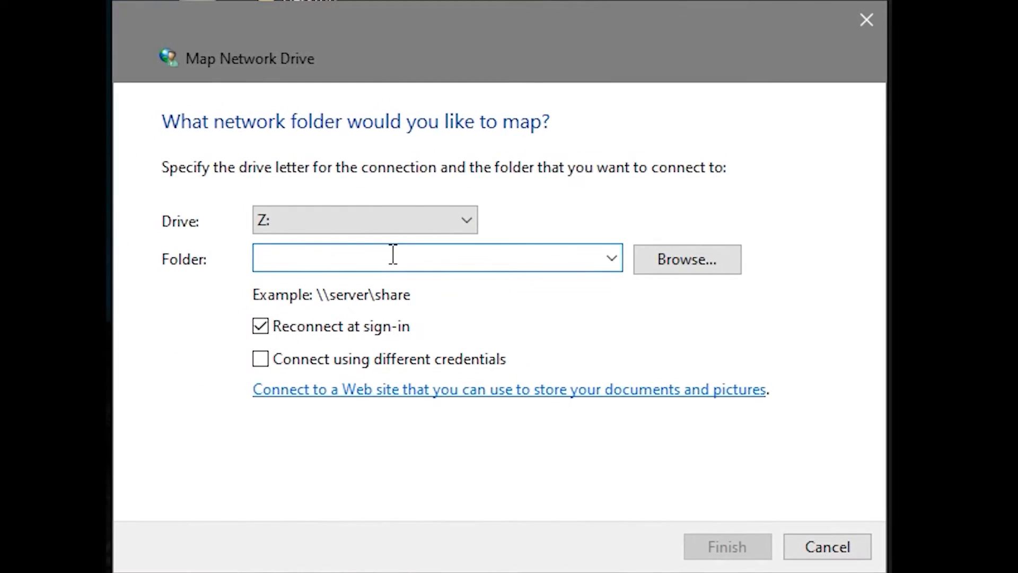
text(\\W)
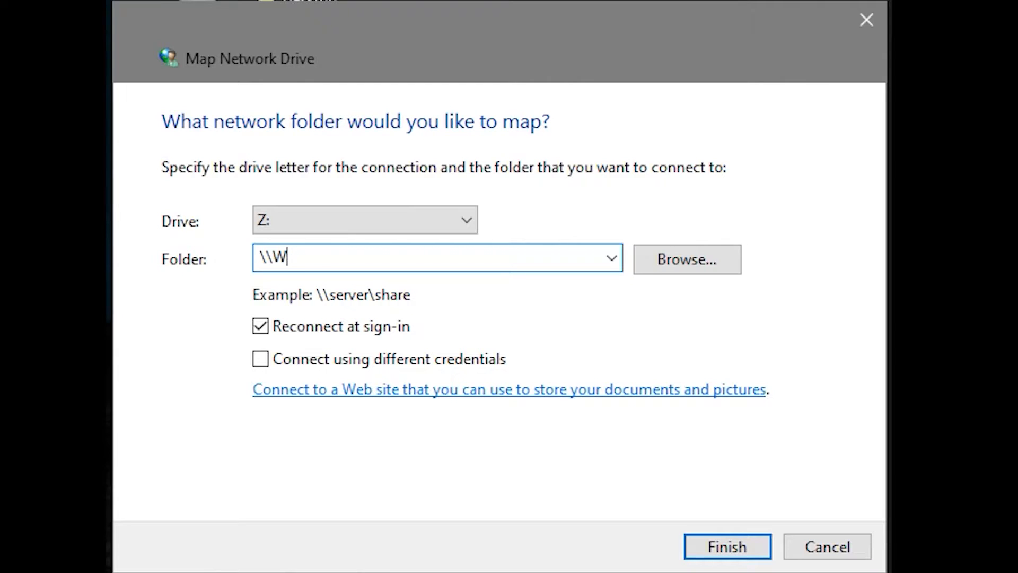
text(INVAU)
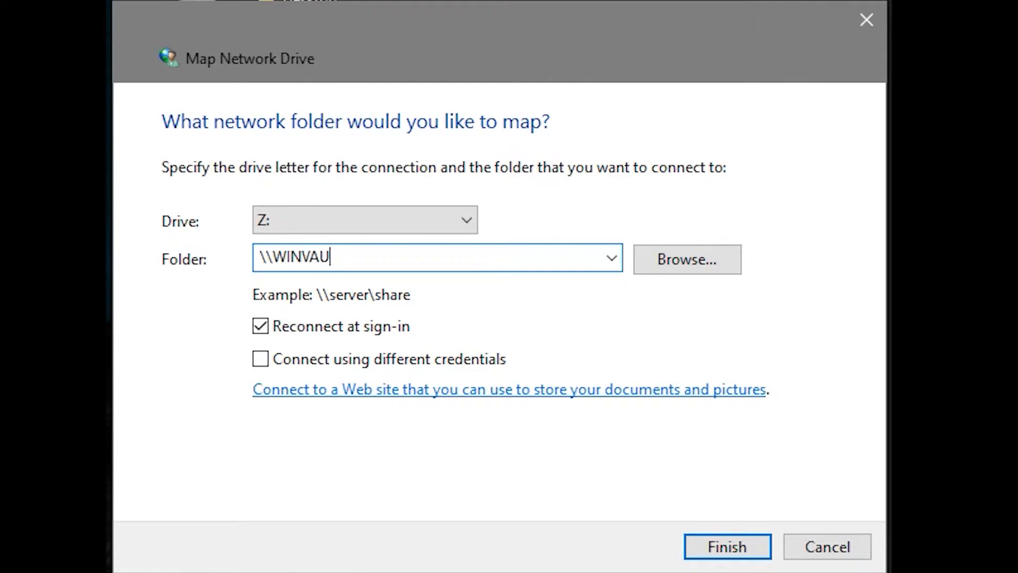
text(LT)
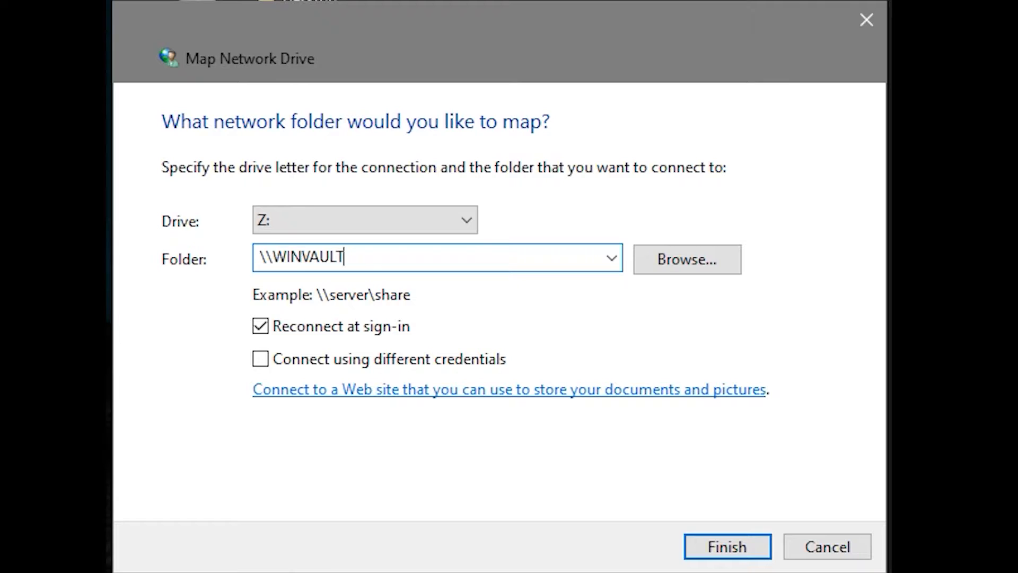
text(\)
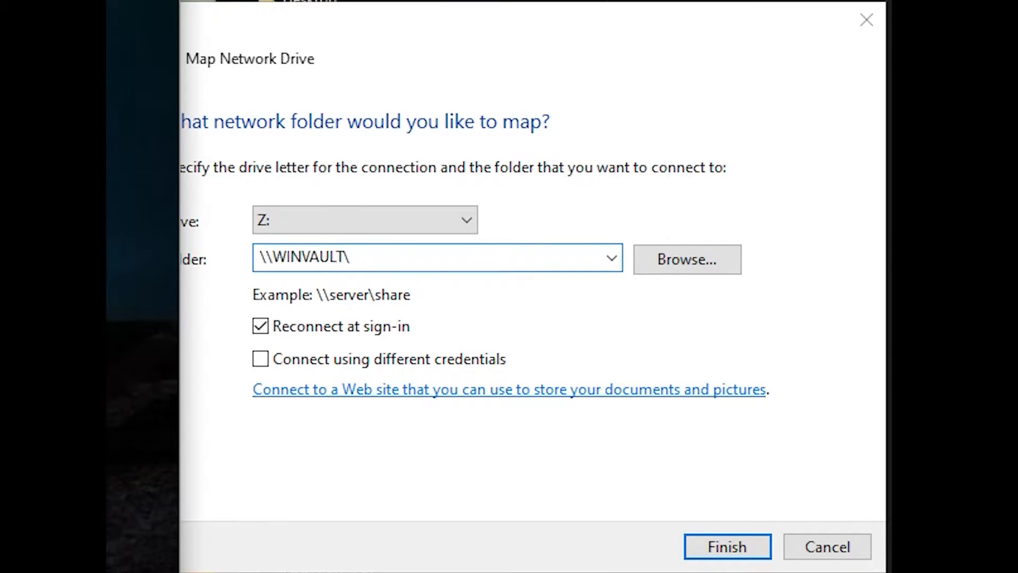
click(726, 546)
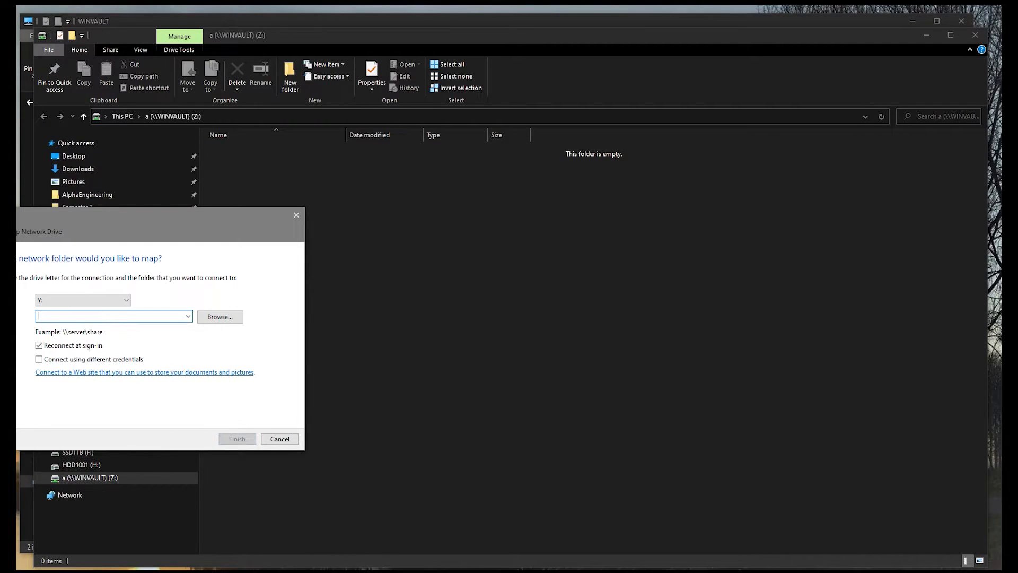
Start mapping a \\WinVault share as drive Y:.
text(\\WinVault)
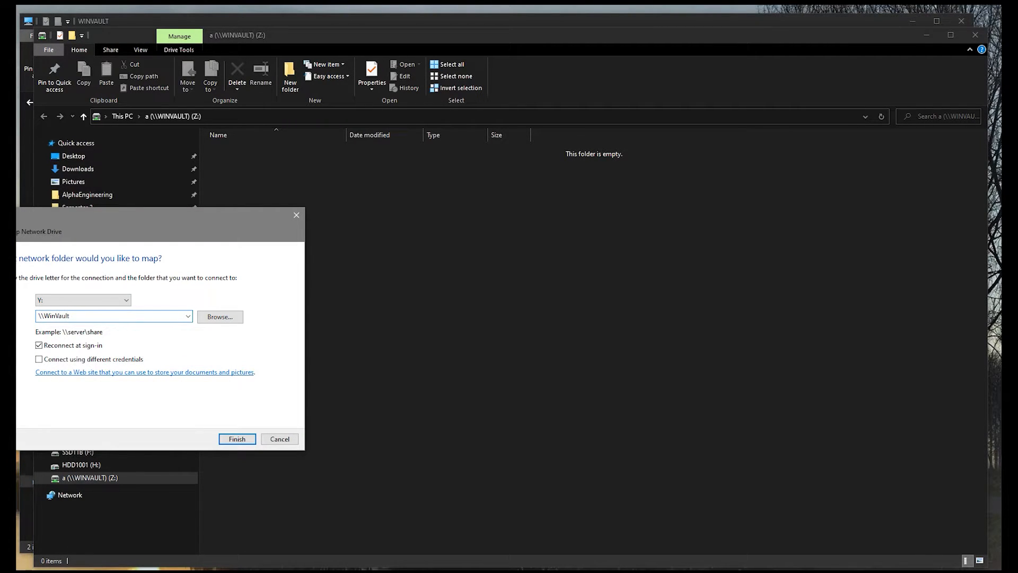
click(236, 438)
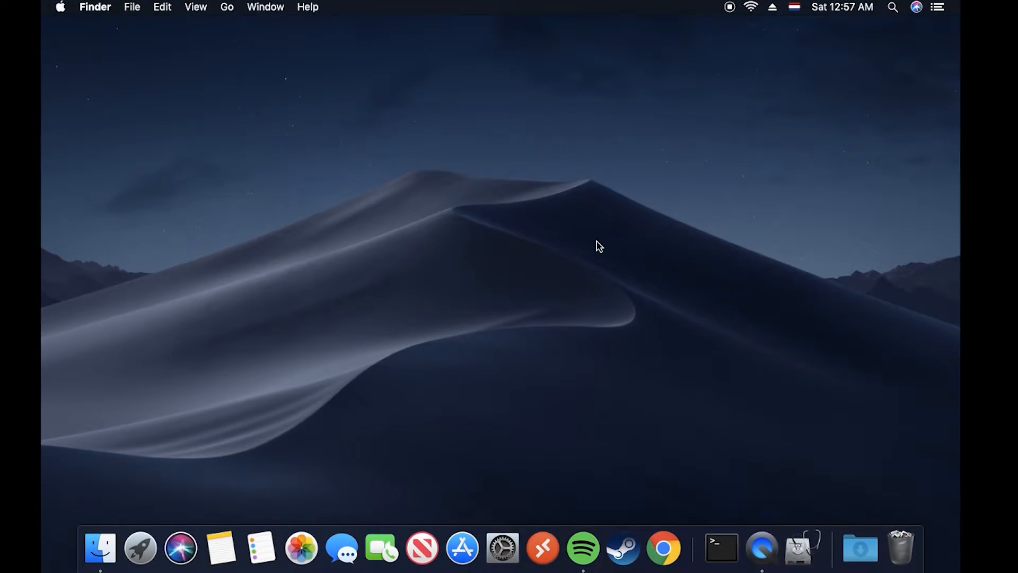
mouse_move(248, 57)
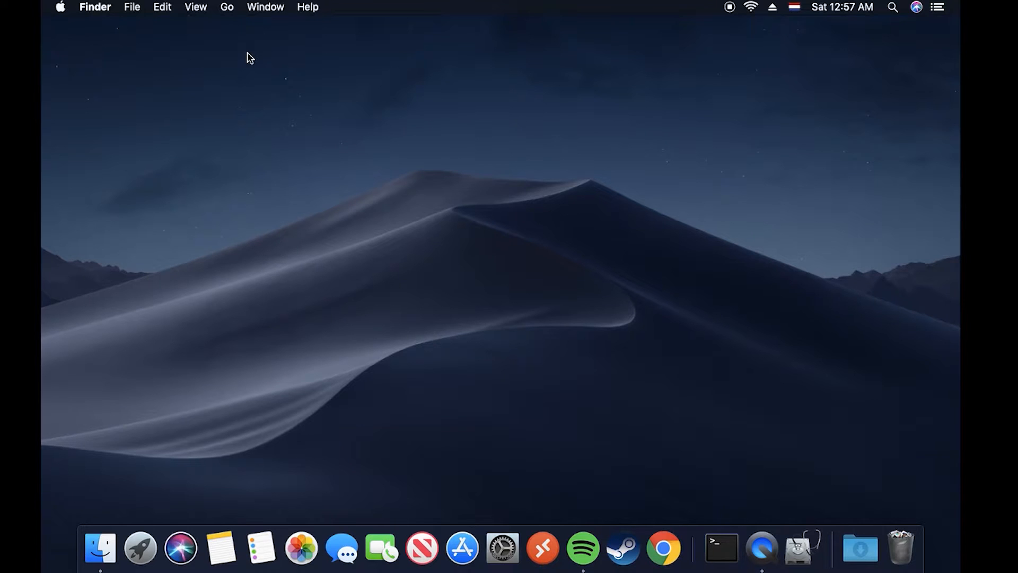
mouse_move(230, 13)
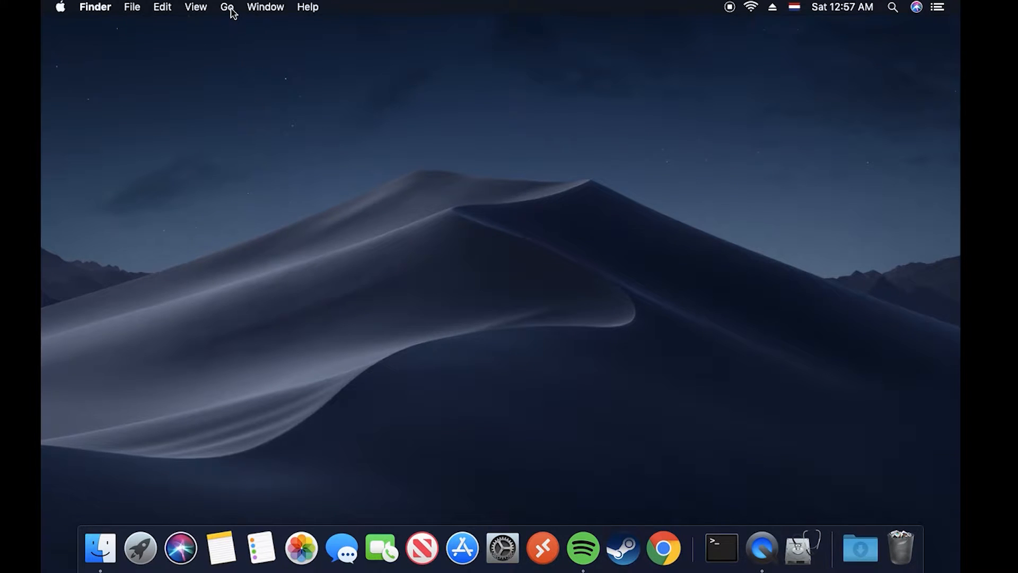
Bring up Go > Connect to Server in Finder and enter smb://winvault/a/MacVault/SmackBook.
click(227, 8)
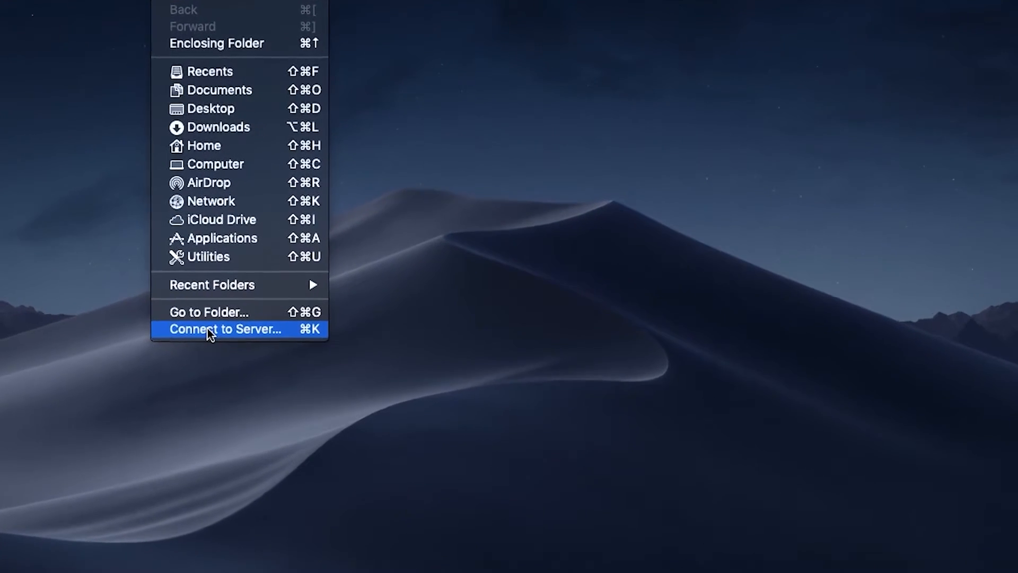
click(223, 329)
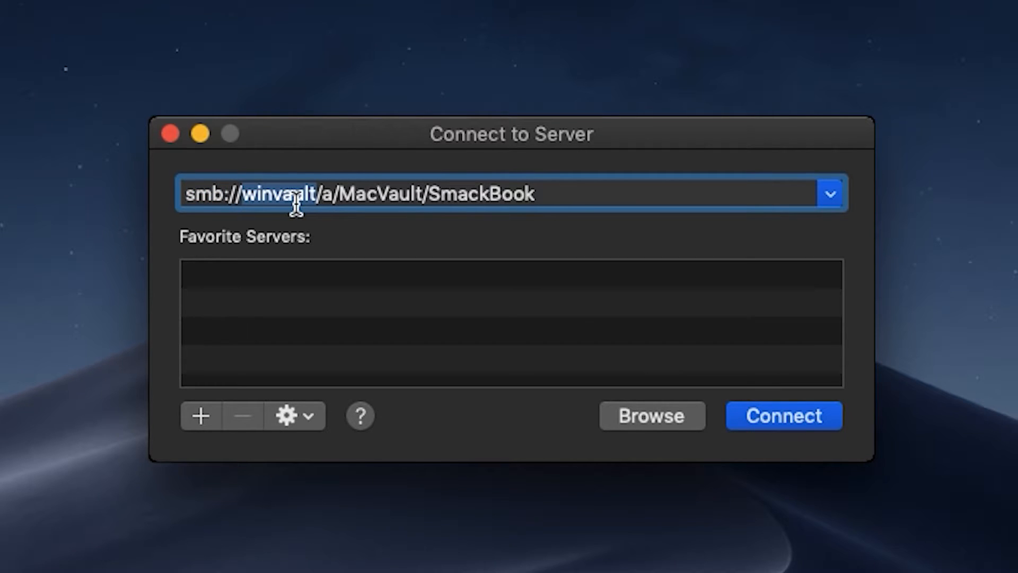
click(782, 416)
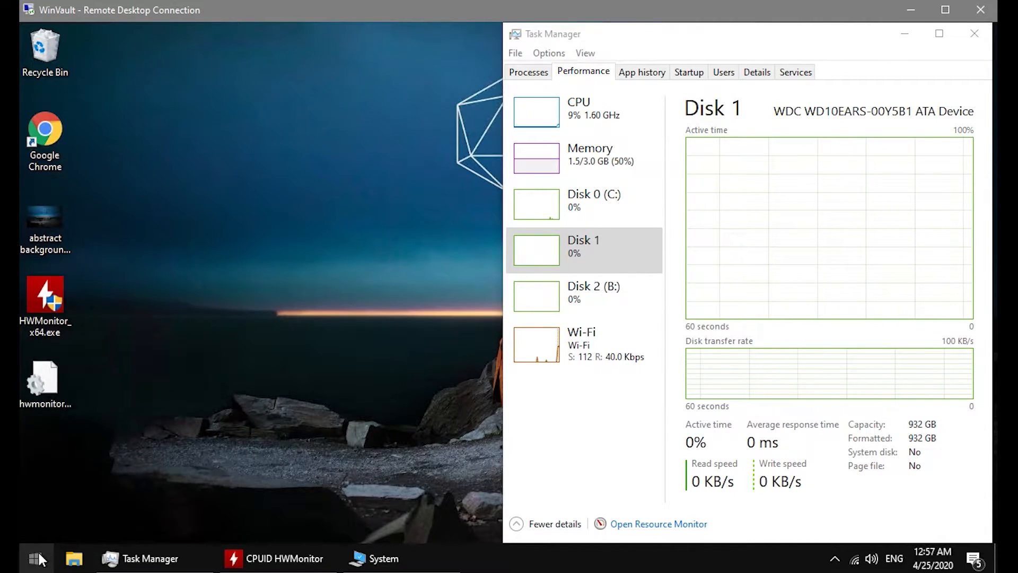
Check This PC's properties in File Explorer to confirm the computer is named WinVault.
right_click(36, 558)
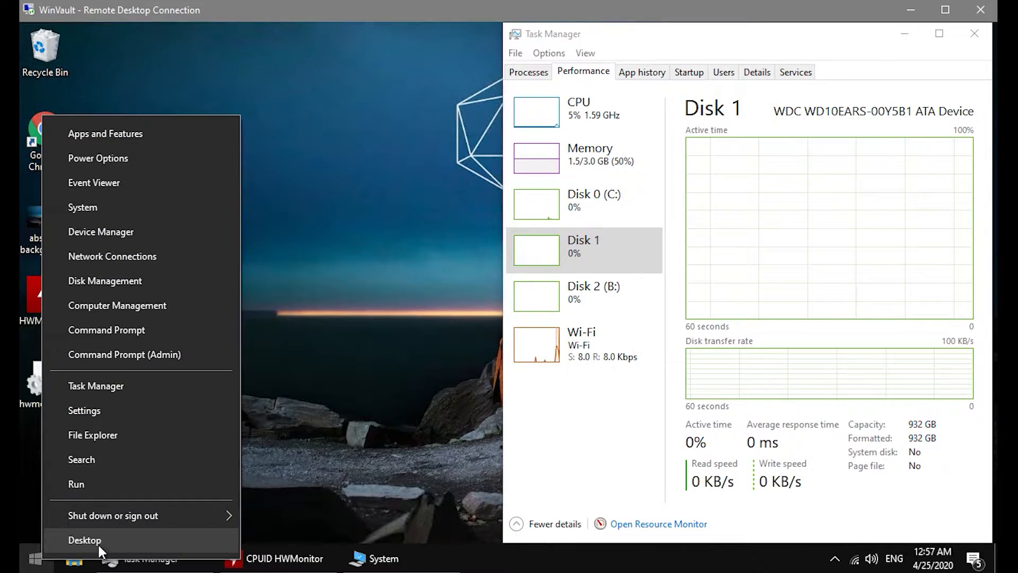
click(85, 540)
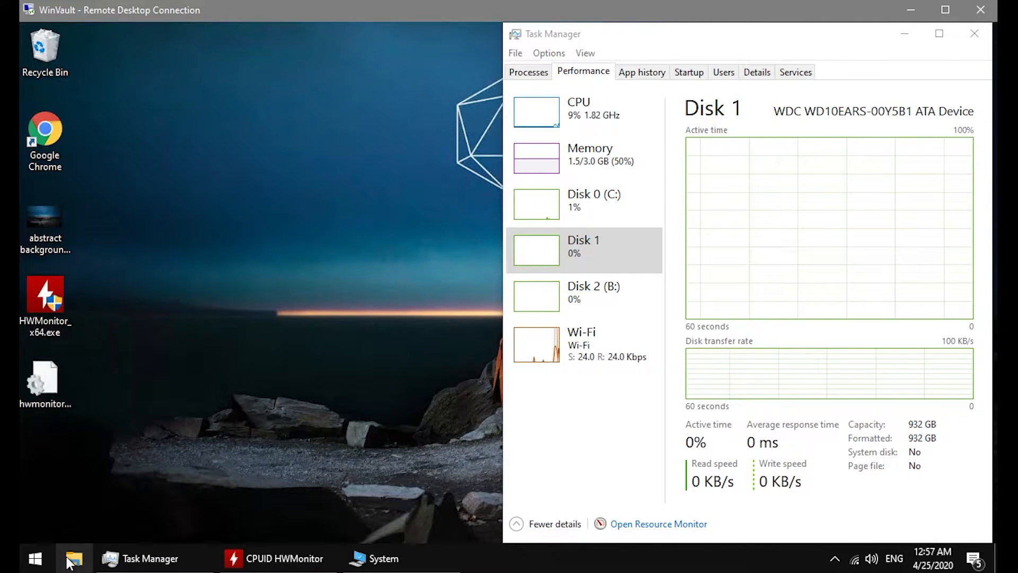
mouse_move(73, 559)
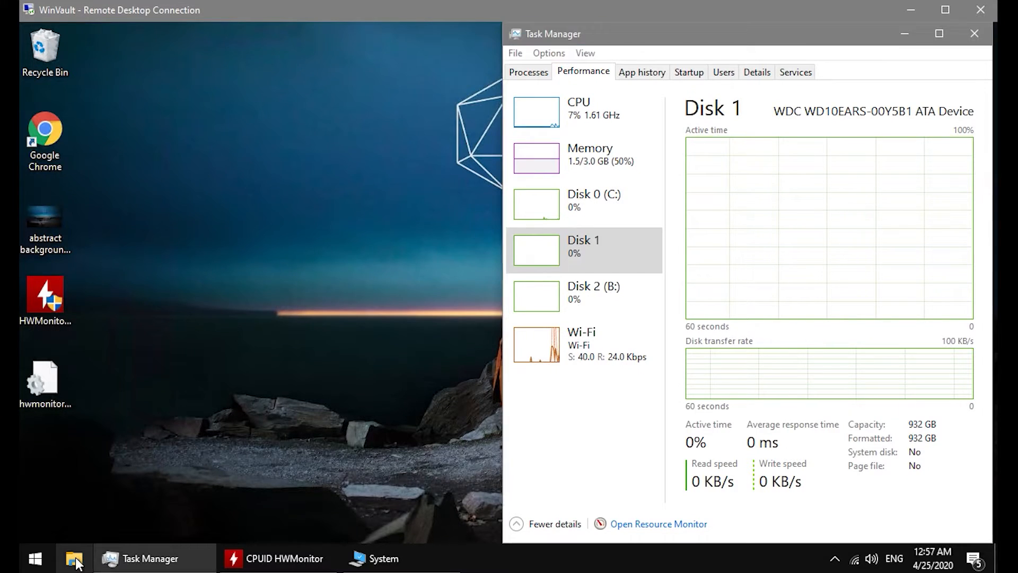
click(74, 559)
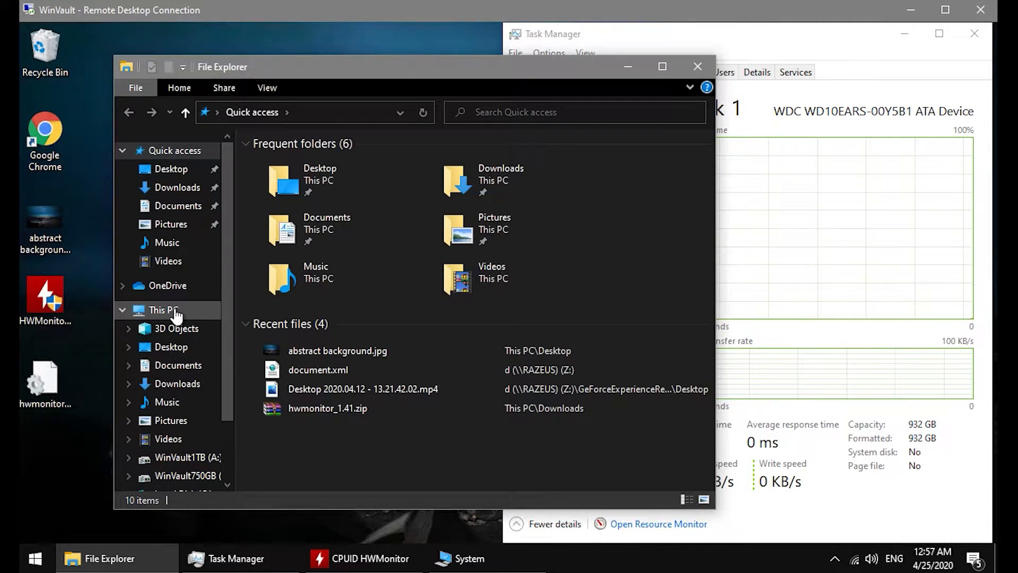
right_click(161, 310)
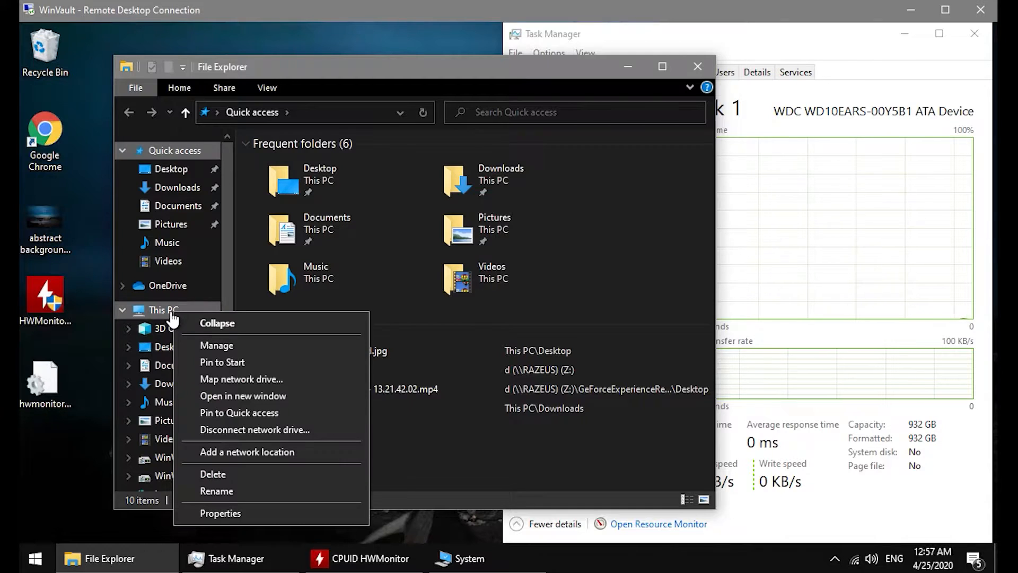
mouse_move(220, 513)
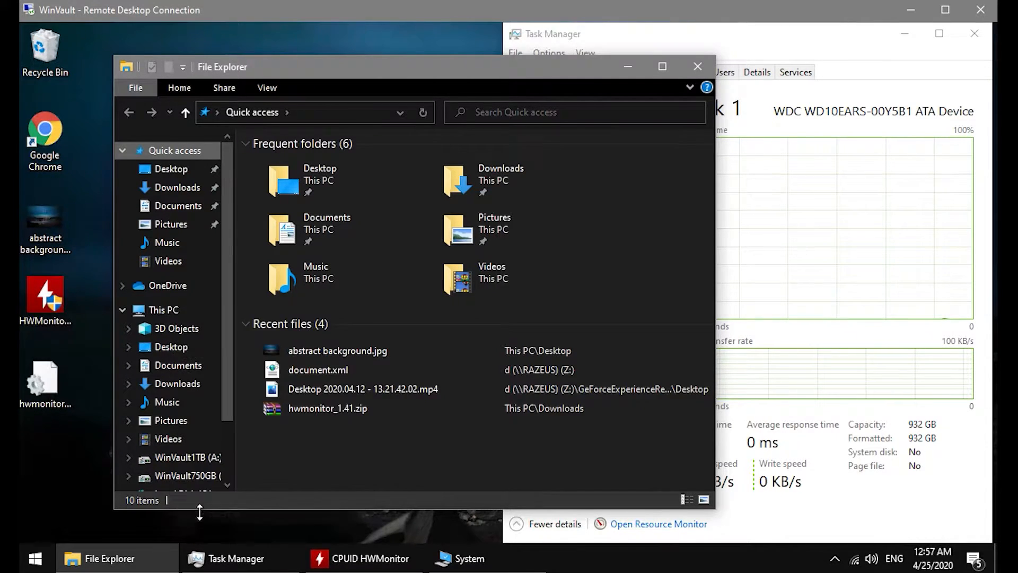
click(463, 559)
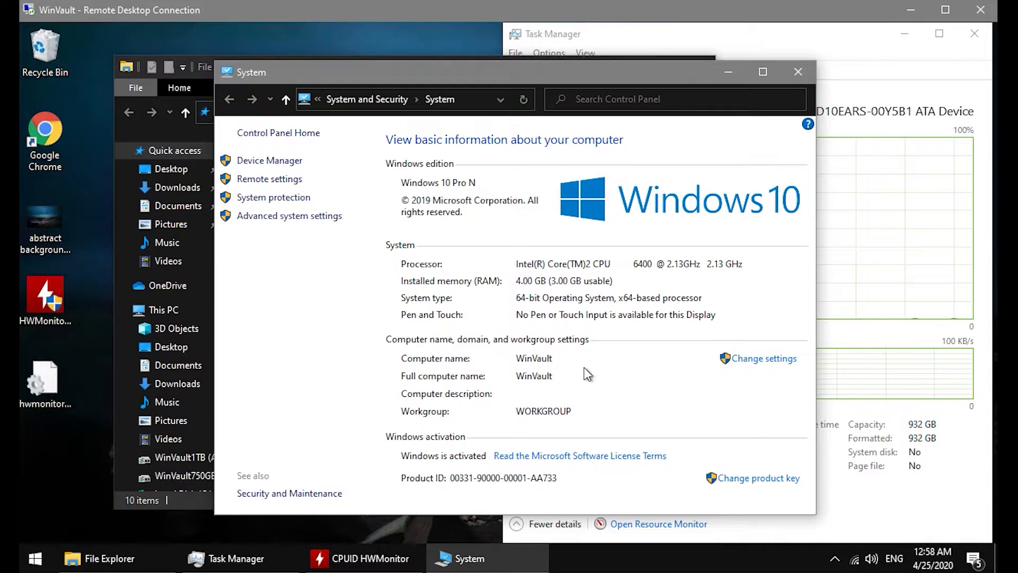
mouse_move(531, 395)
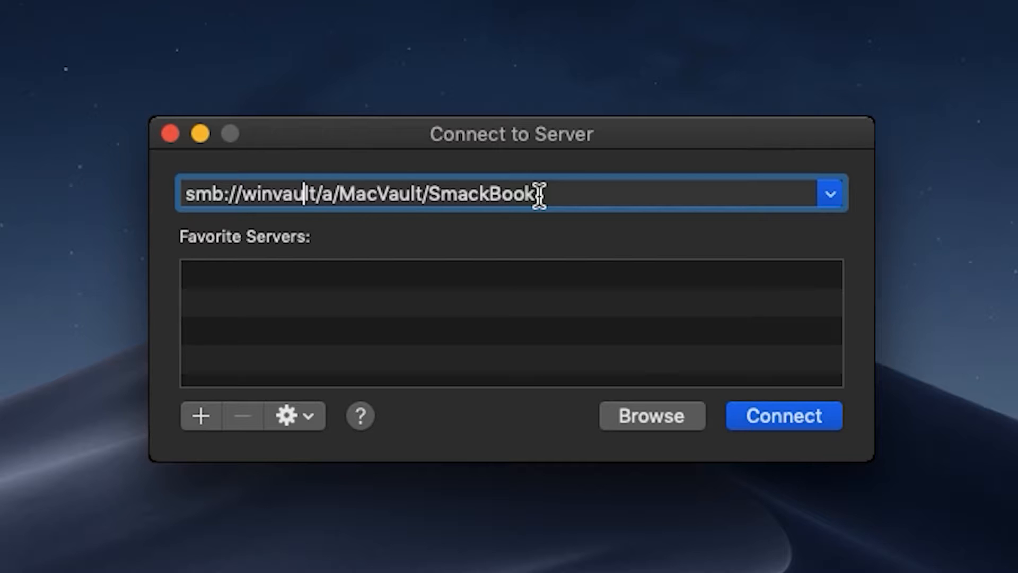
Browse This PC into WinVault1TB (A:) > MacVault > SmackBook.
click(782, 415)
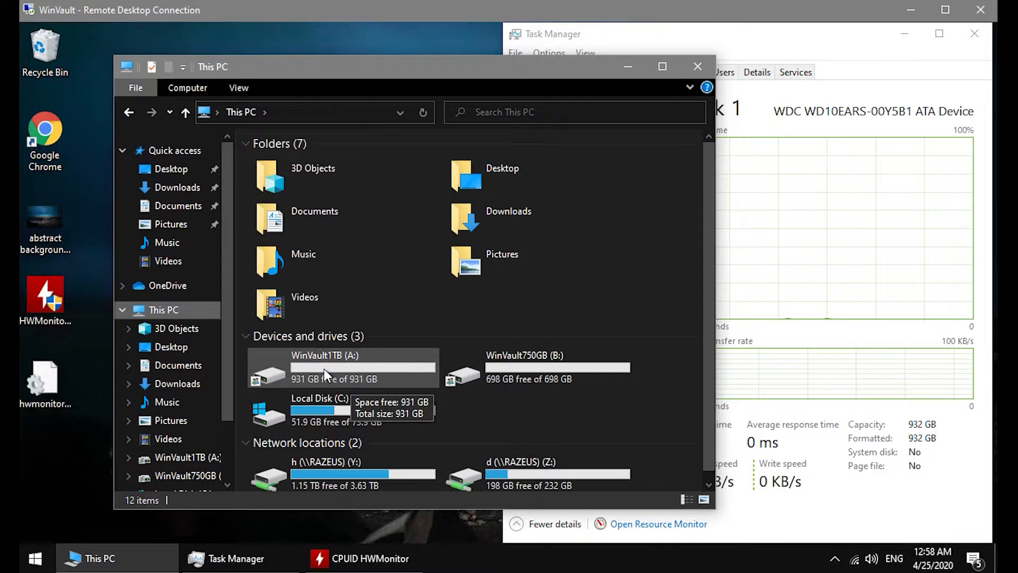
mouse_move(318, 367)
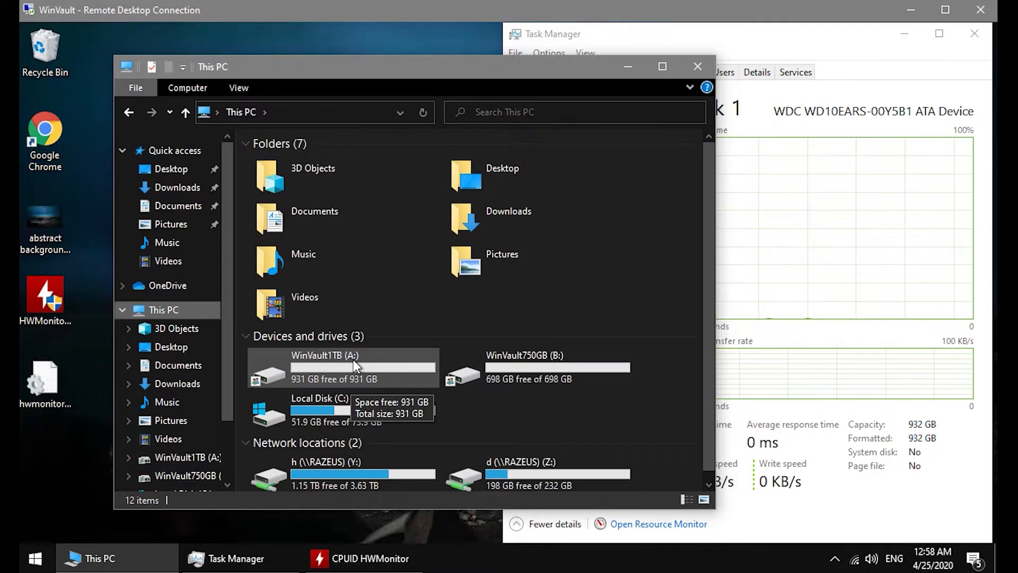
double_click(325, 367)
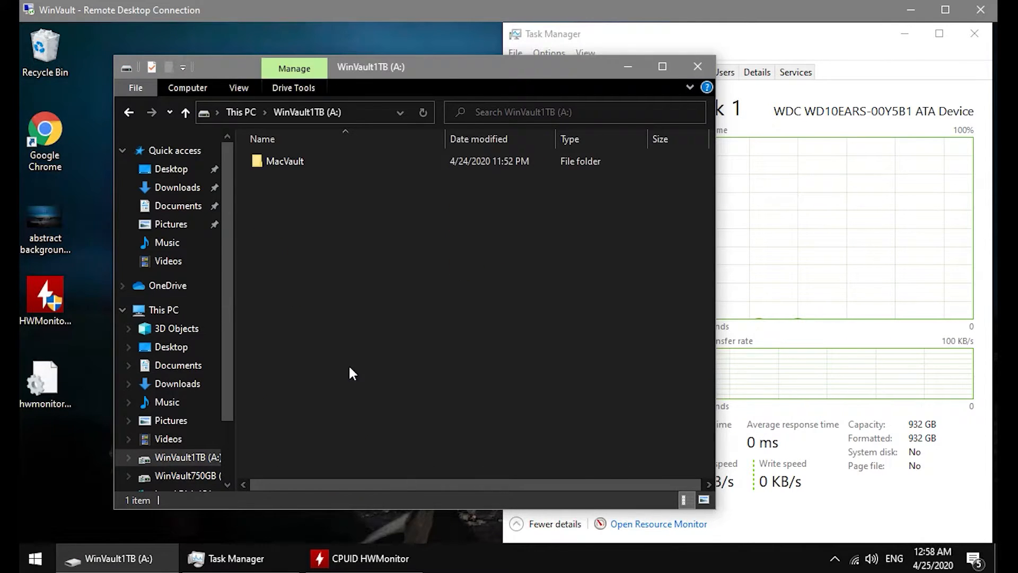
double_click(284, 161)
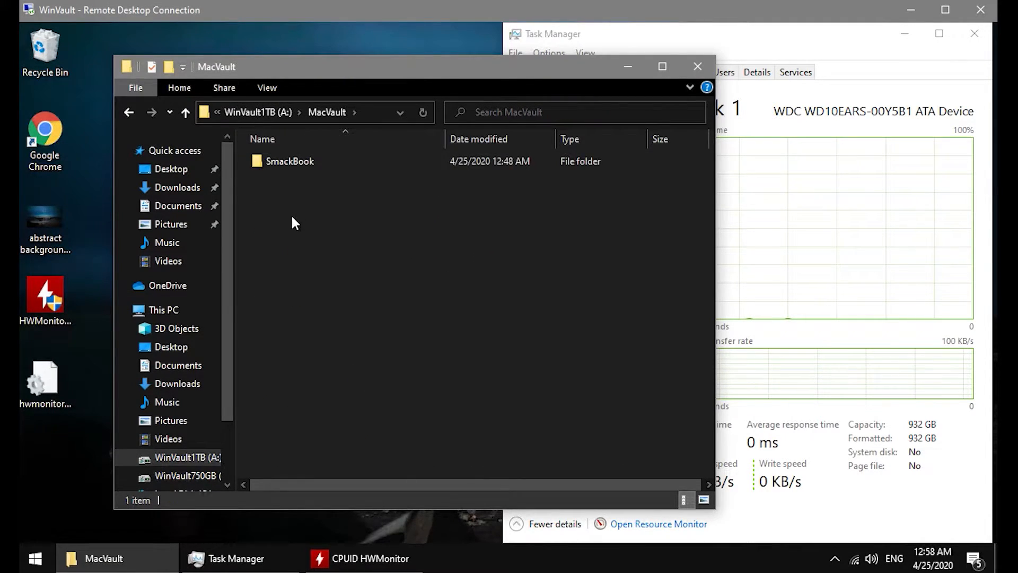
double_click(290, 161)
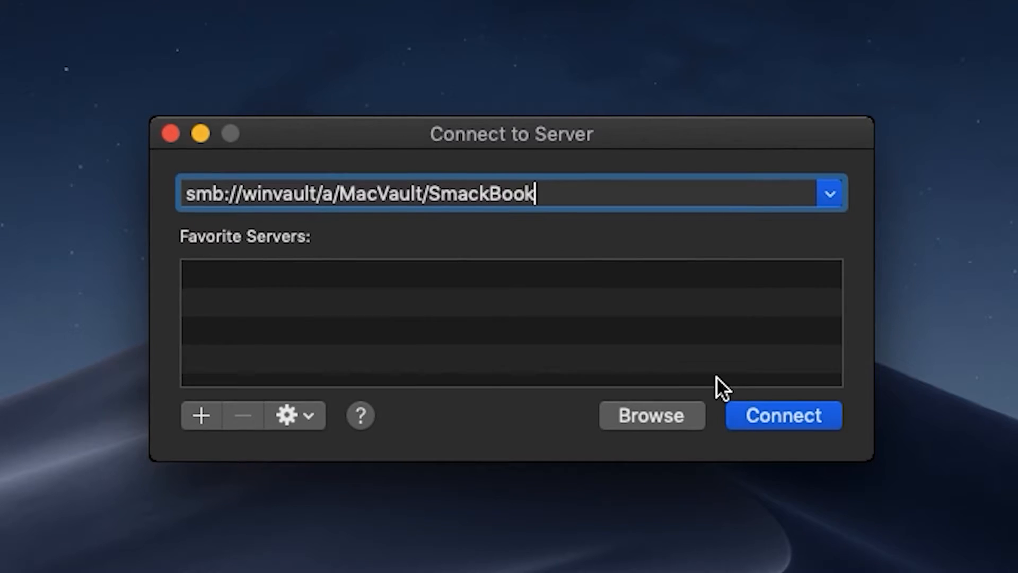
Connect to winvault, browse A > MacVault > SmackBook and create a new folder named fsdfsdf.
click(783, 415)
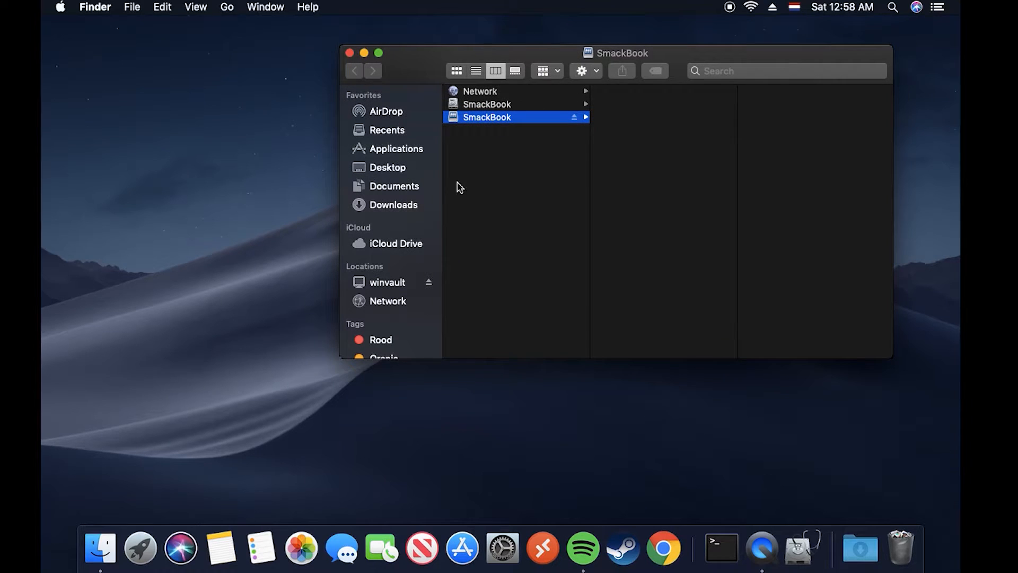
click(387, 282)
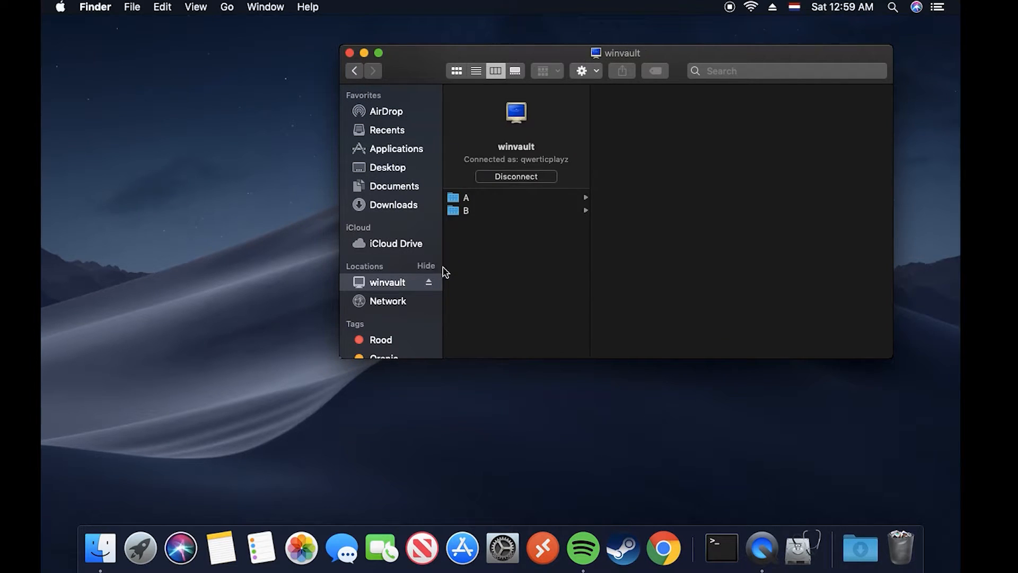
click(467, 197)
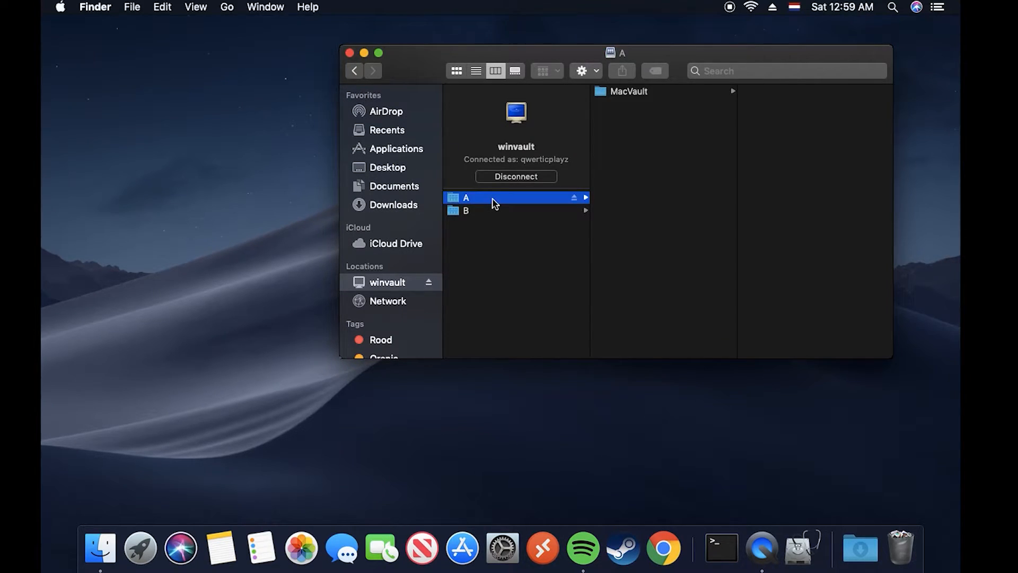
mouse_move(638, 95)
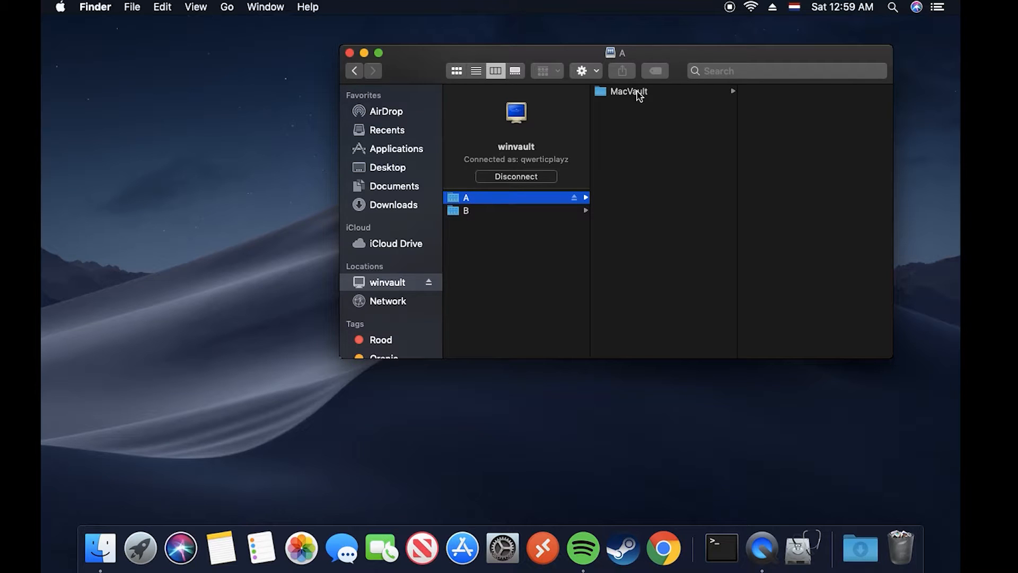
click(628, 92)
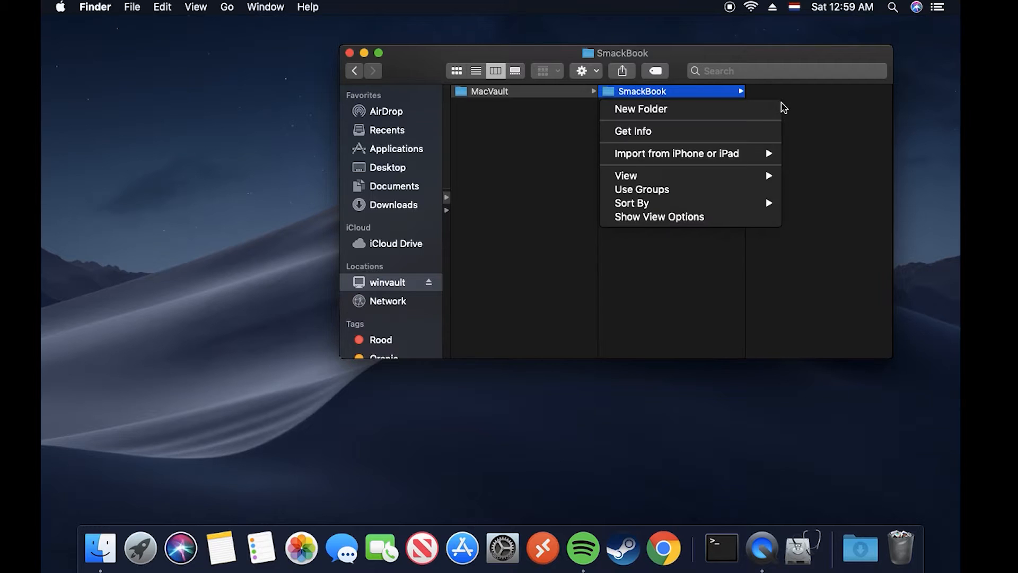
click(640, 109)
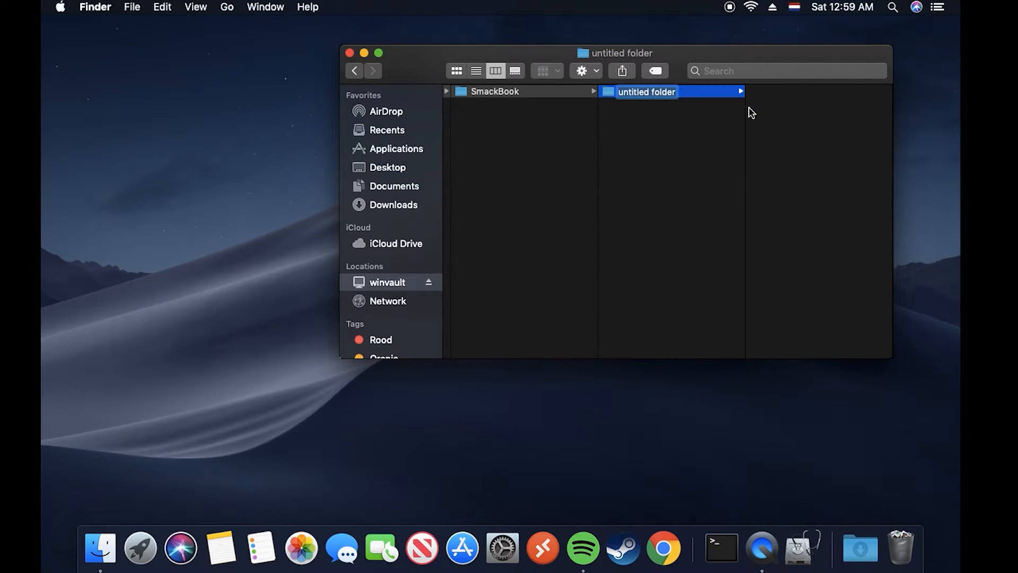
text(fsdfsdf)
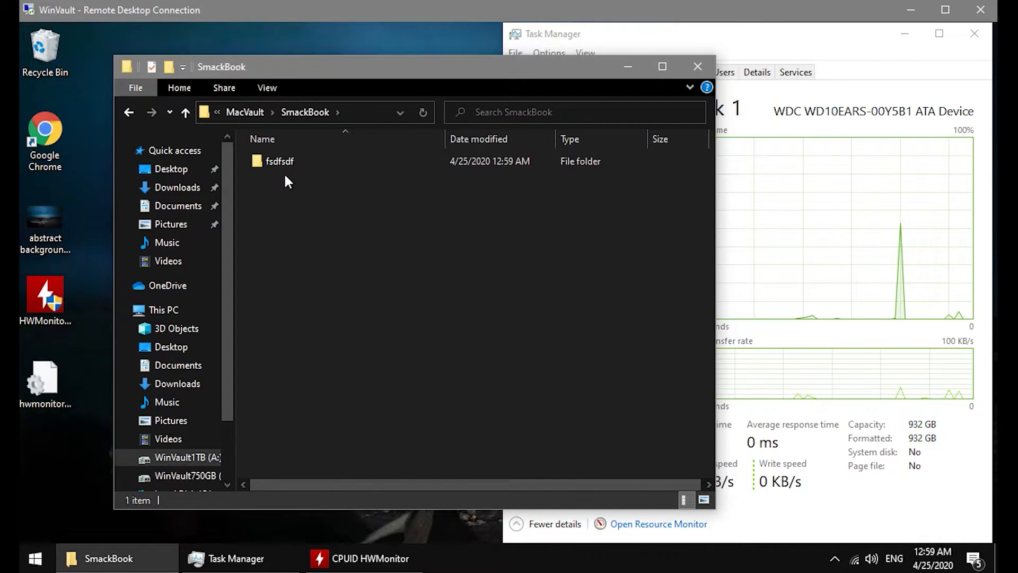
Look inside the fsdfsdf folder in File Explorer and return to SmackBook.
double_click(278, 161)
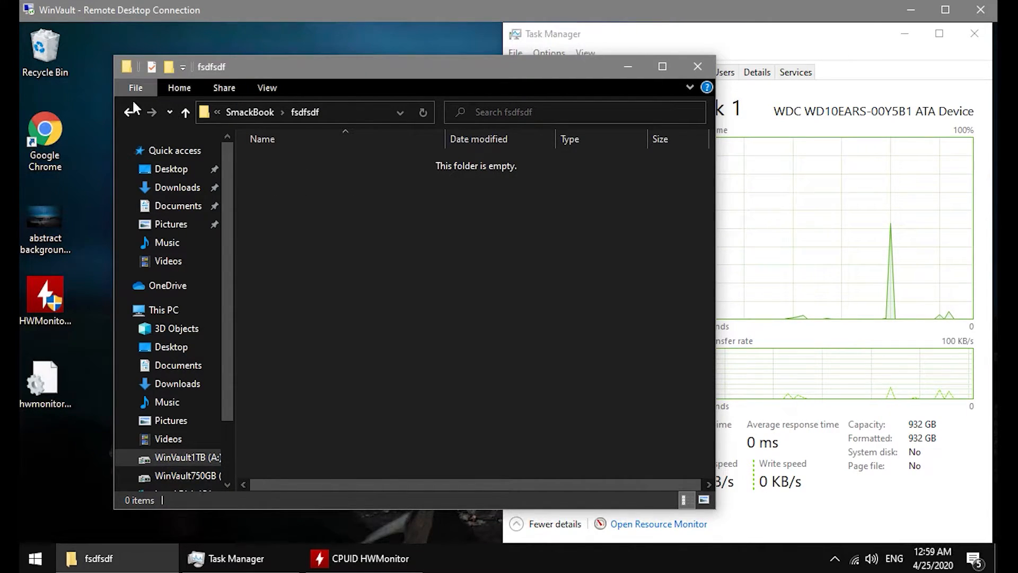
click(130, 111)
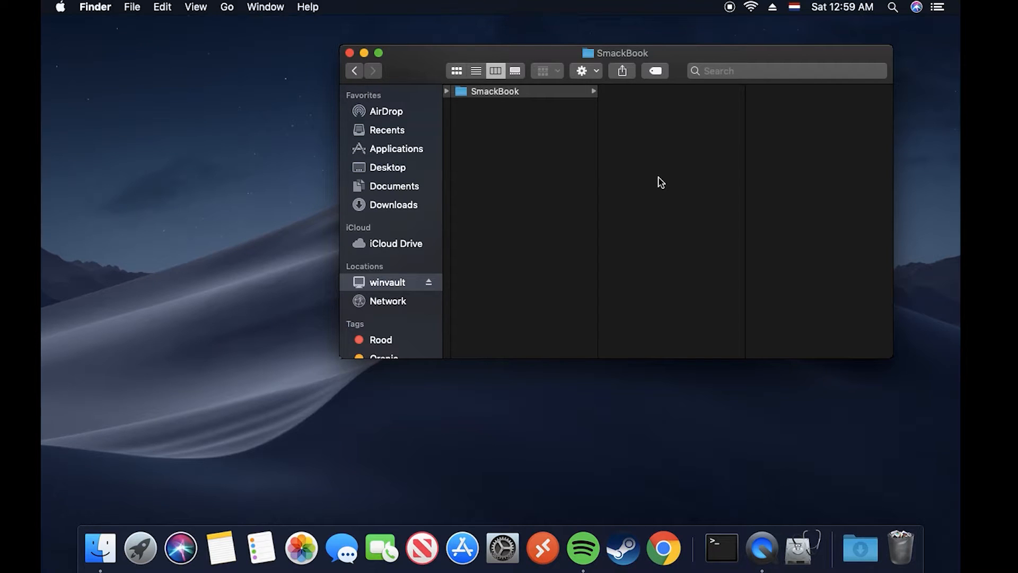
click(495, 91)
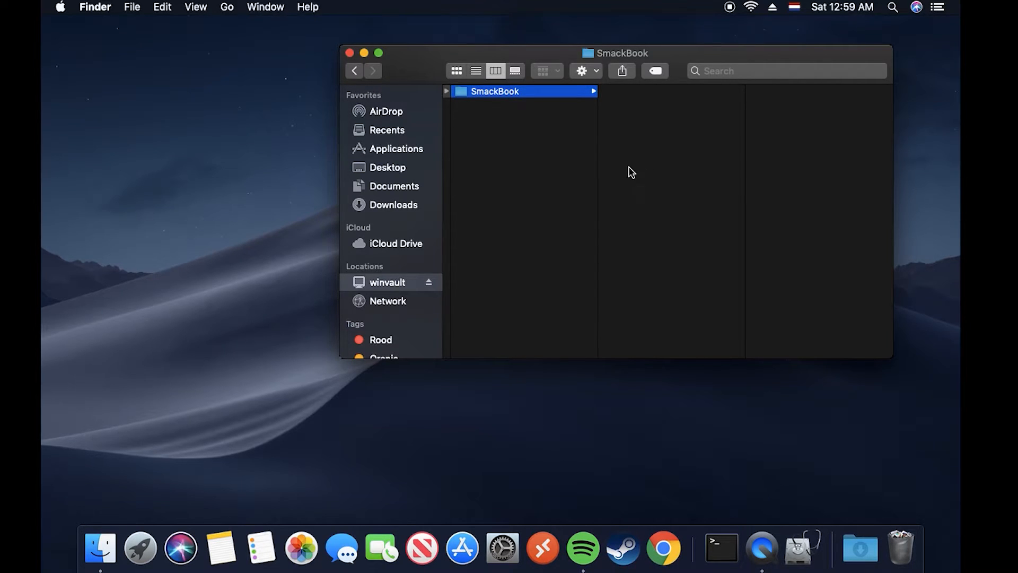
mouse_move(731, 411)
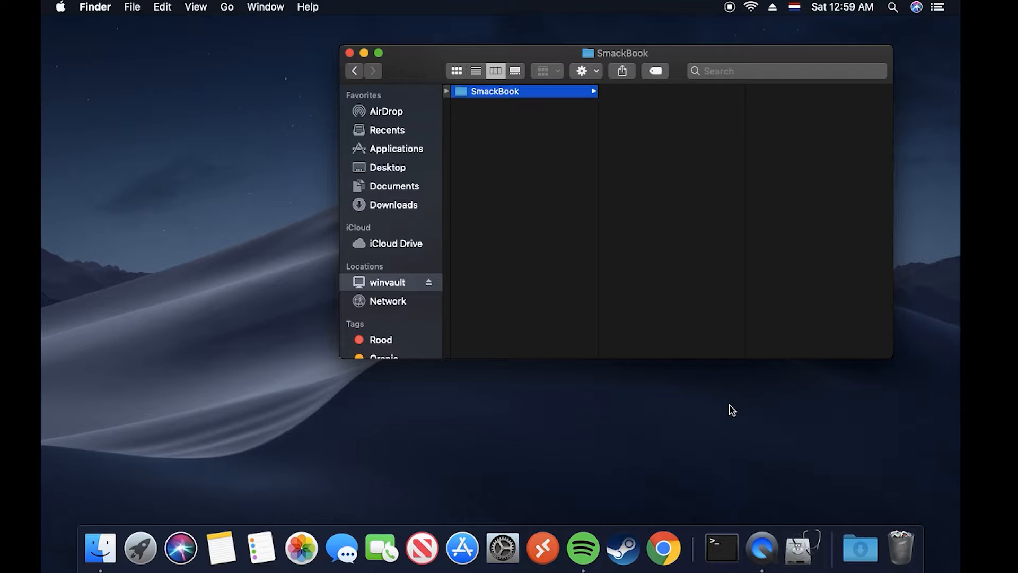
mouse_move(802, 548)
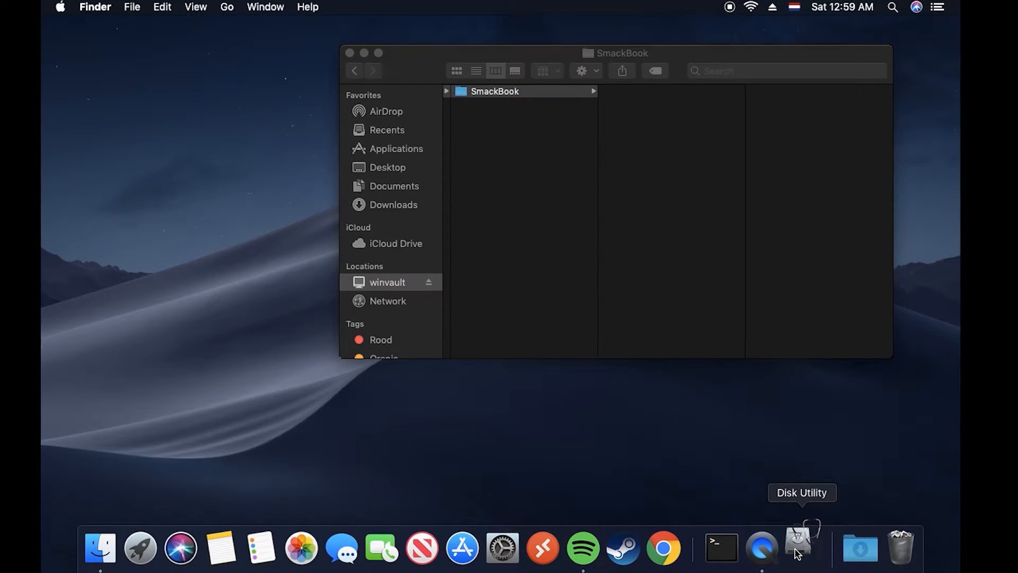
Launch Disk Utility and bring up File > New Image > Blank Image with its default 100 MB settings.
click(797, 548)
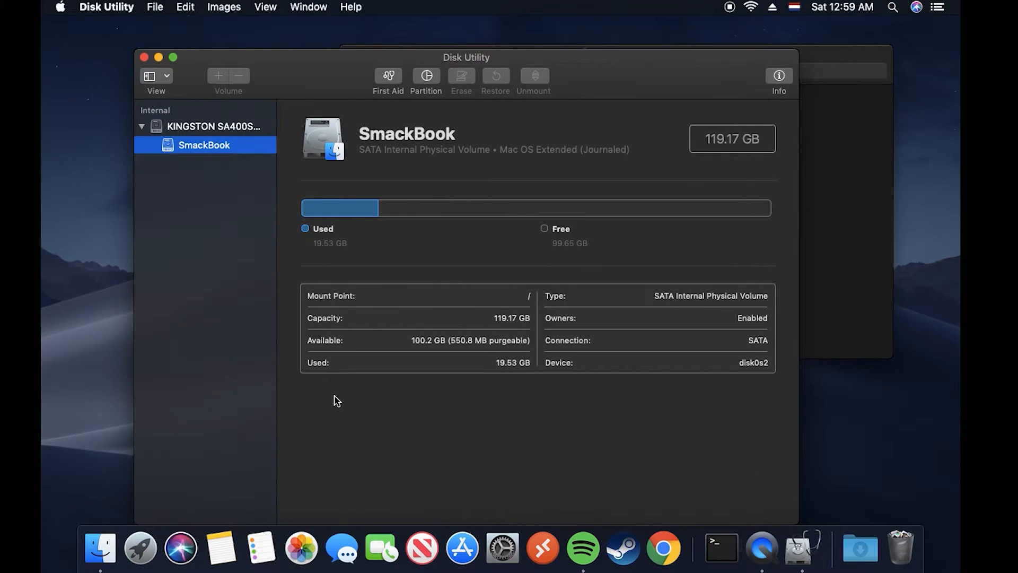
click(140, 547)
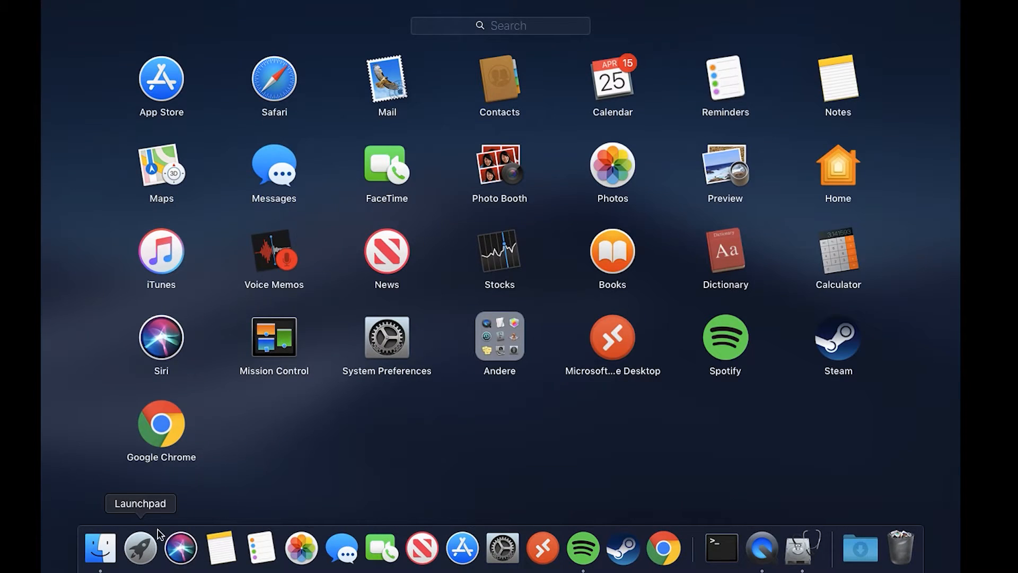
click(500, 336)
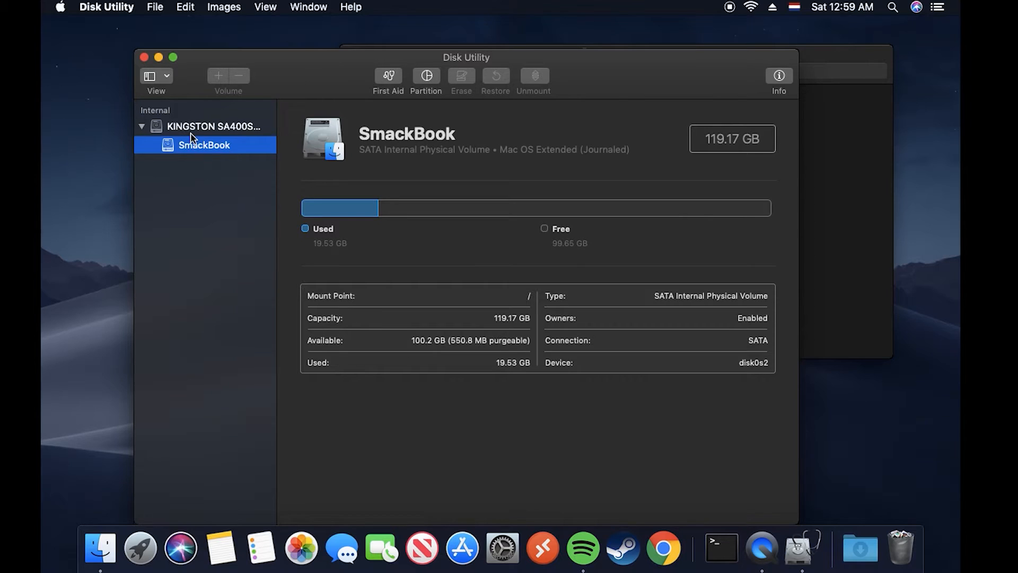
click(155, 7)
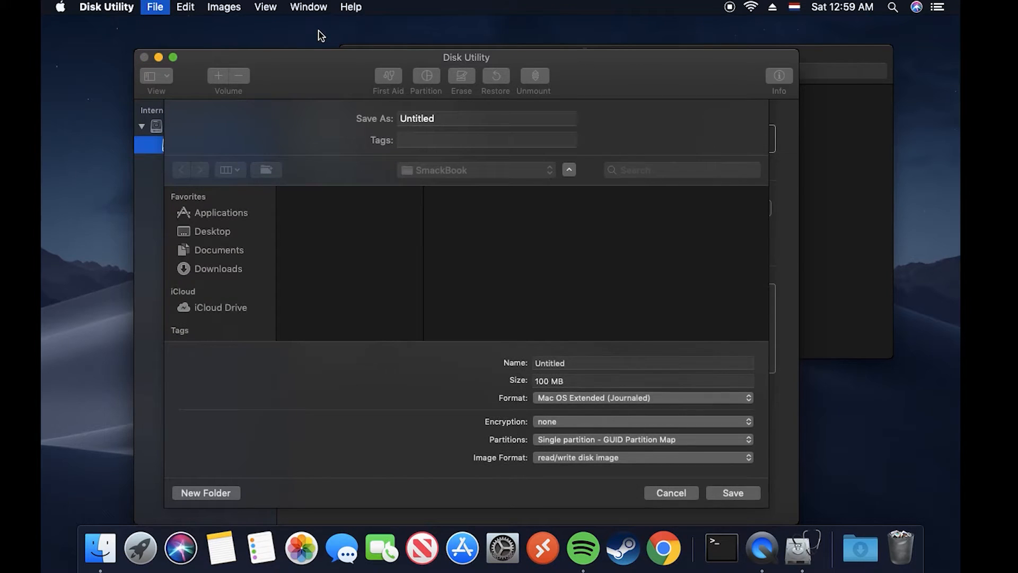
Name the new blank image TimeMachine in the Save As field.
click(486, 117)
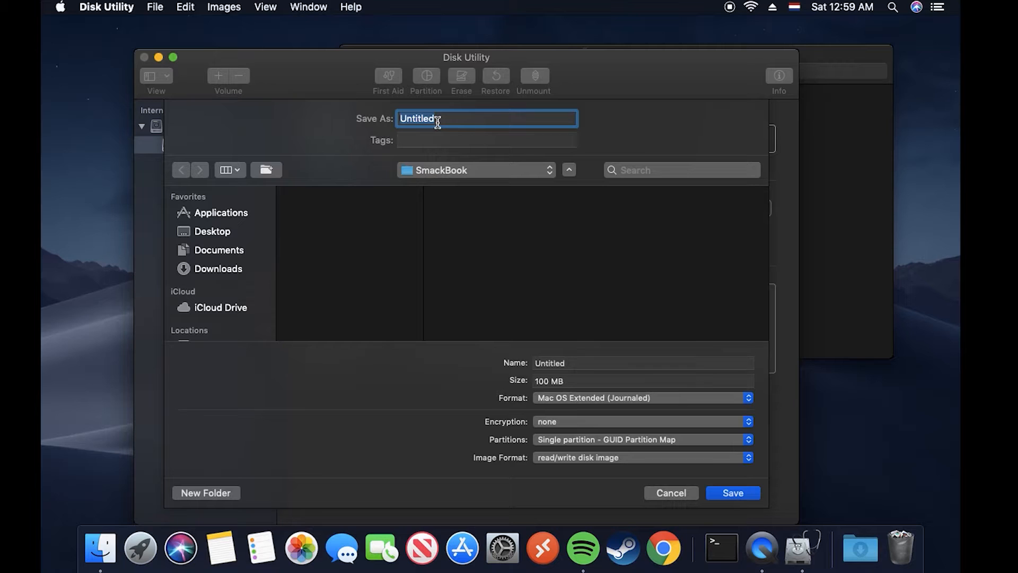
text(T)
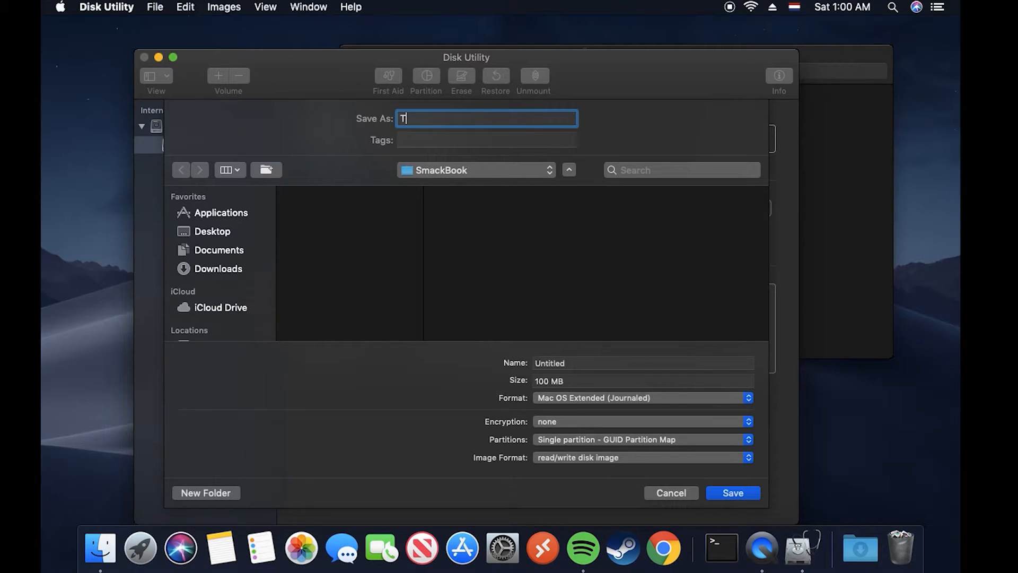
text(imeMachi)
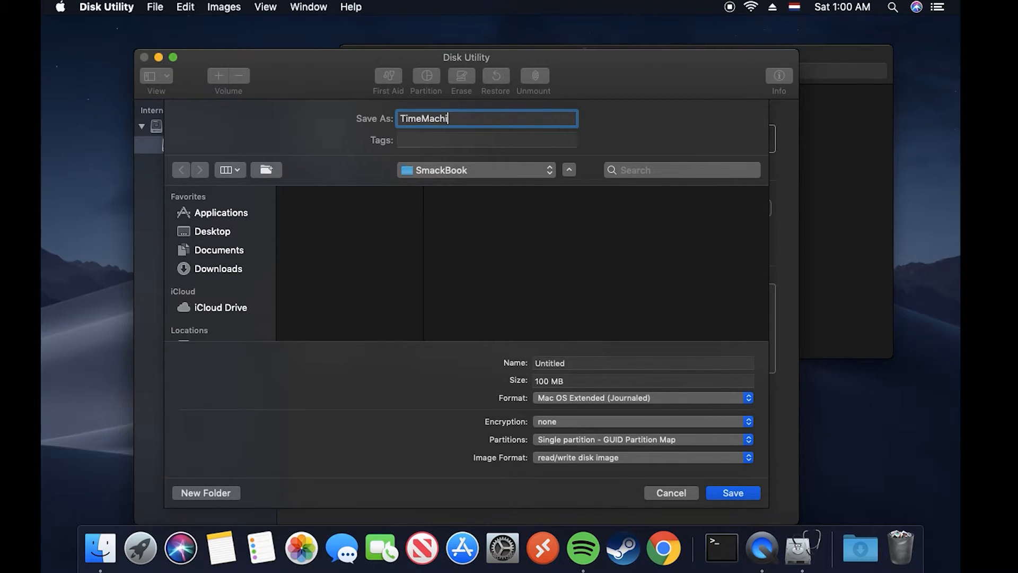
text(ne)
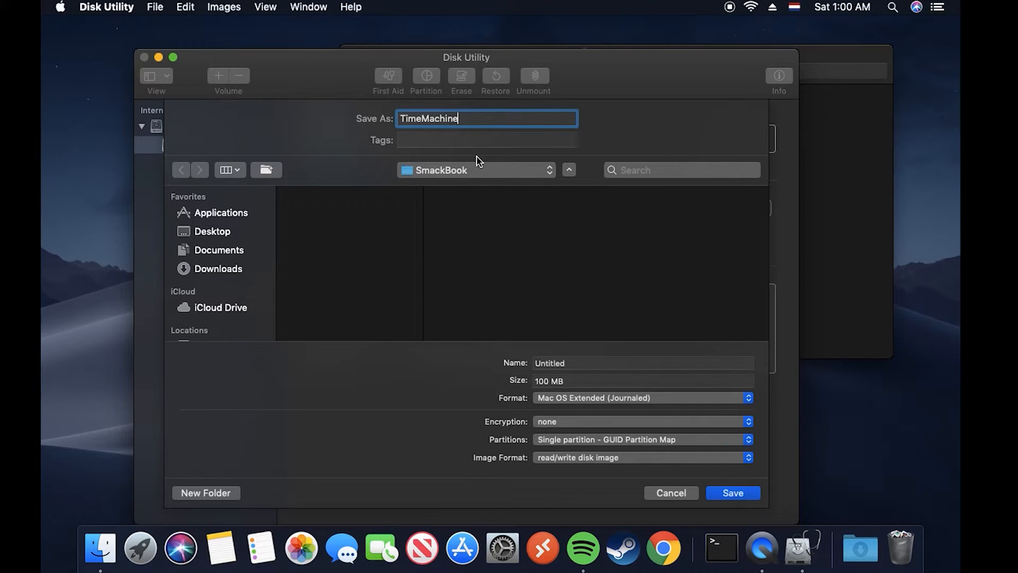
Choose the SmackBook folder inside MacVault on winvault and rename the volume to Sparse.
scroll(down, 3)
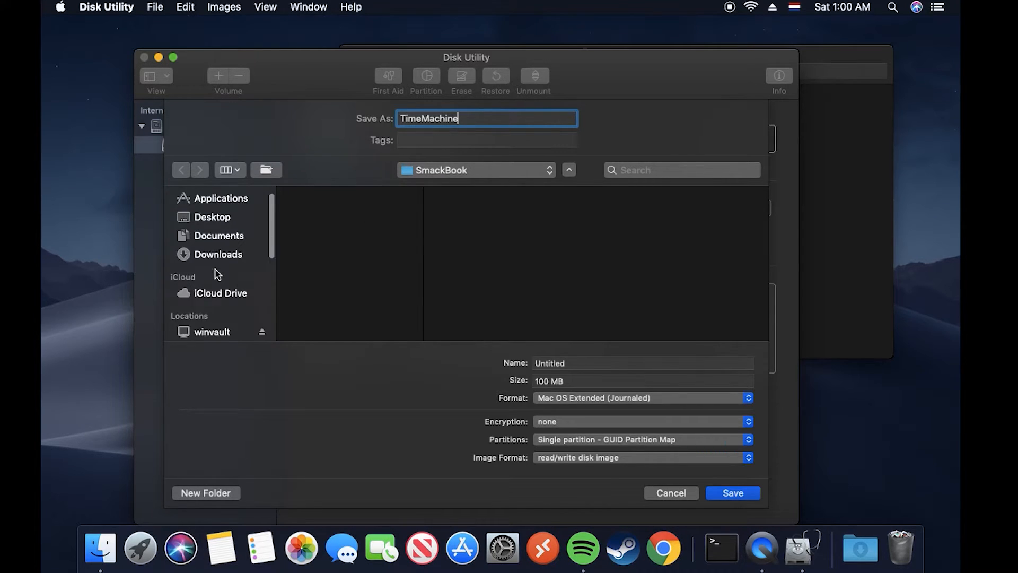
scroll(down, 3)
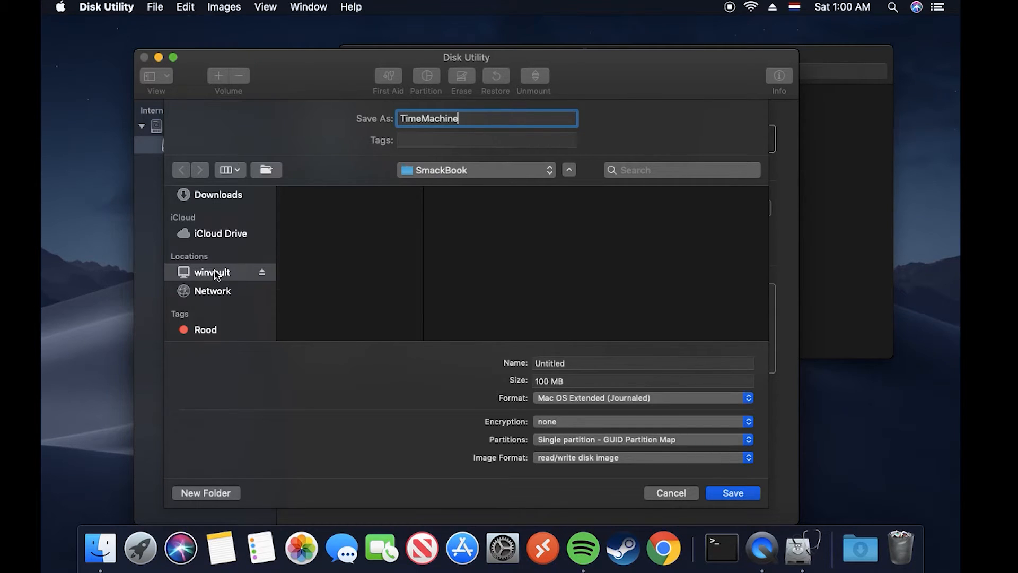
click(212, 272)
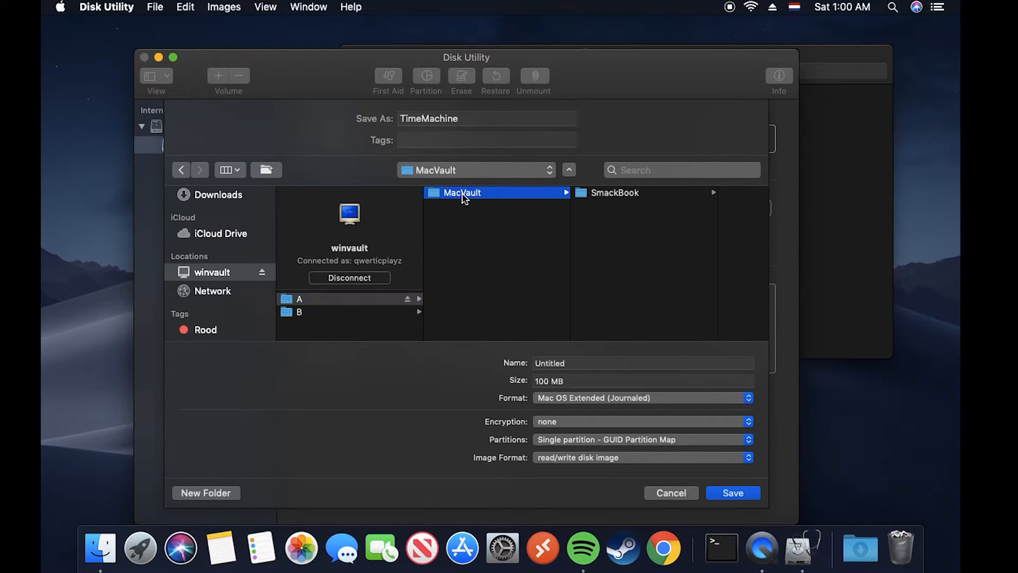
click(614, 192)
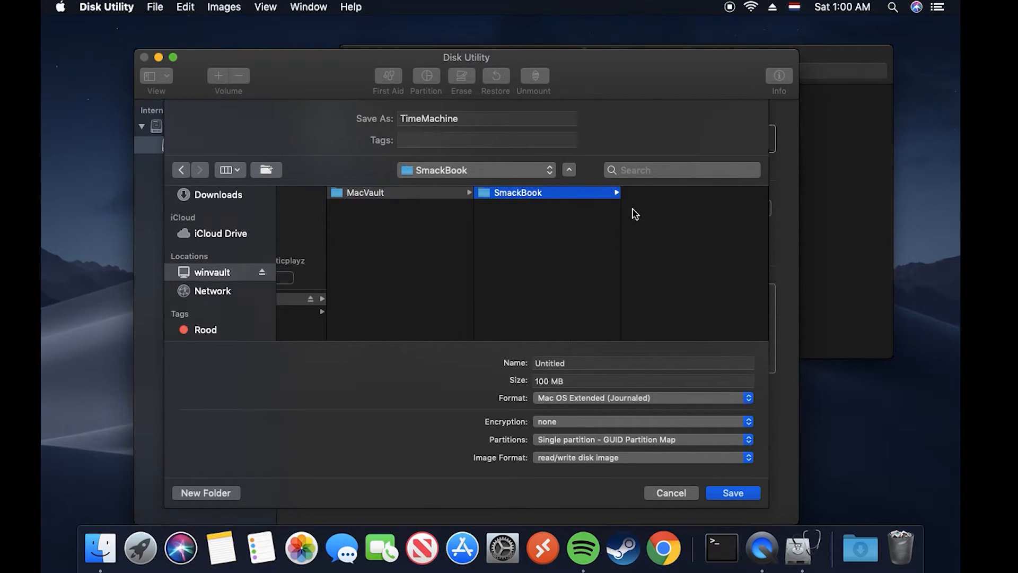
click(549, 362)
text(Sparse)
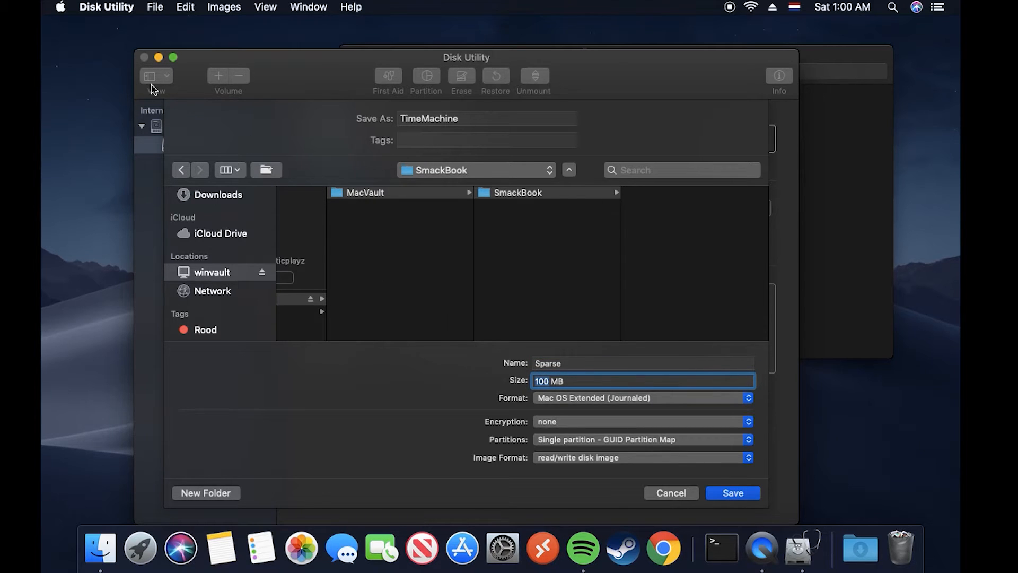
click(59, 7)
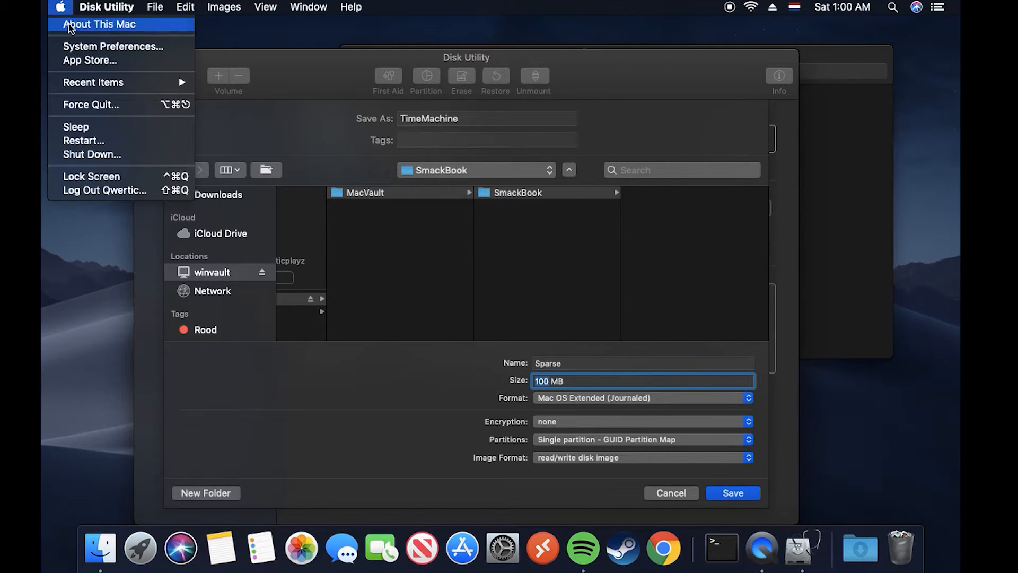
click(400, 160)
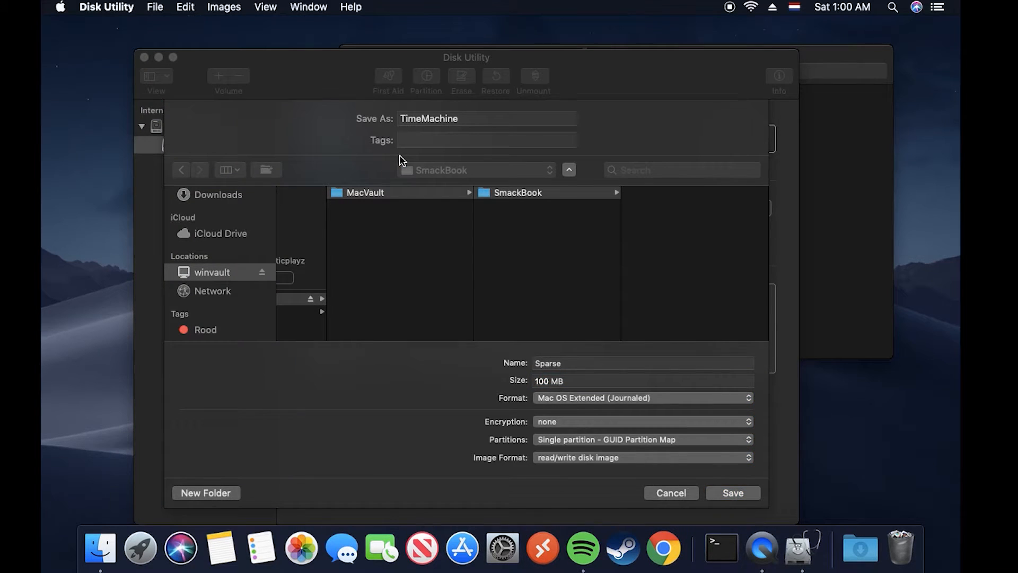
click(59, 7)
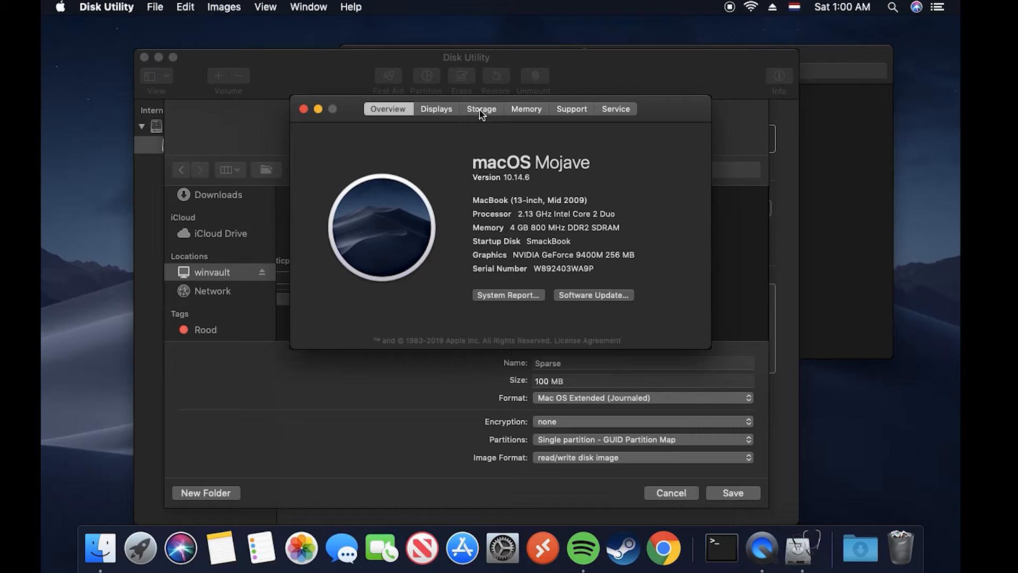
mouse_move(477, 118)
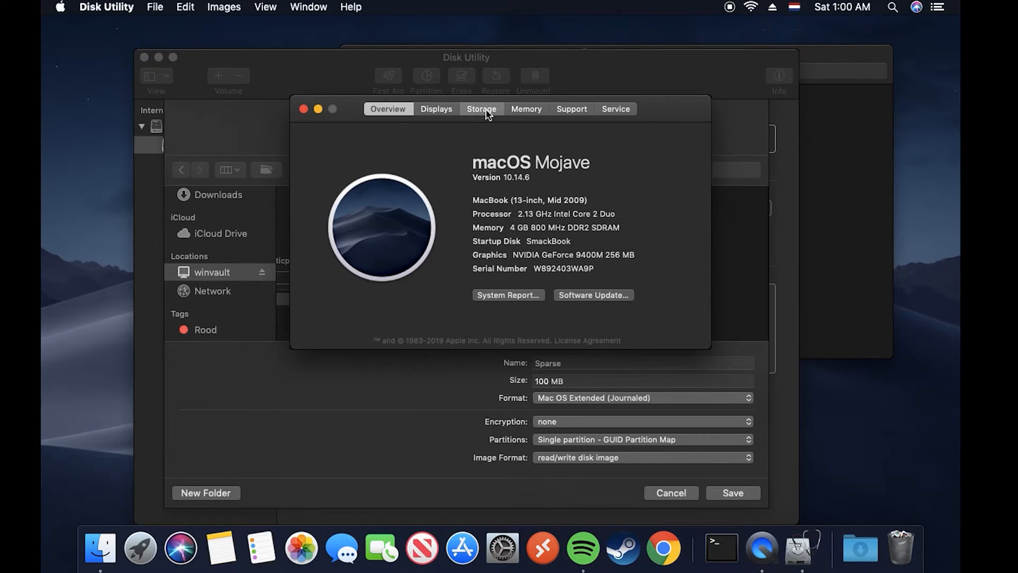
click(482, 108)
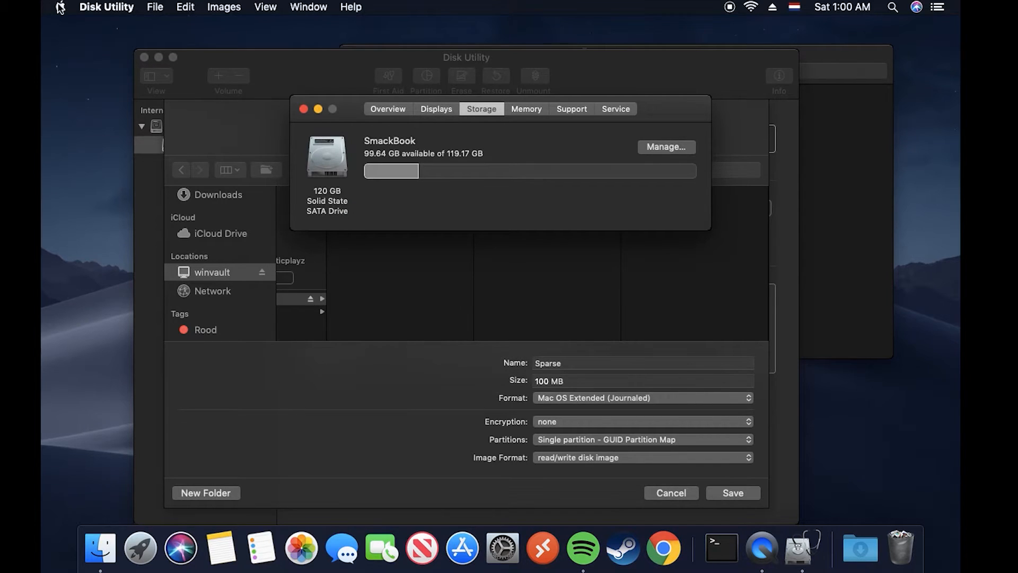
click(59, 7)
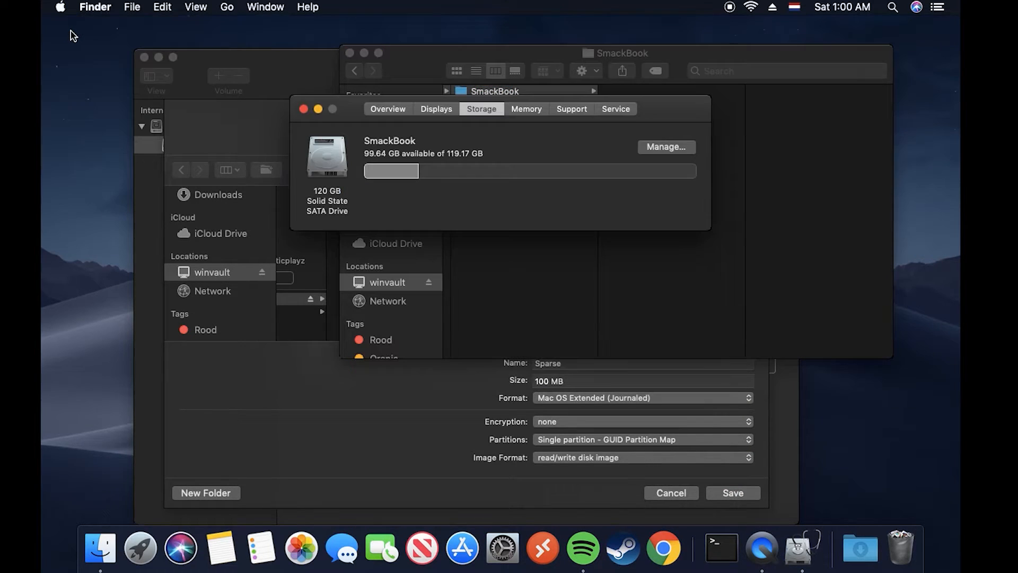
mouse_move(450, 153)
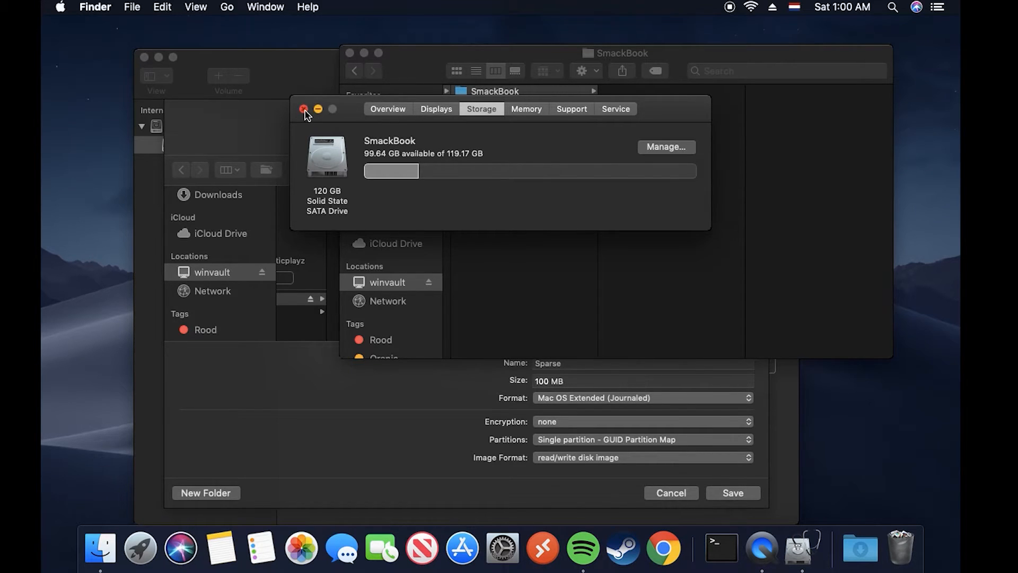
click(304, 108)
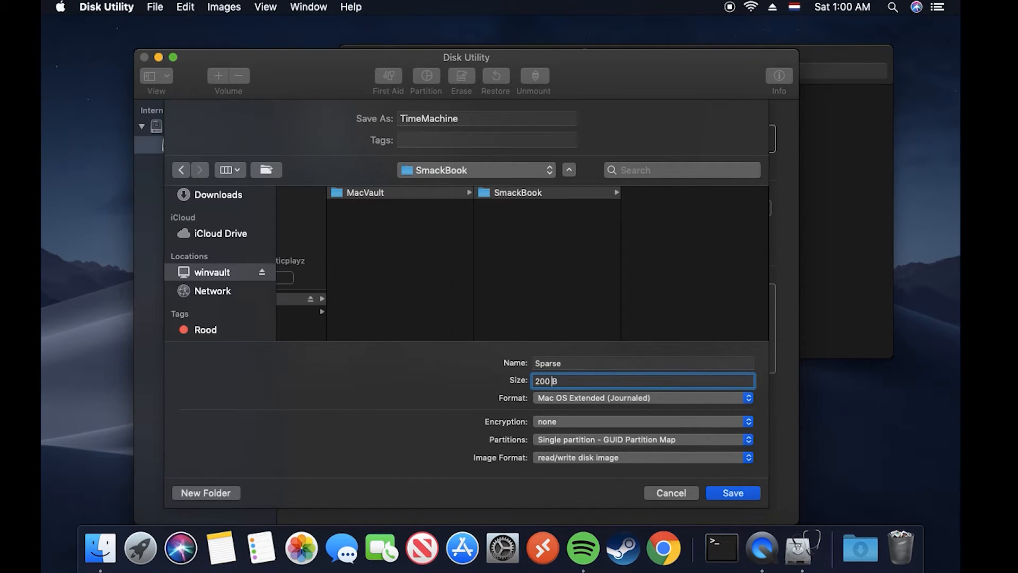
Create a 200 GB Mac OS Extended (Journaled) sparse bundle image and save it to the share.
text(GB)
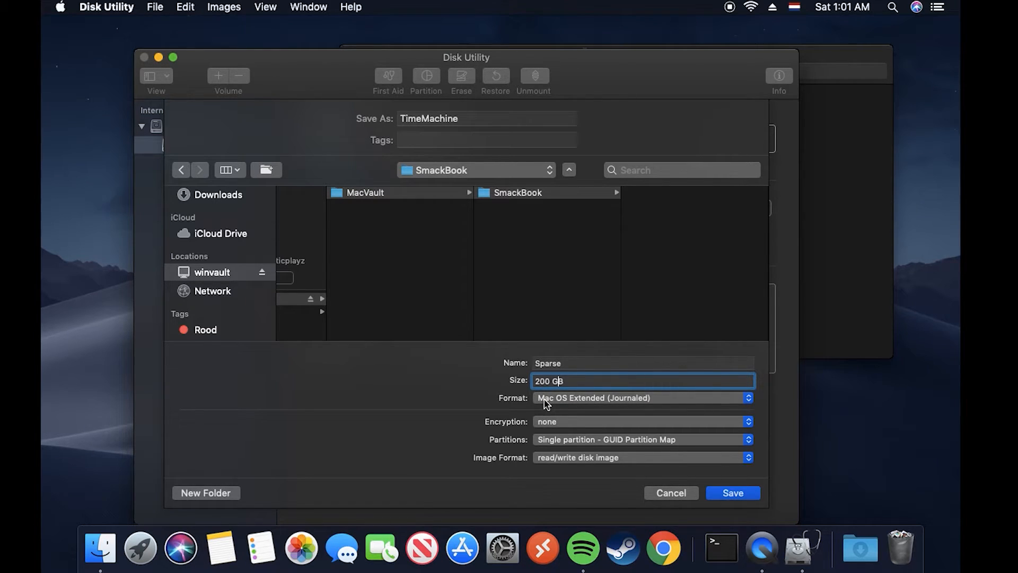
mouse_move(609, 402)
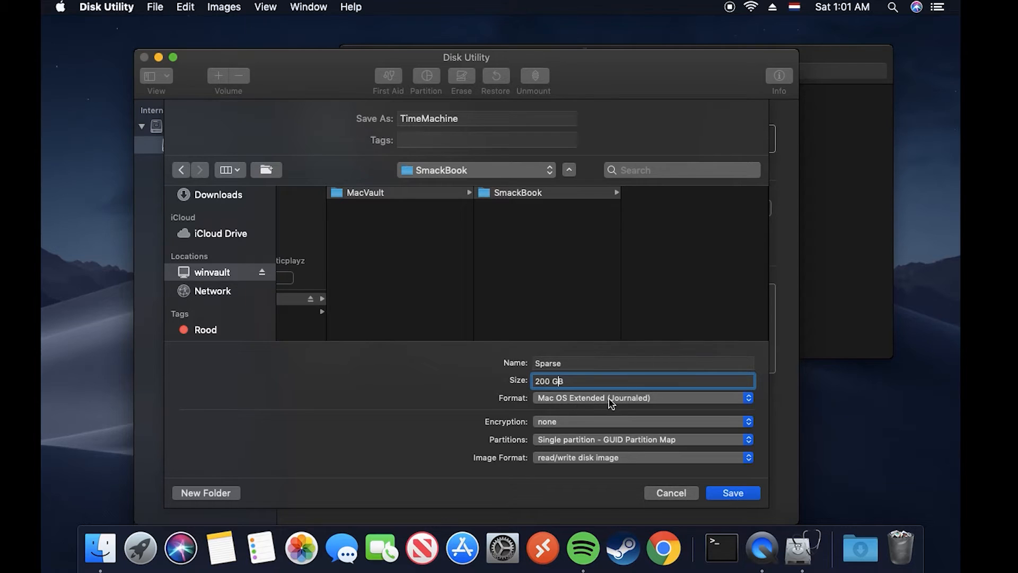
mouse_move(506, 447)
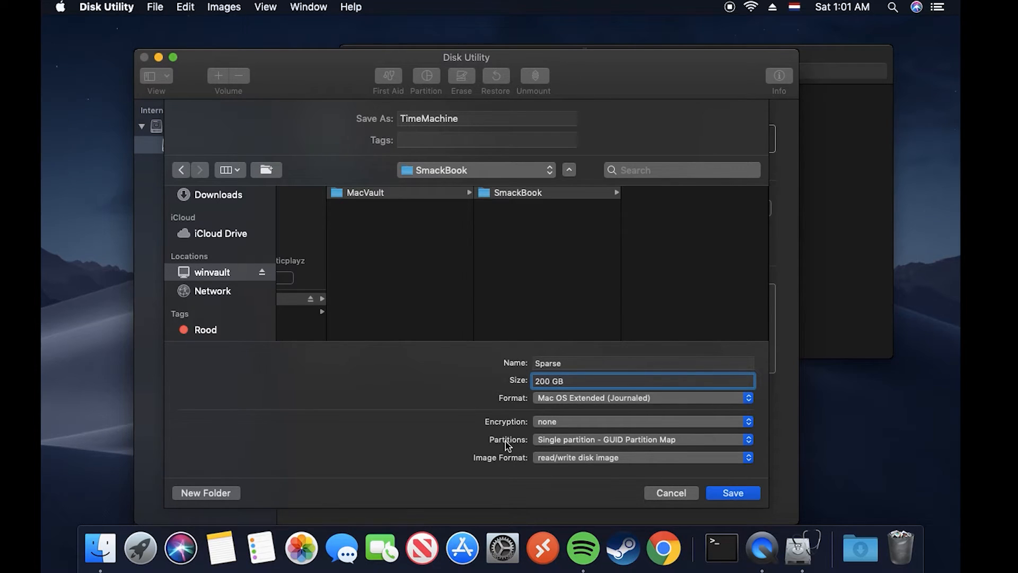
mouse_move(629, 447)
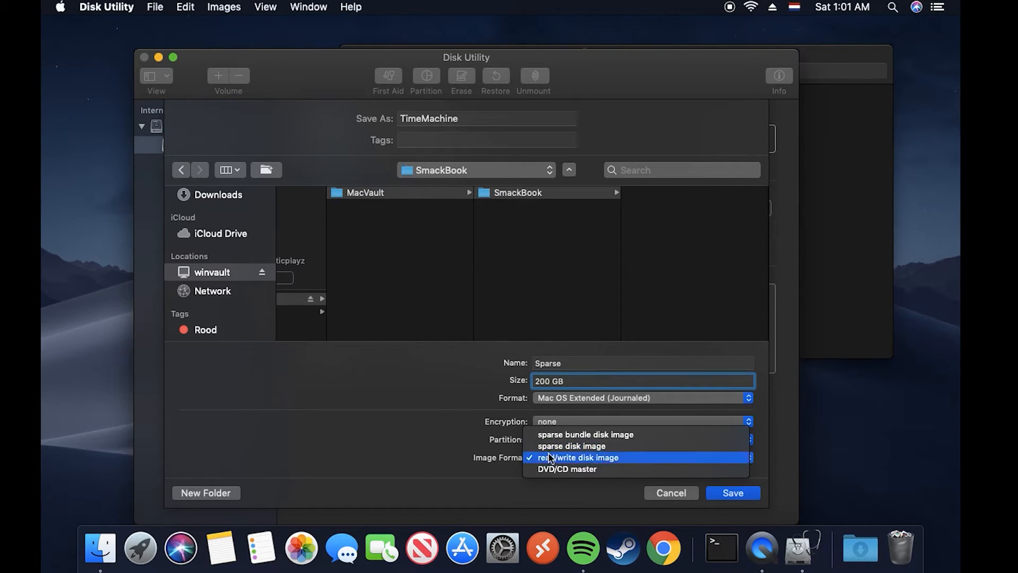
mouse_move(552, 434)
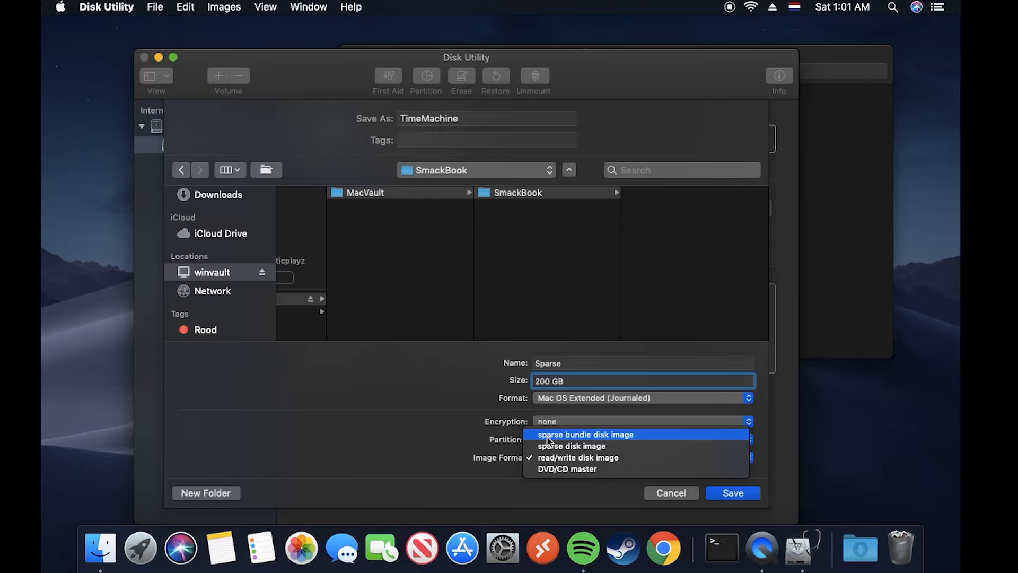
click(584, 433)
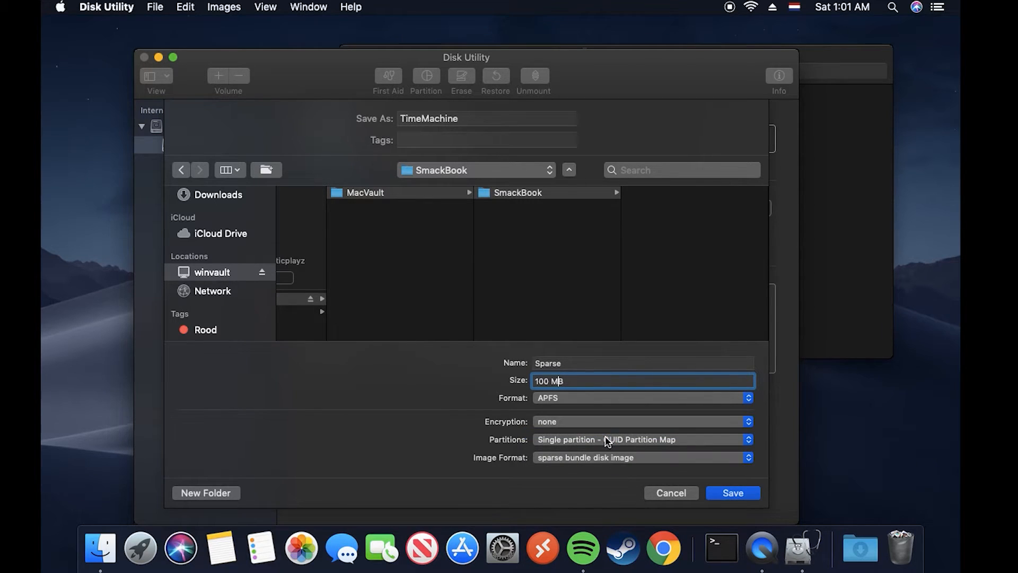
mouse_move(553, 394)
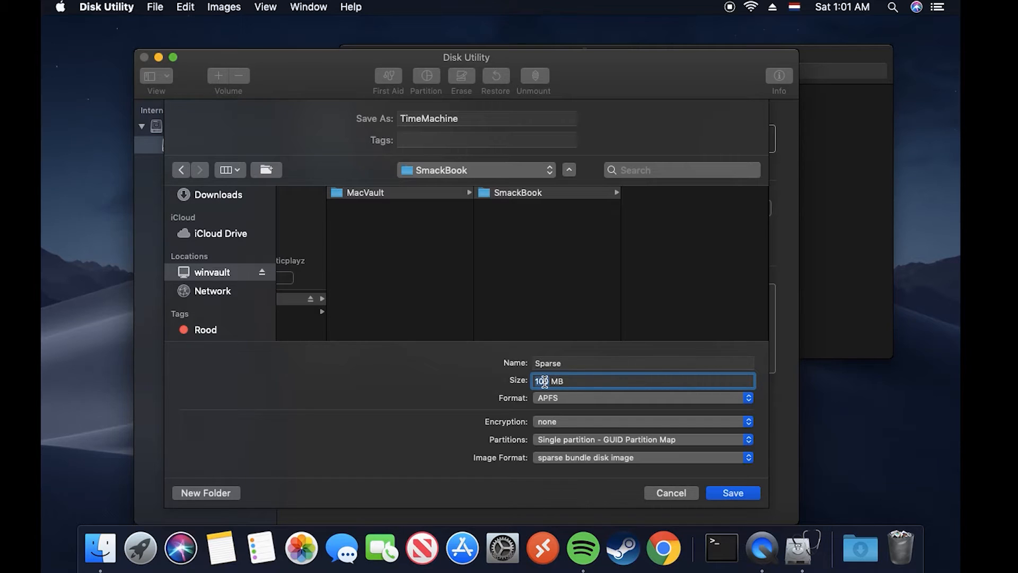
text(200)
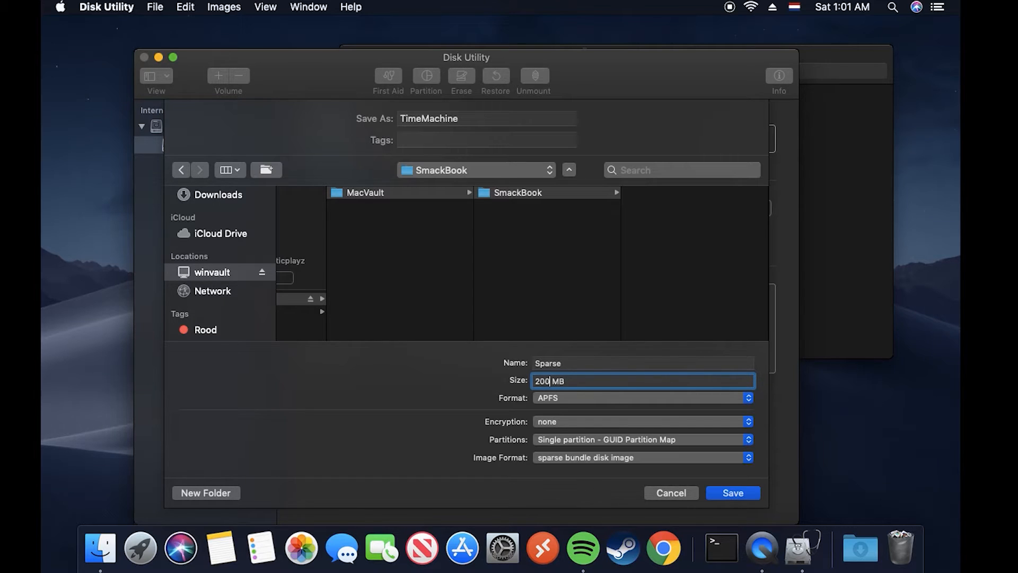
text(GB)
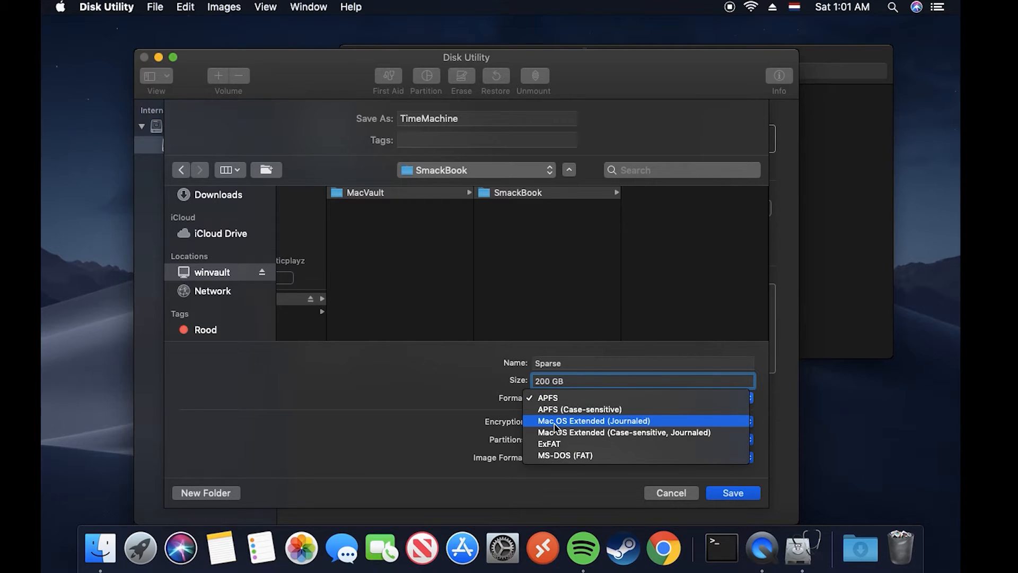
click(594, 421)
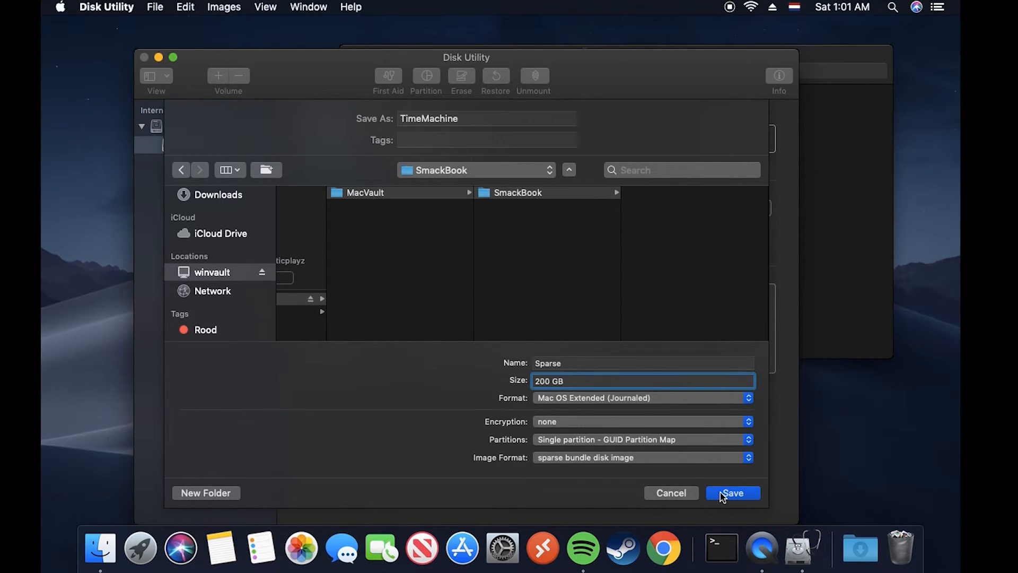
click(732, 493)
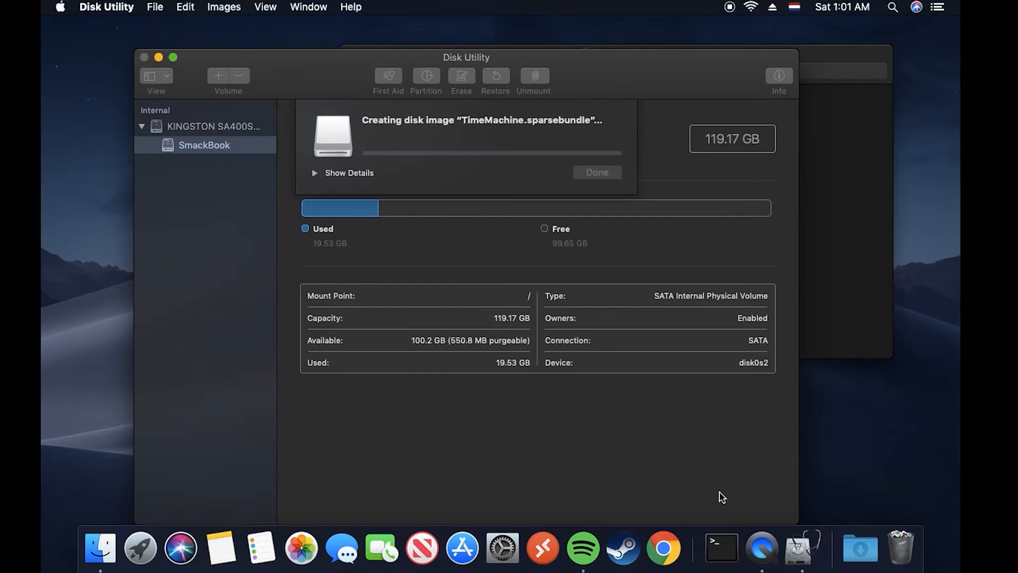
mouse_move(517, 193)
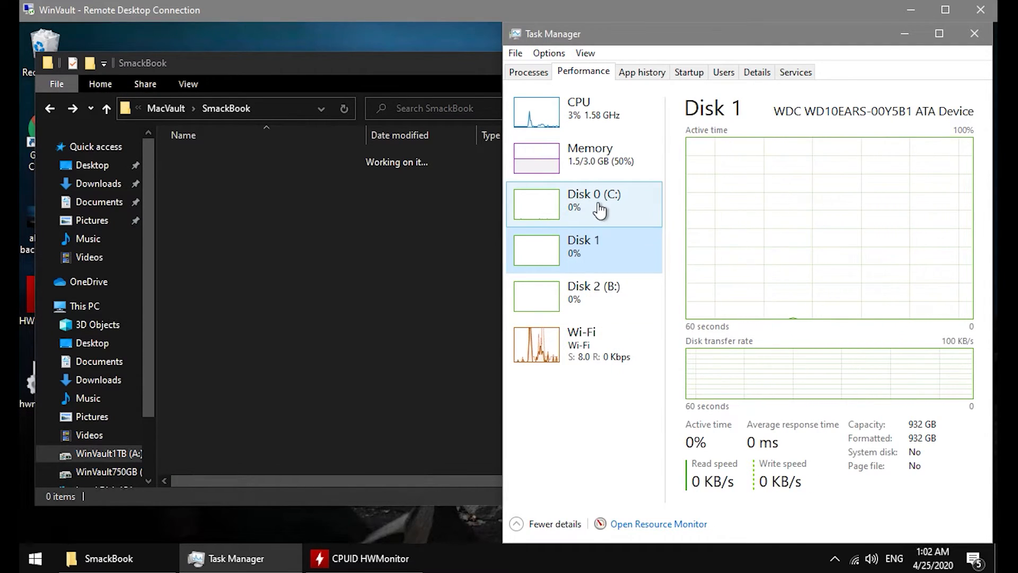
In the remote Windows session, watch C: and Disk 1 activity in Task Manager's Performance view.
click(974, 33)
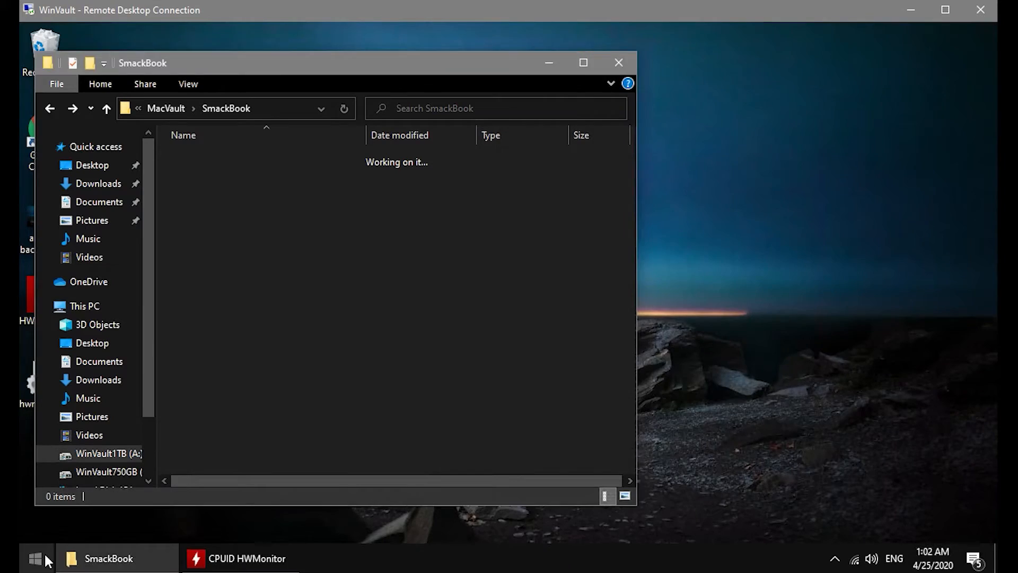
click(35, 559)
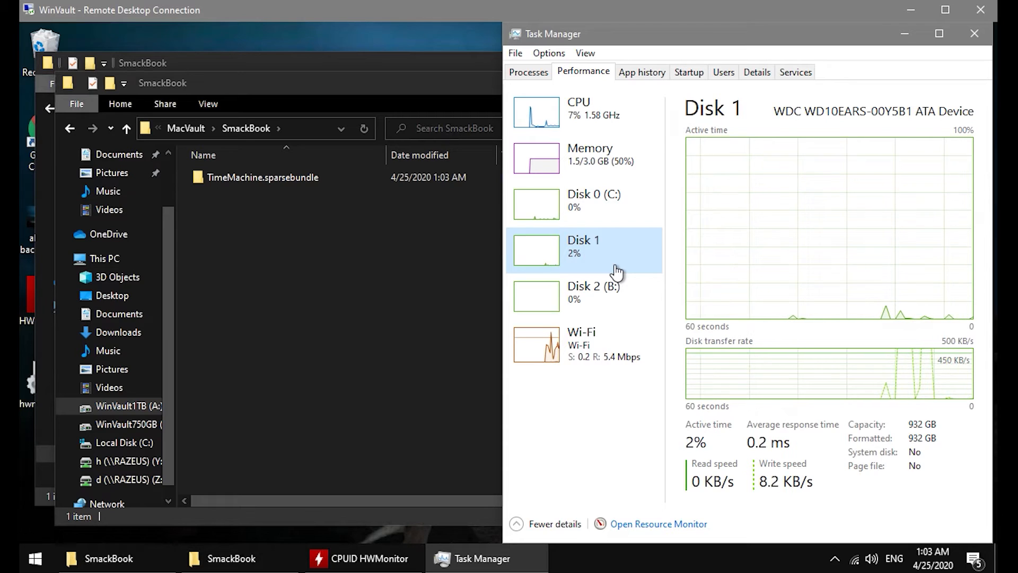
click(585, 203)
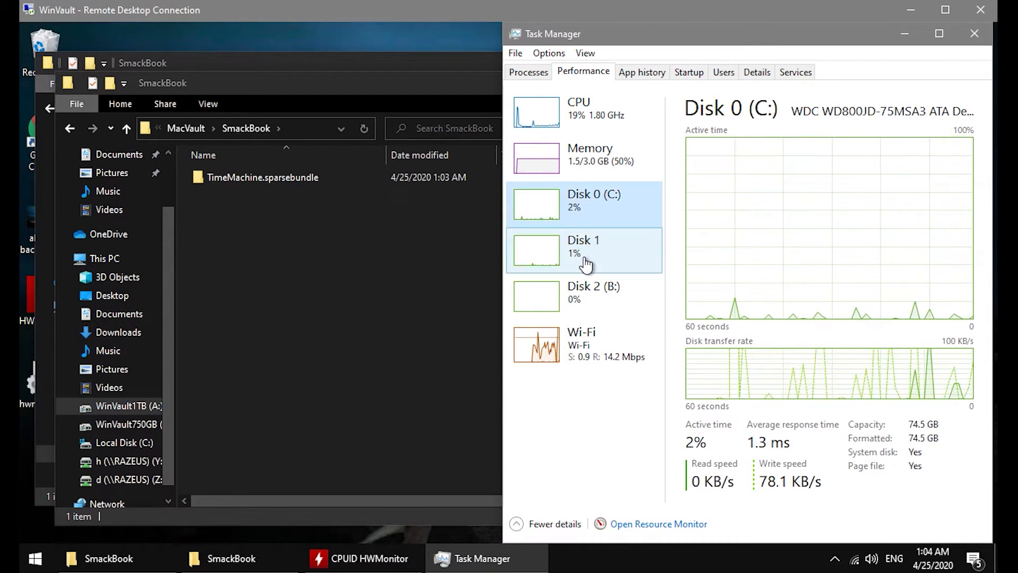
click(583, 250)
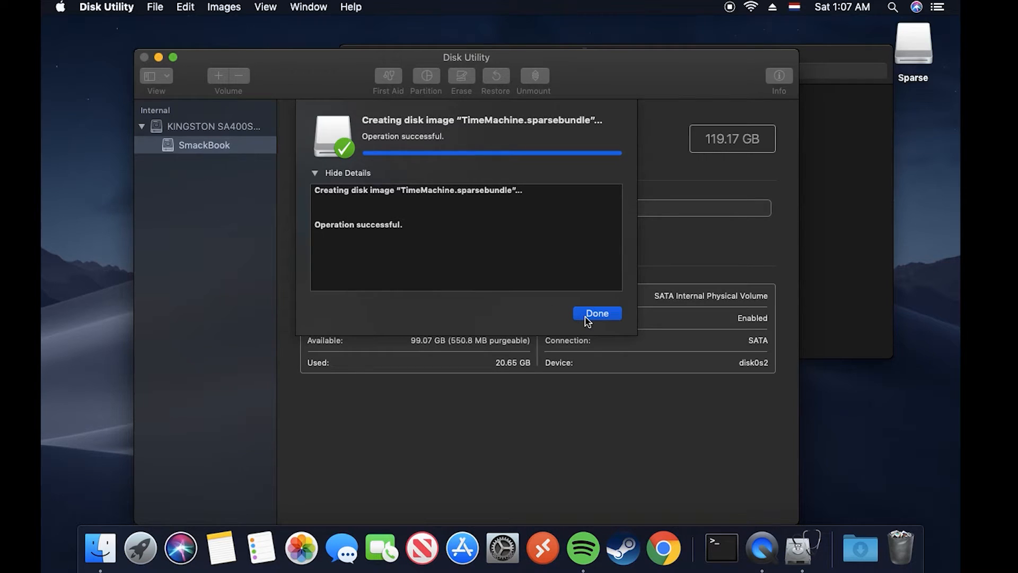
Bring the SmackBook folder with TimeMachine.sparsebundle forward and select the Sparse volume on the desktop.
click(596, 312)
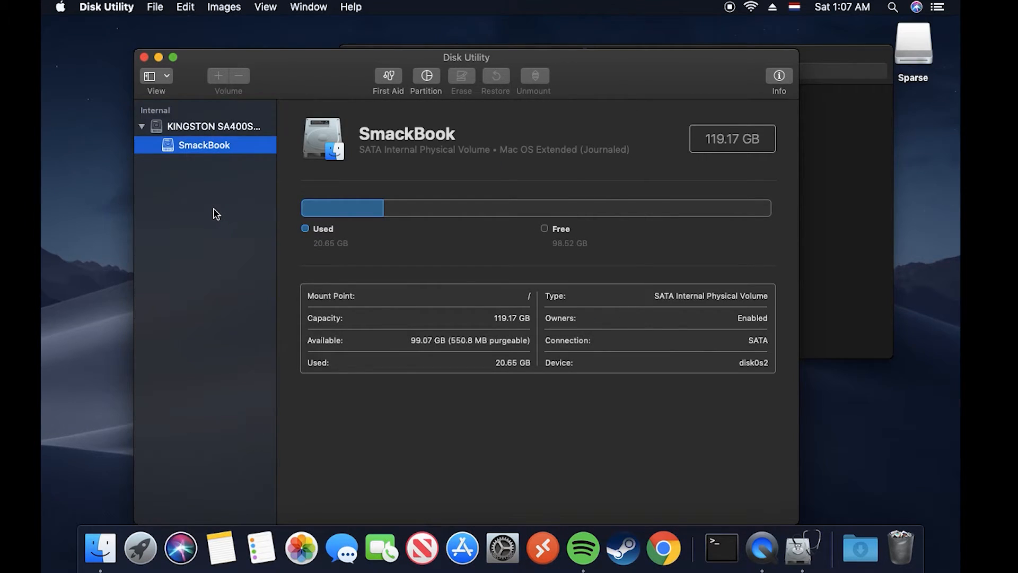
mouse_move(186, 202)
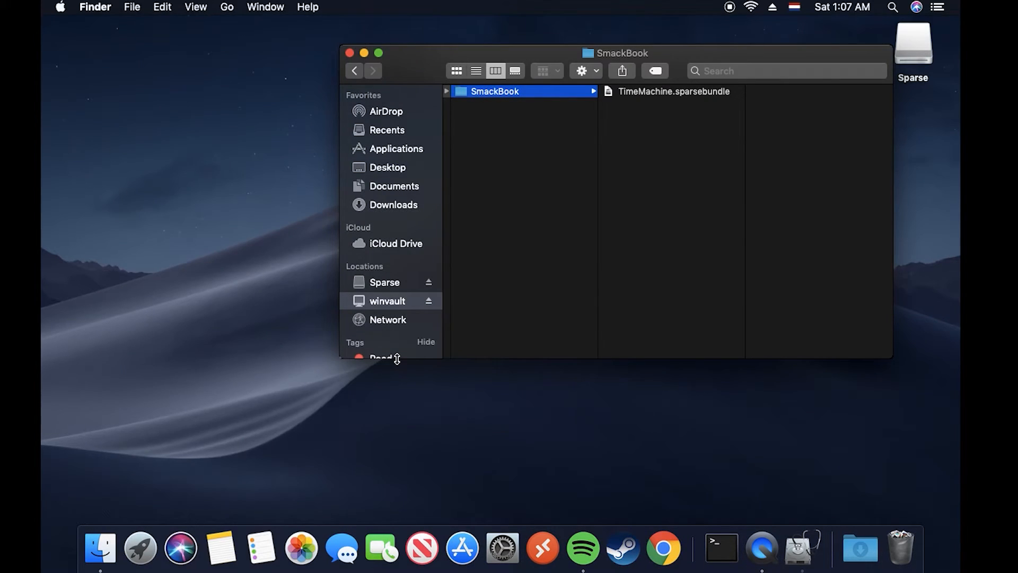
mouse_move(550, 240)
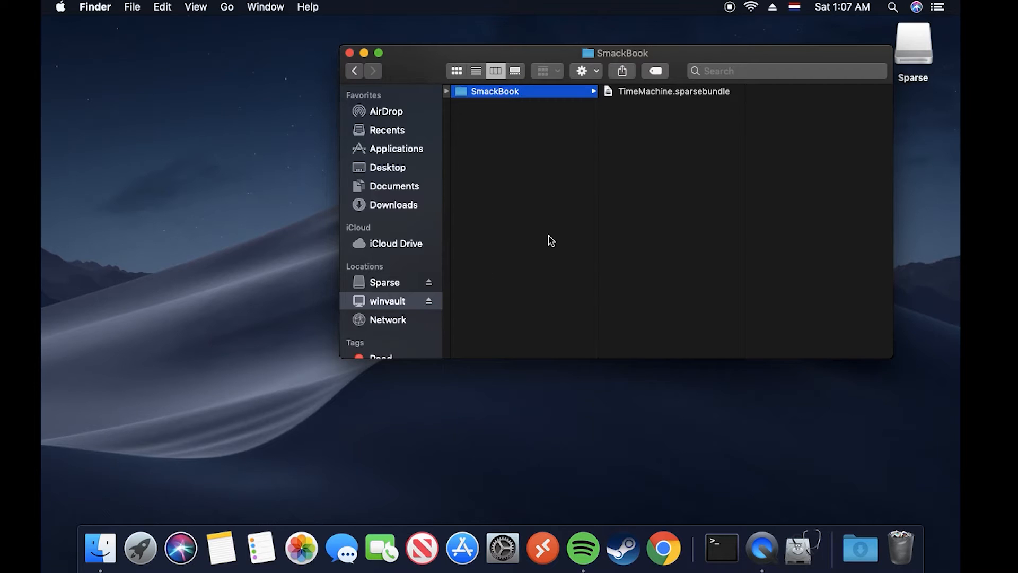
mouse_move(803, 74)
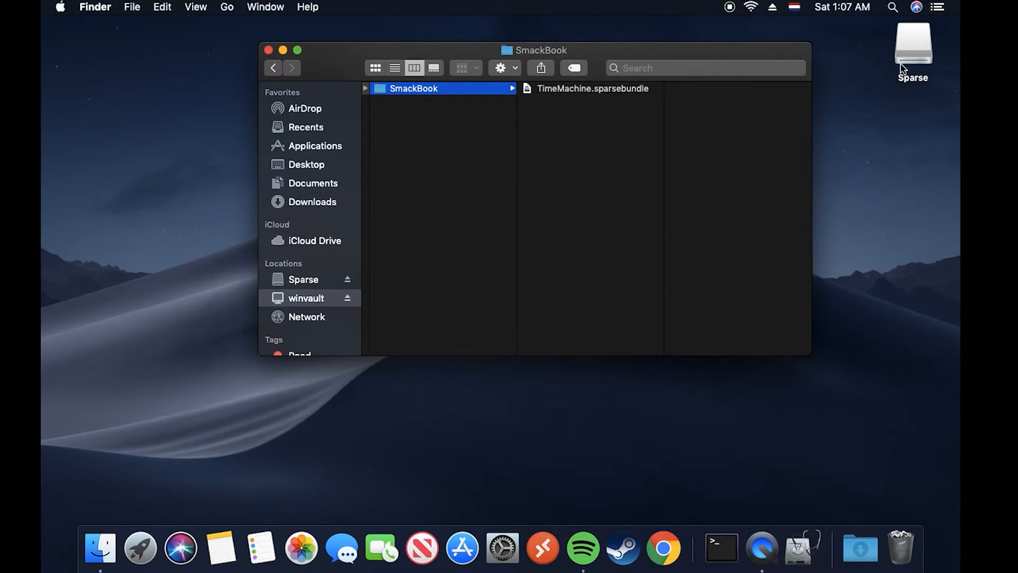
click(912, 51)
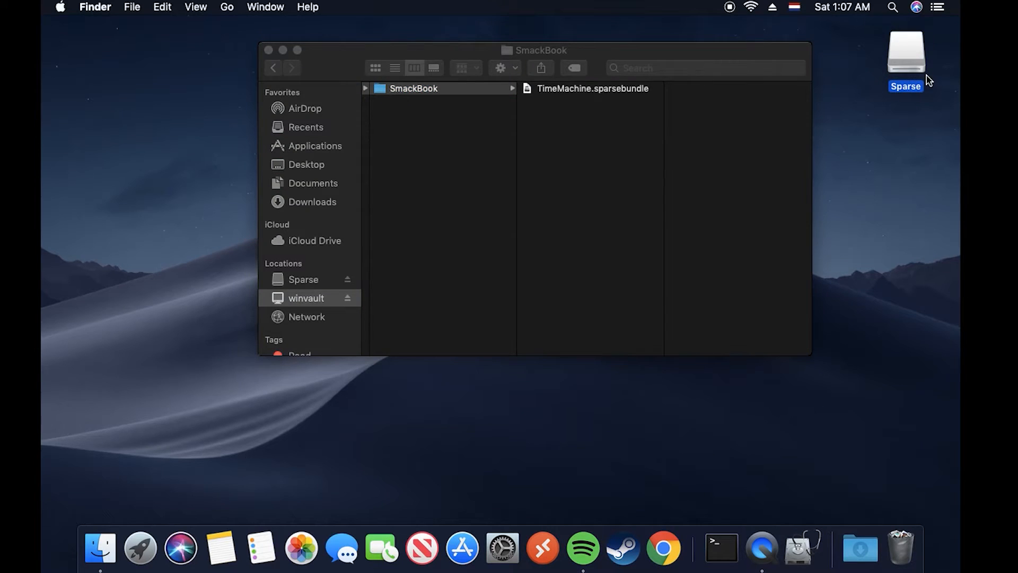
click(904, 52)
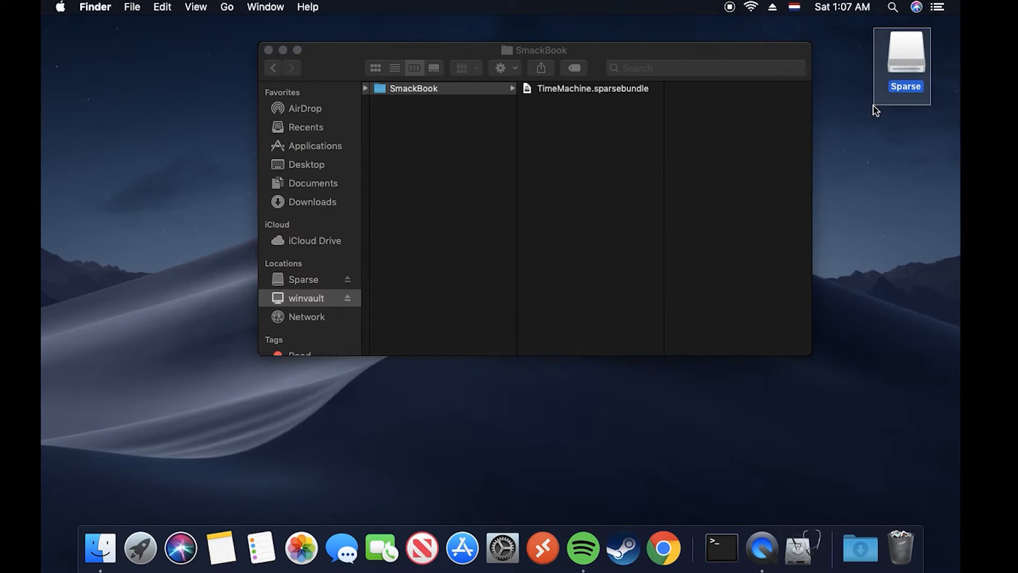
mouse_move(802, 547)
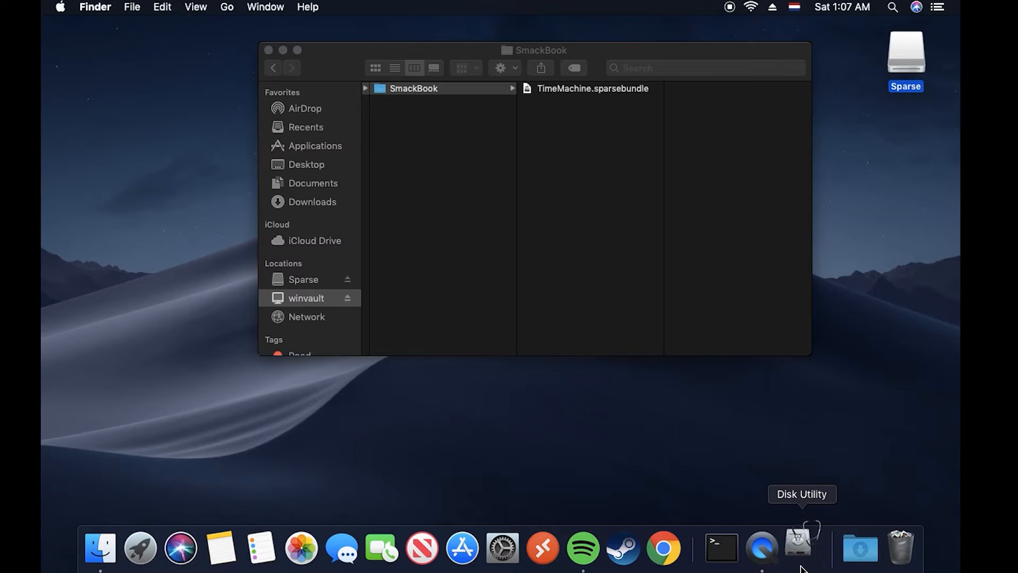
In Disk Utility, show the Sparse volume's details and select its /Volumes/Sparse mount point path.
click(798, 548)
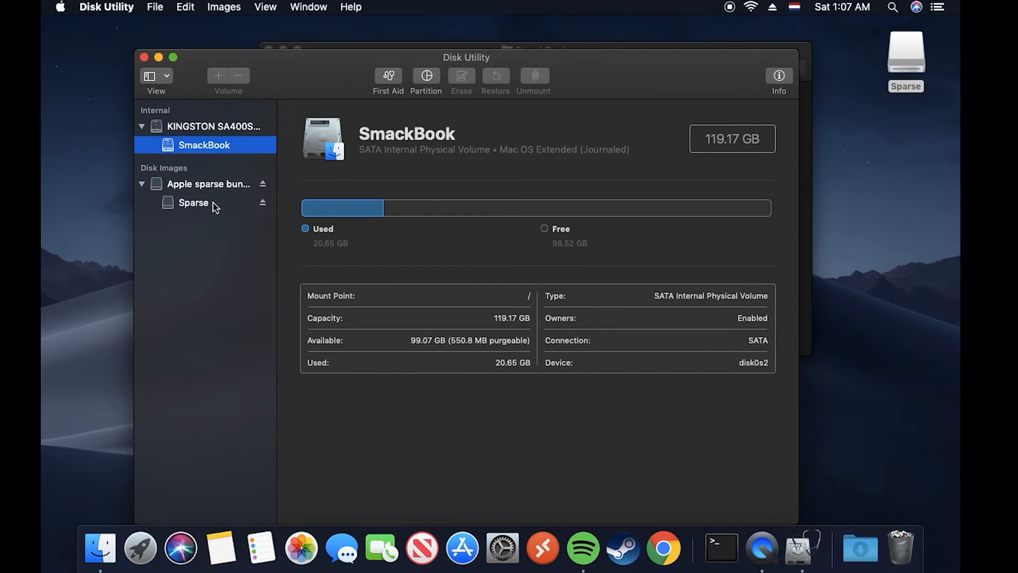
click(193, 201)
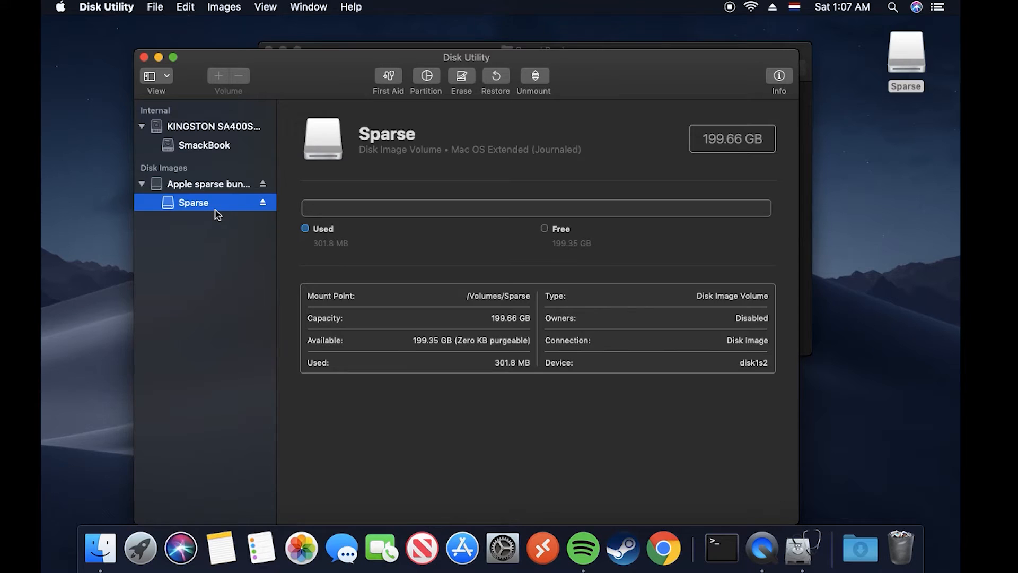
mouse_move(198, 212)
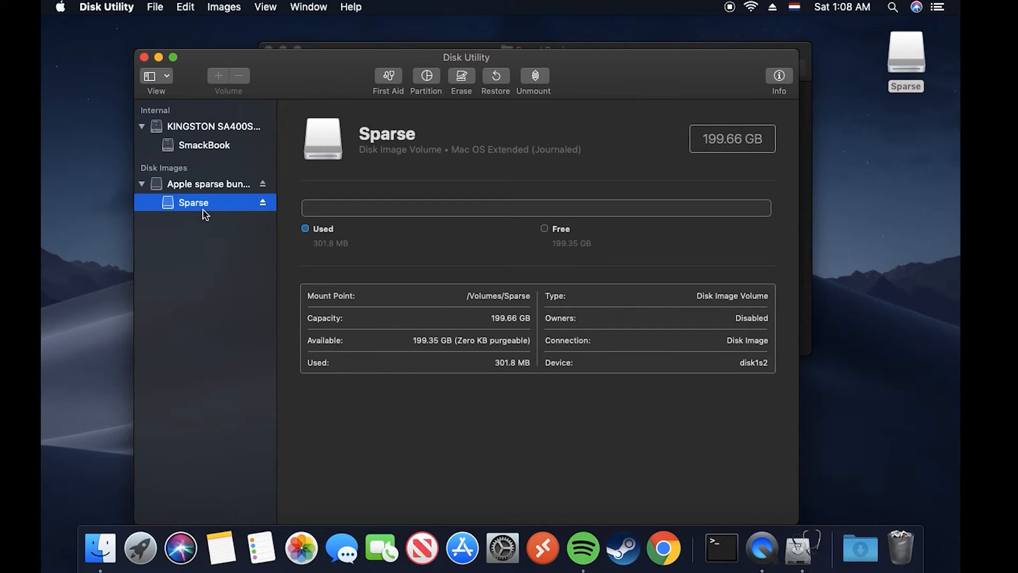
mouse_move(472, 317)
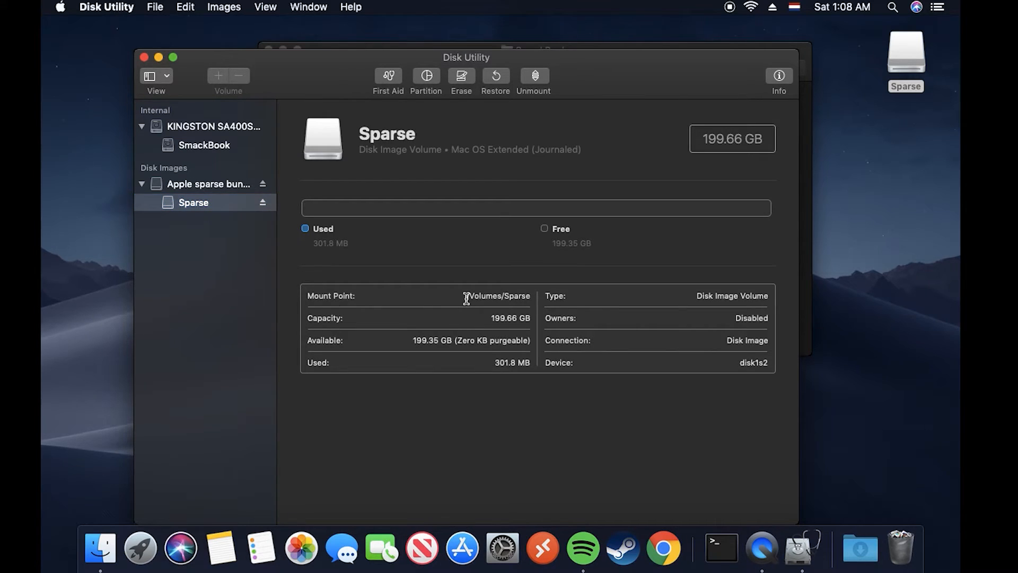
double_click(498, 296)
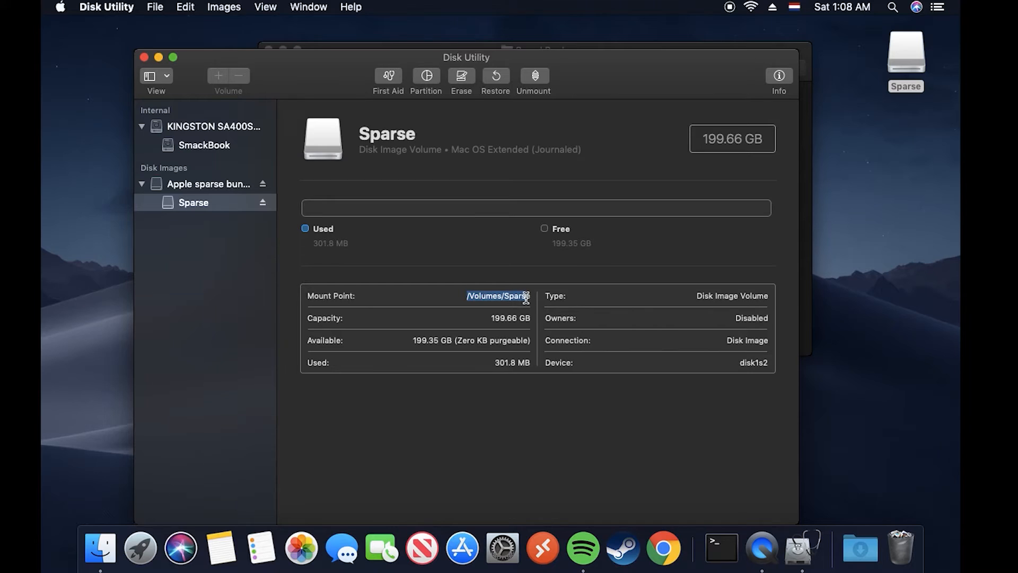
mouse_move(674, 305)
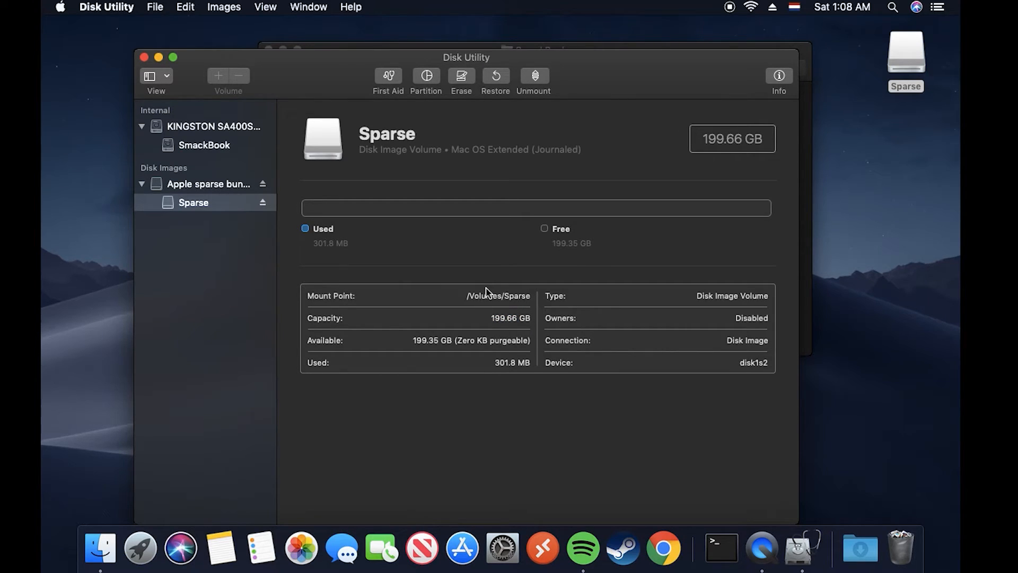
mouse_move(816, 192)
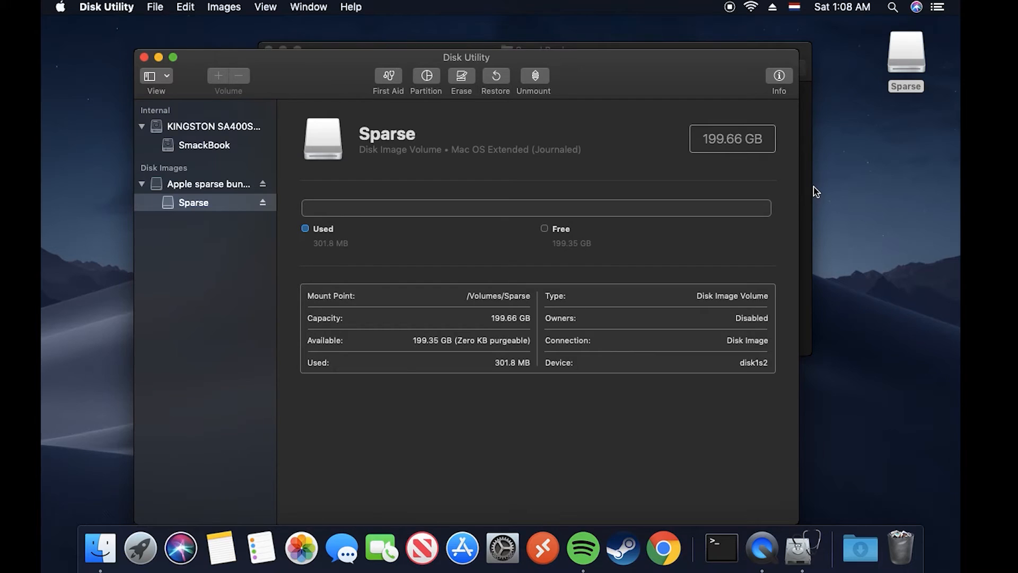
mouse_move(762, 547)
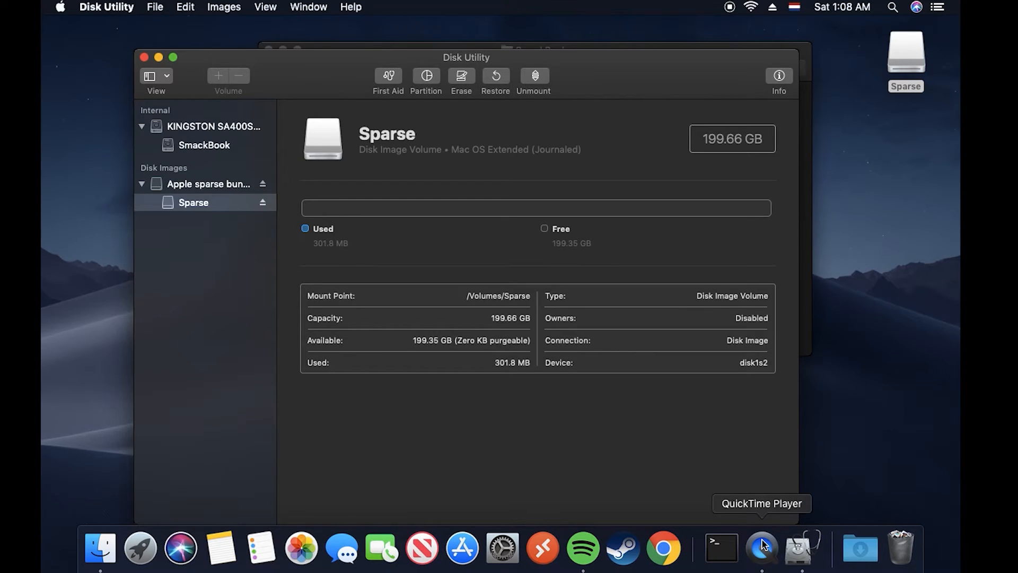
mouse_move(542, 547)
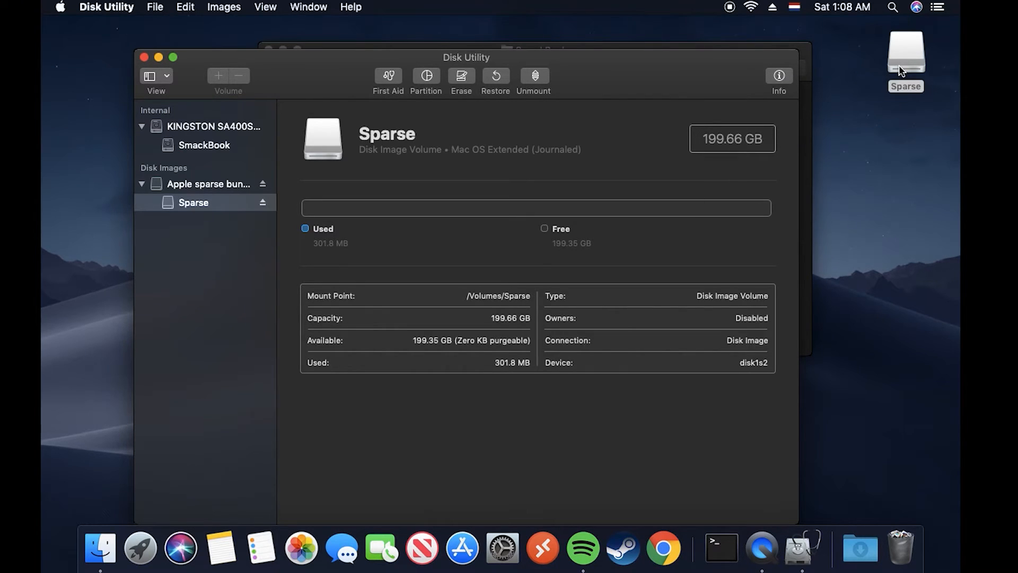
Make a desktop alias of the Sparse volume and select it.
right_click(904, 52)
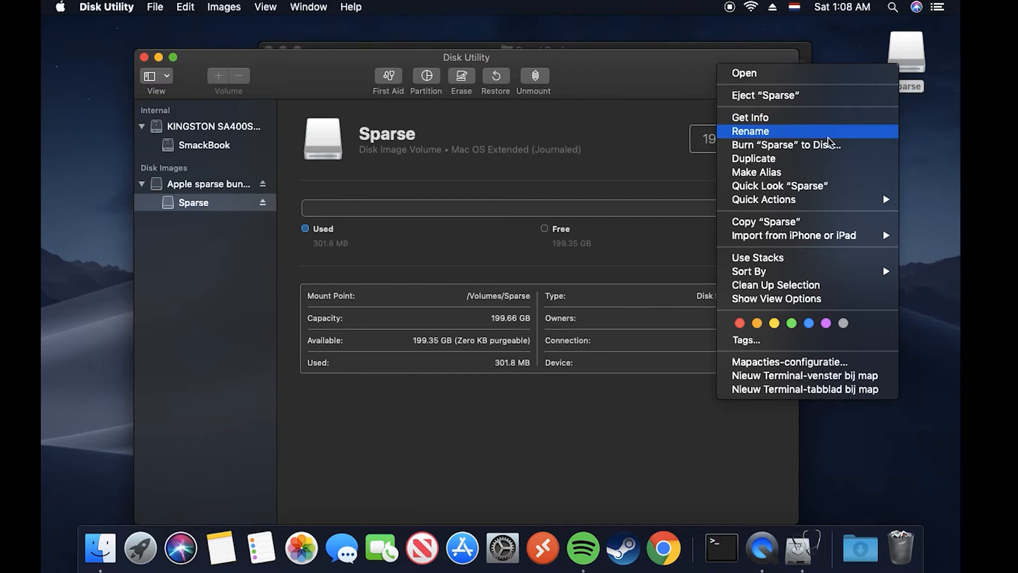
click(756, 172)
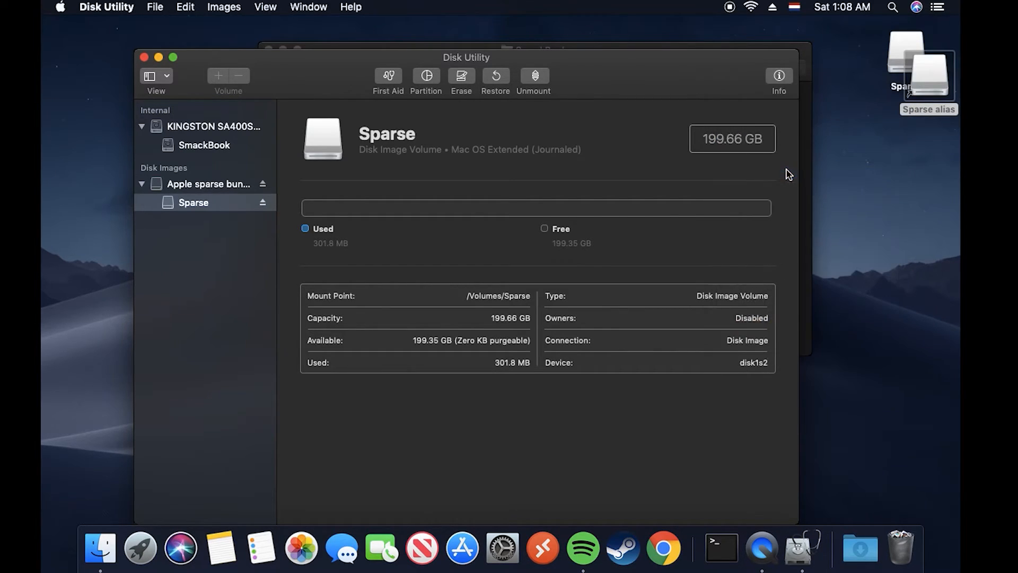
click(911, 123)
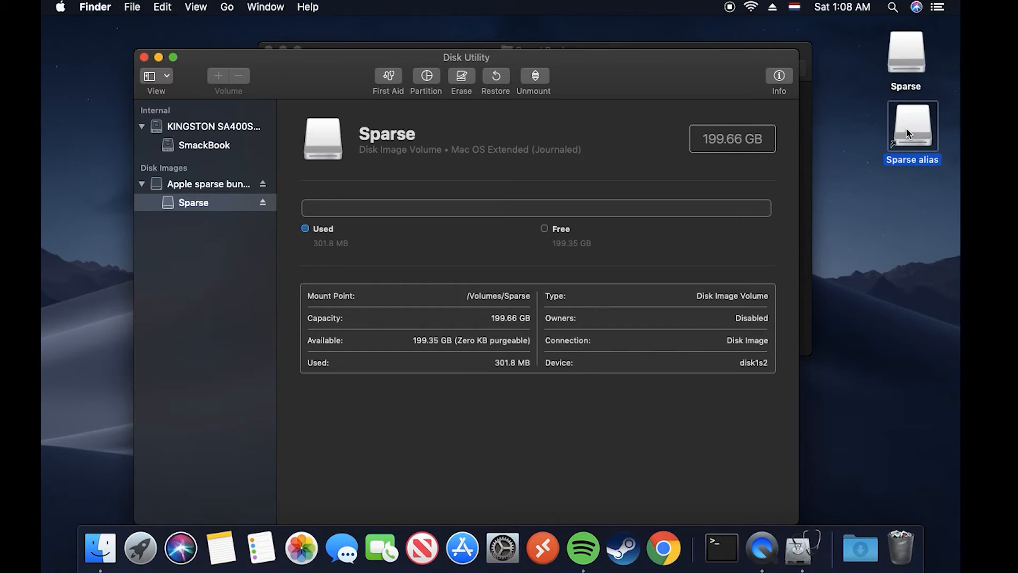
click(908, 125)
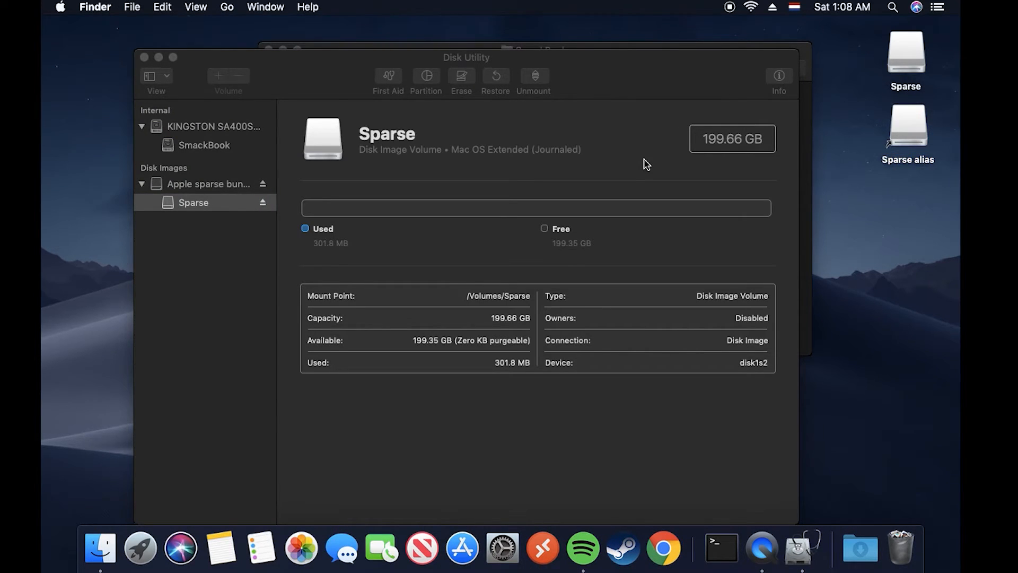
mouse_move(145, 66)
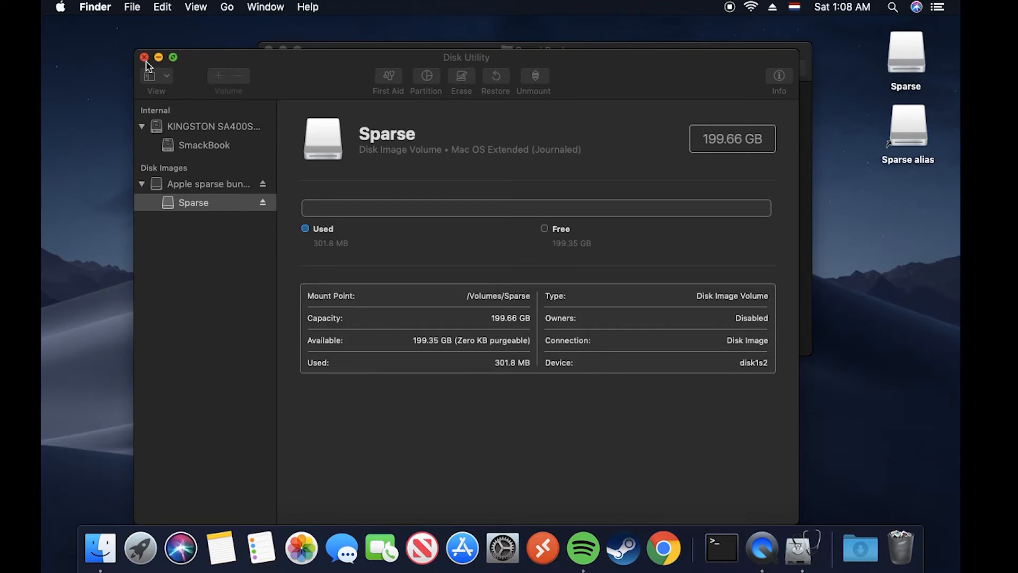
click(906, 127)
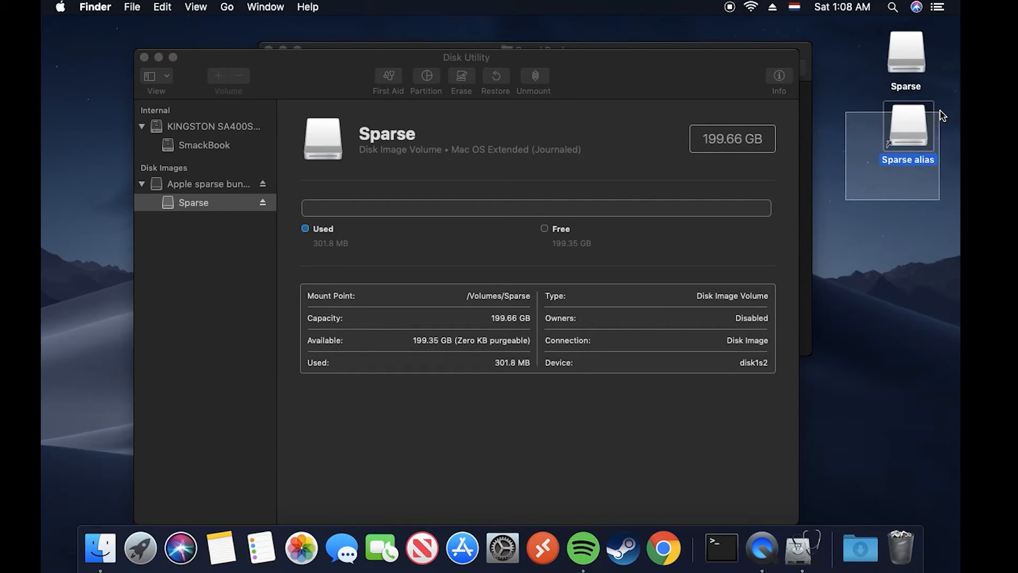
mouse_move(897, 108)
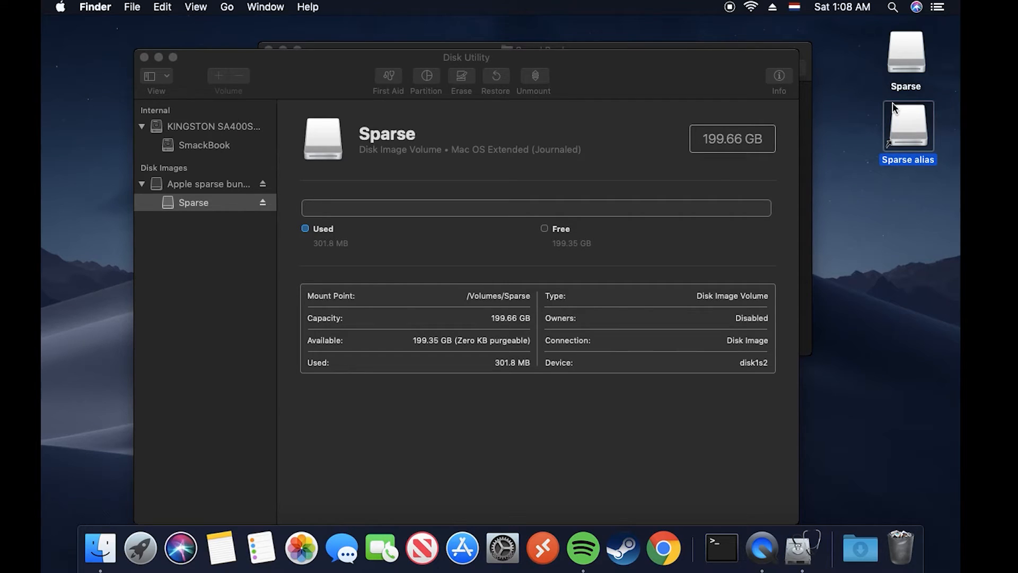
mouse_move(911, 130)
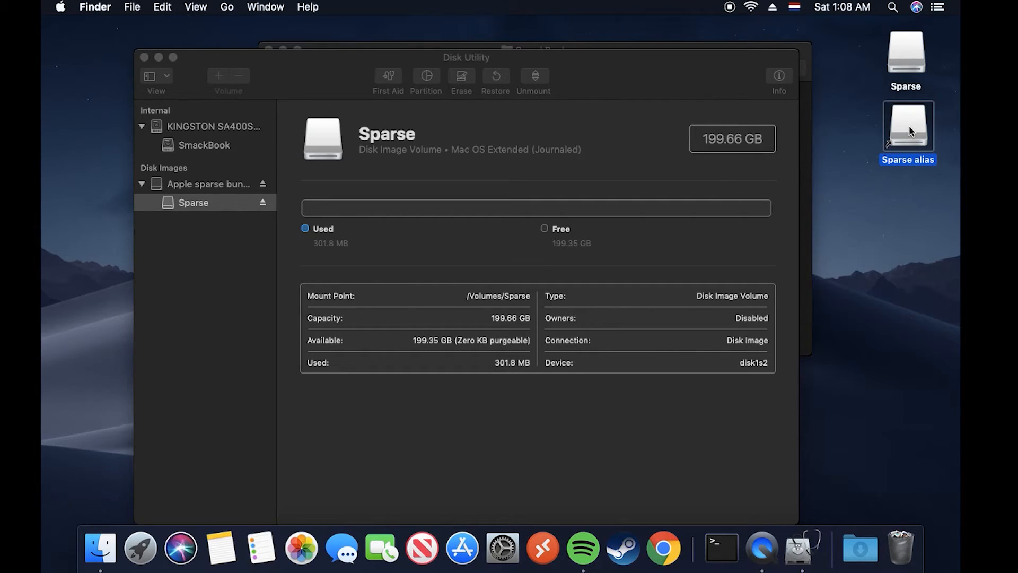
mouse_move(275, 201)
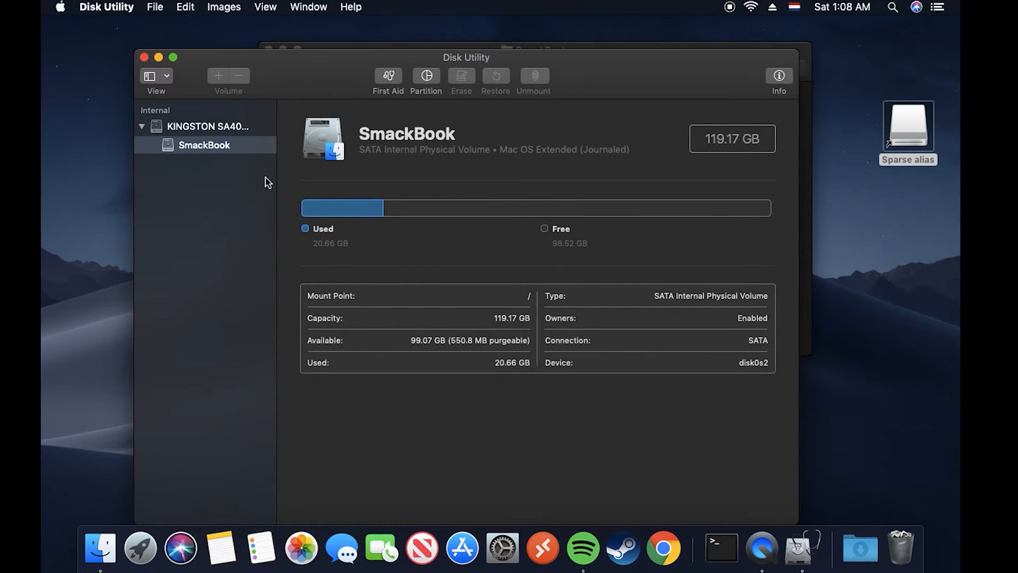
mouse_move(917, 132)
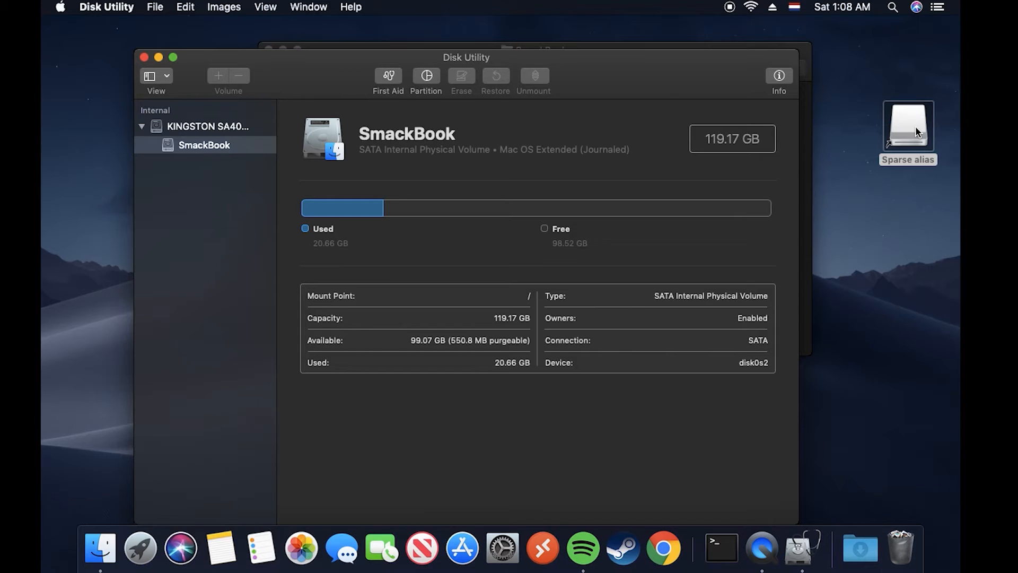
Try opening the Sparse alias and dismiss the broken-alias warning.
double_click(906, 125)
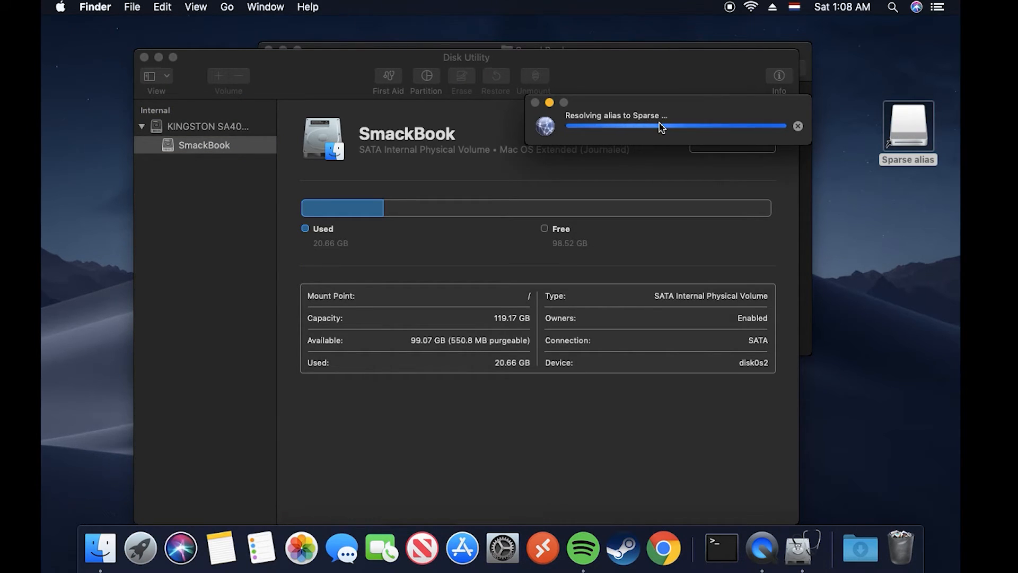
mouse_move(652, 125)
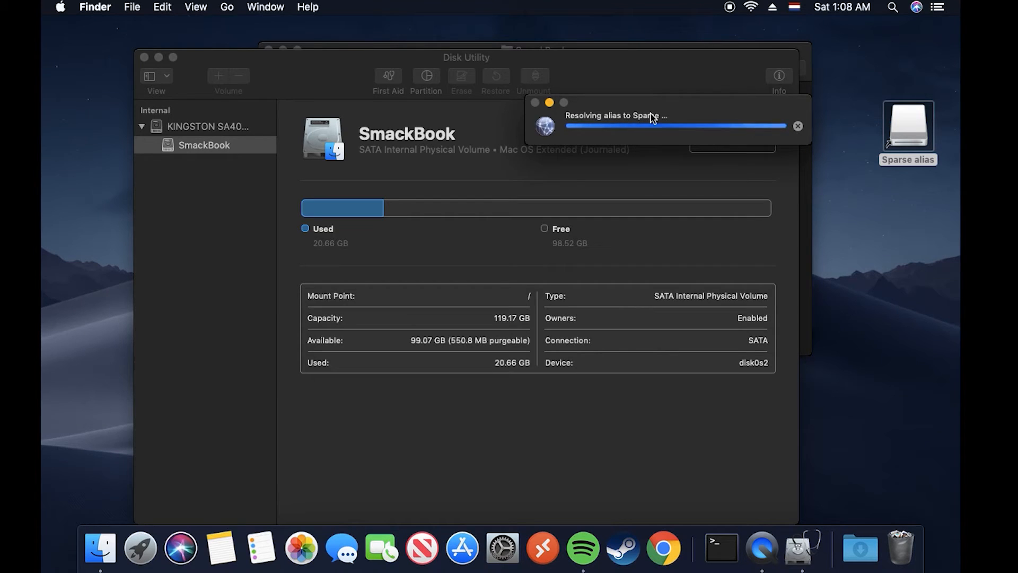
mouse_move(654, 107)
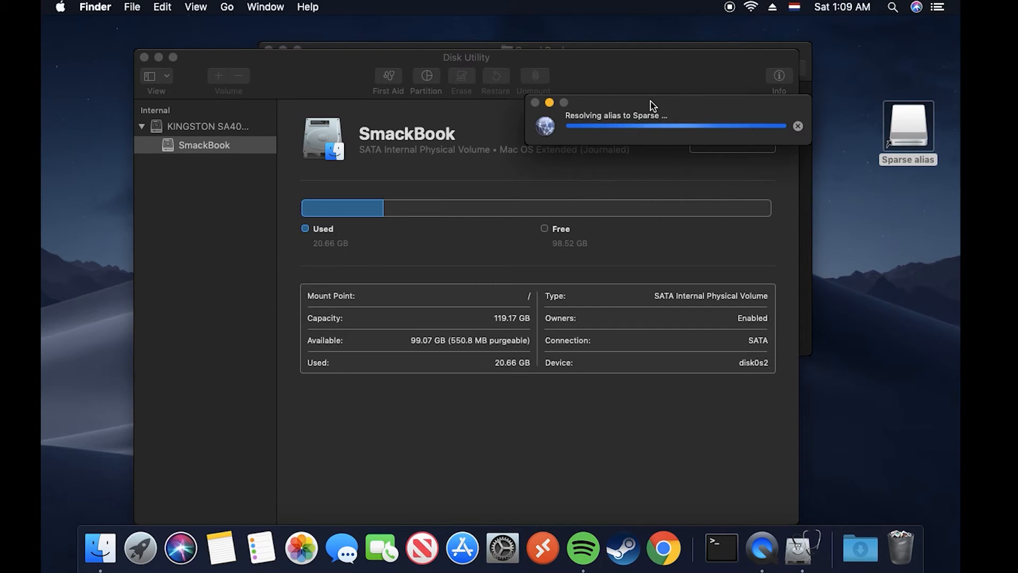
double_click(907, 130)
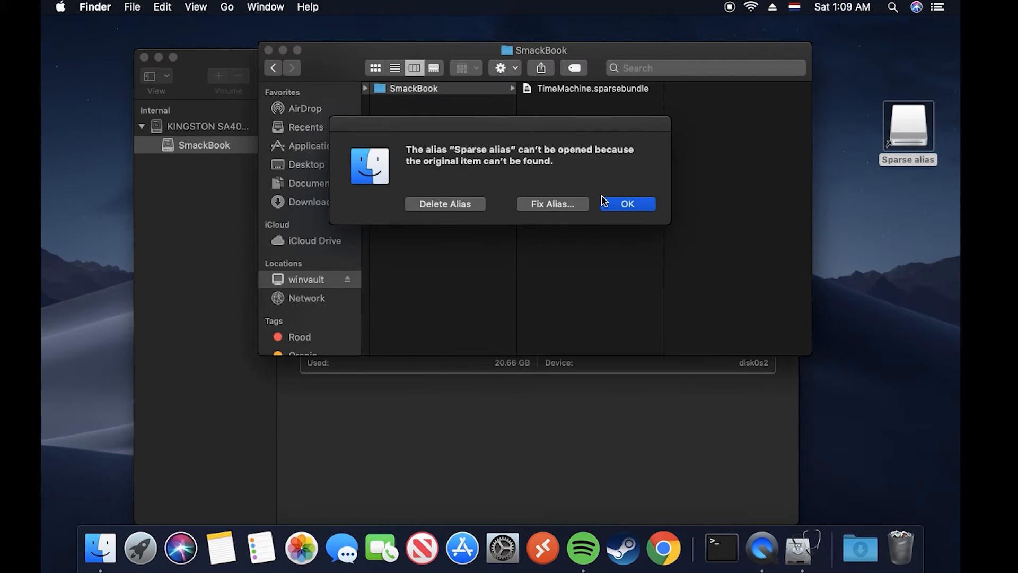
mouse_move(545, 172)
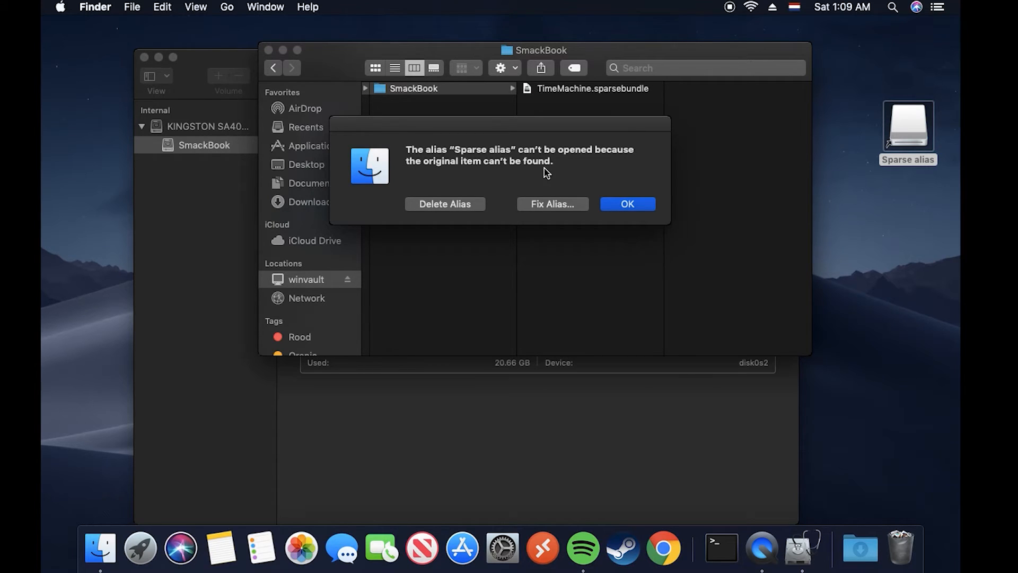
mouse_move(614, 214)
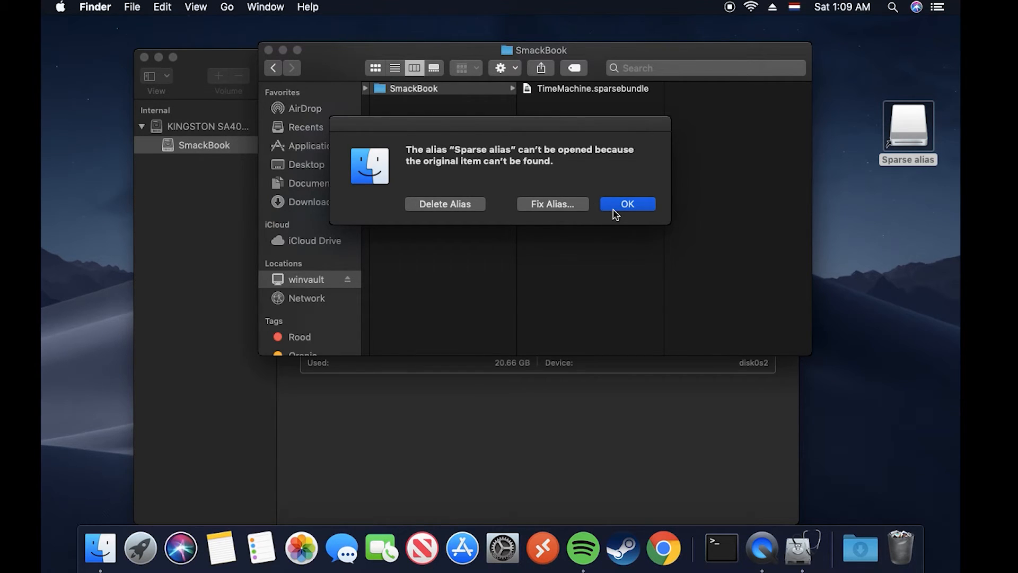
click(626, 203)
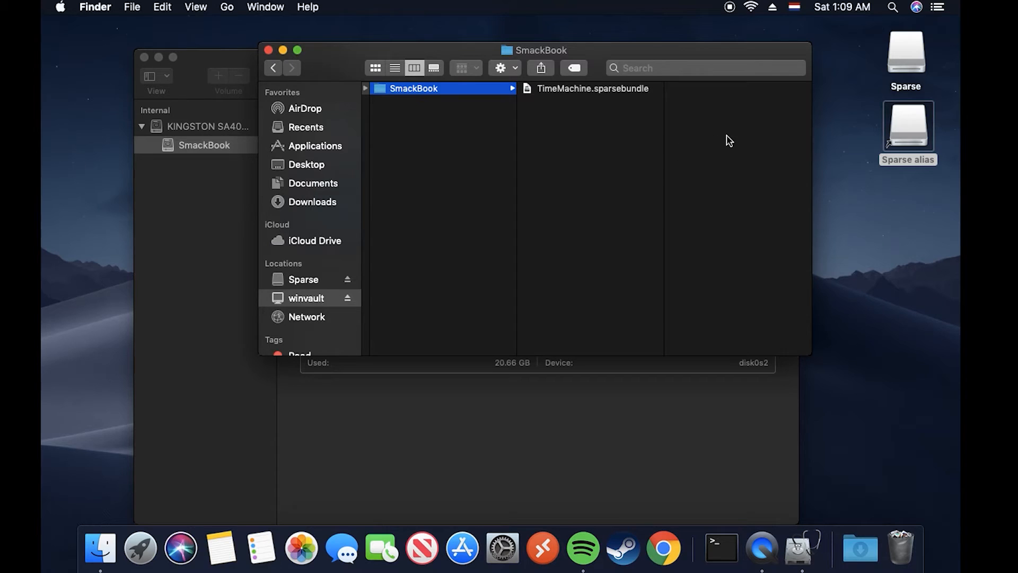
mouse_move(833, 103)
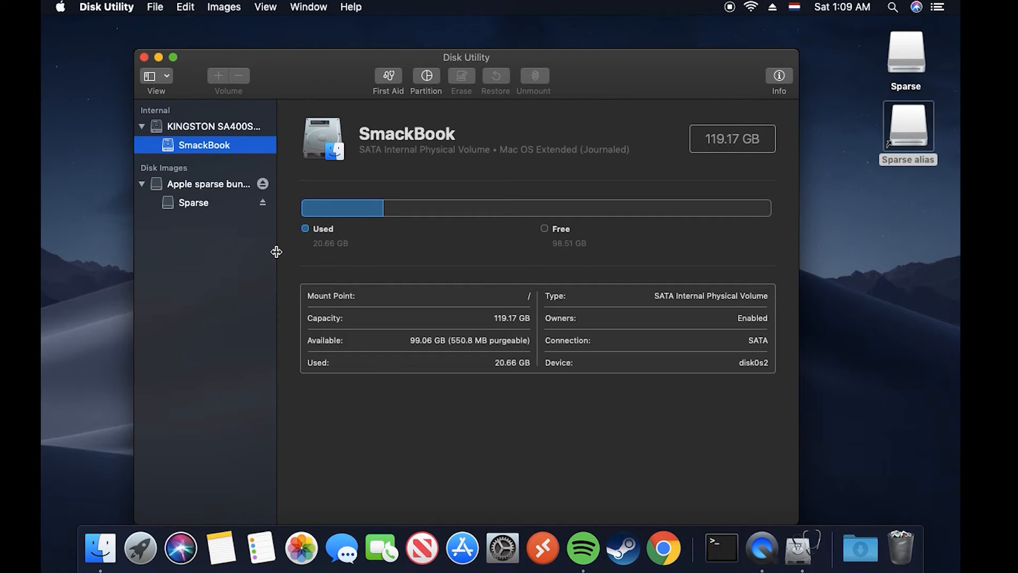
mouse_move(189, 196)
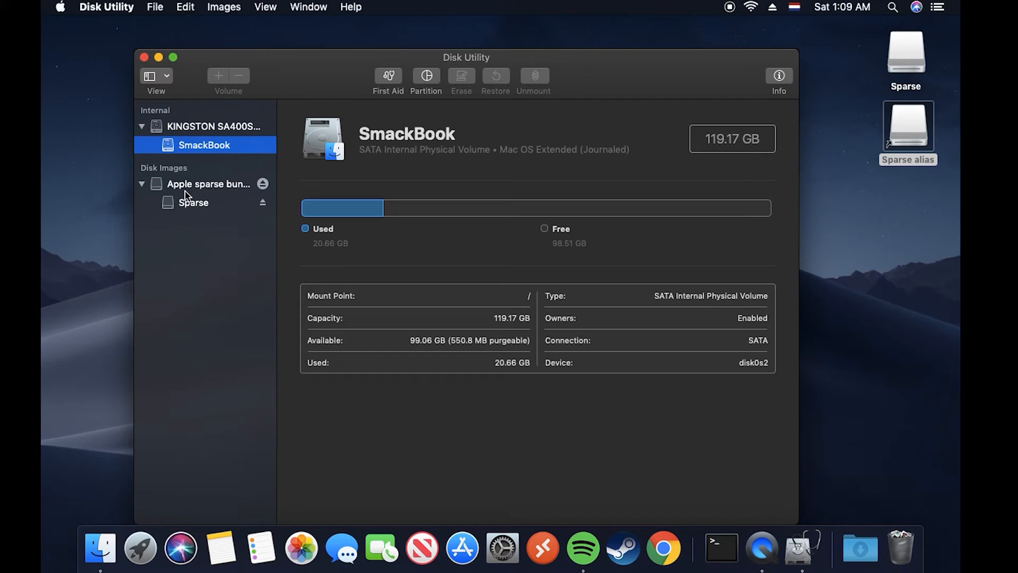
Inspect the Apple sparse bundle disk image in Disk Utility, then close the window.
click(208, 184)
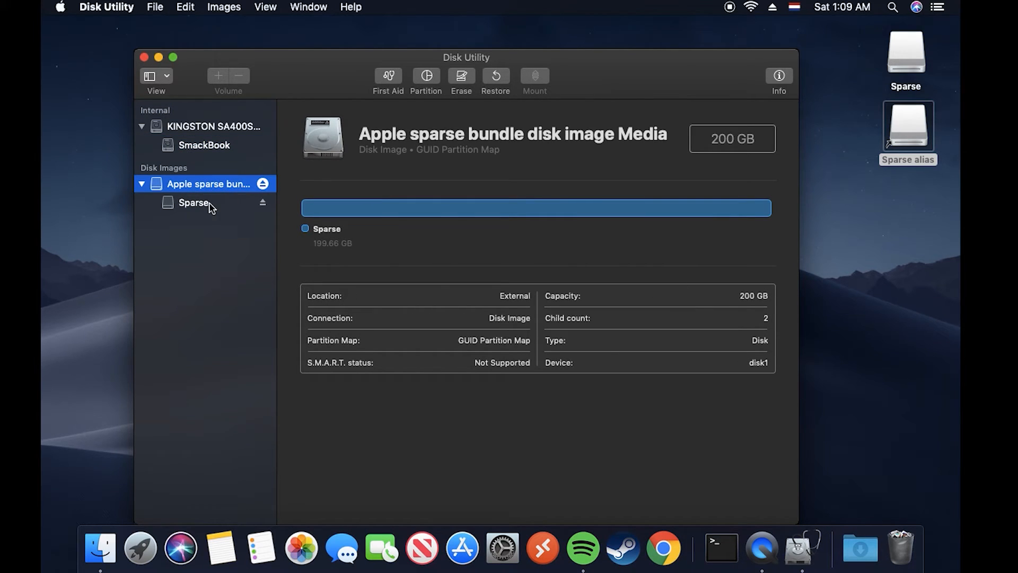
click(144, 57)
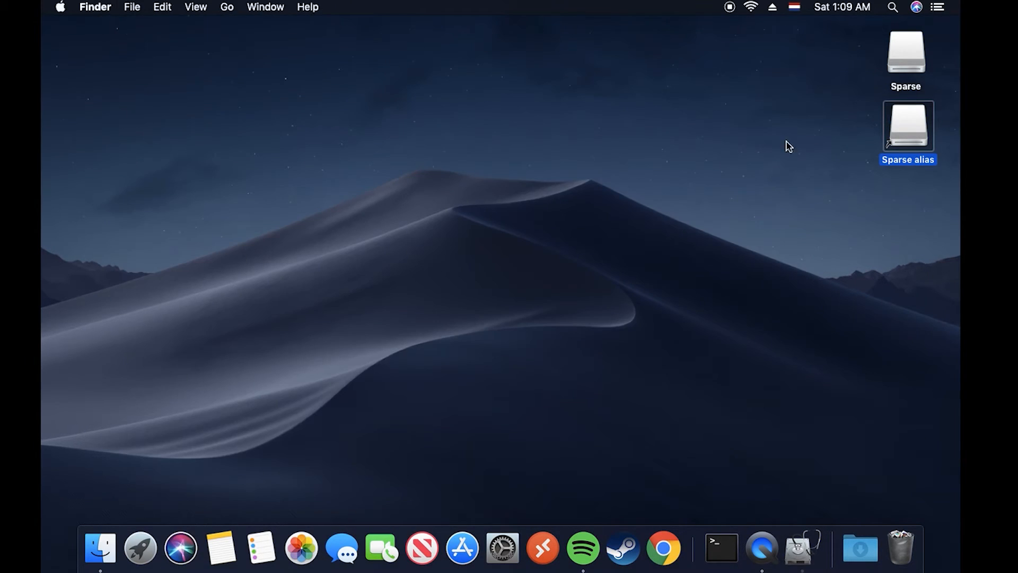
mouse_move(780, 463)
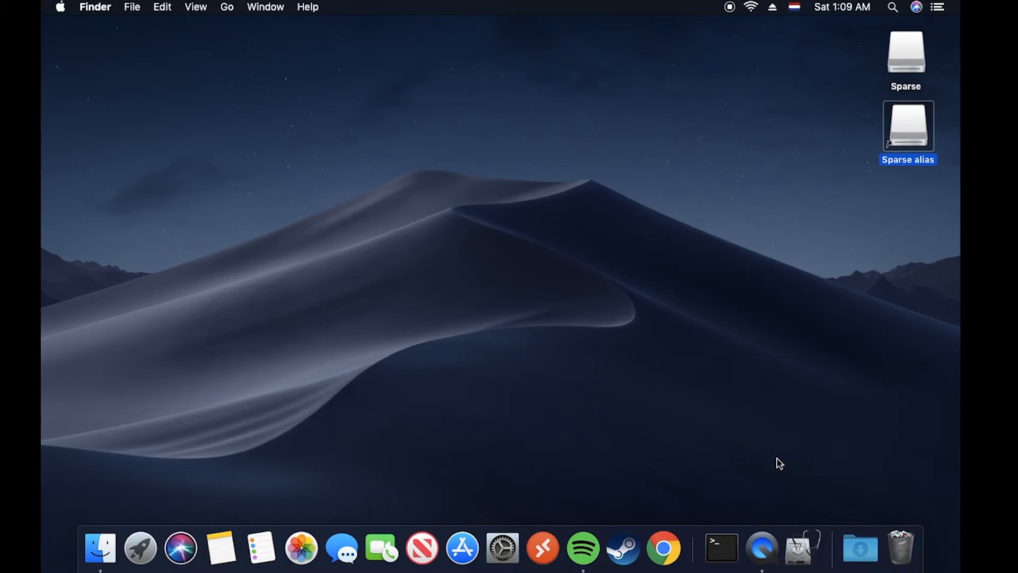
mouse_move(909, 101)
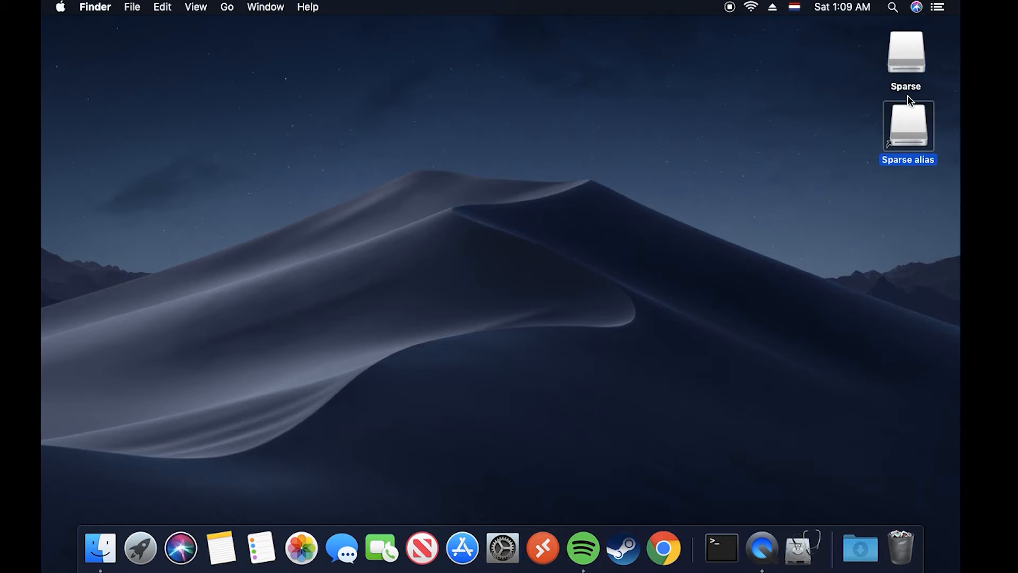
mouse_move(582, 548)
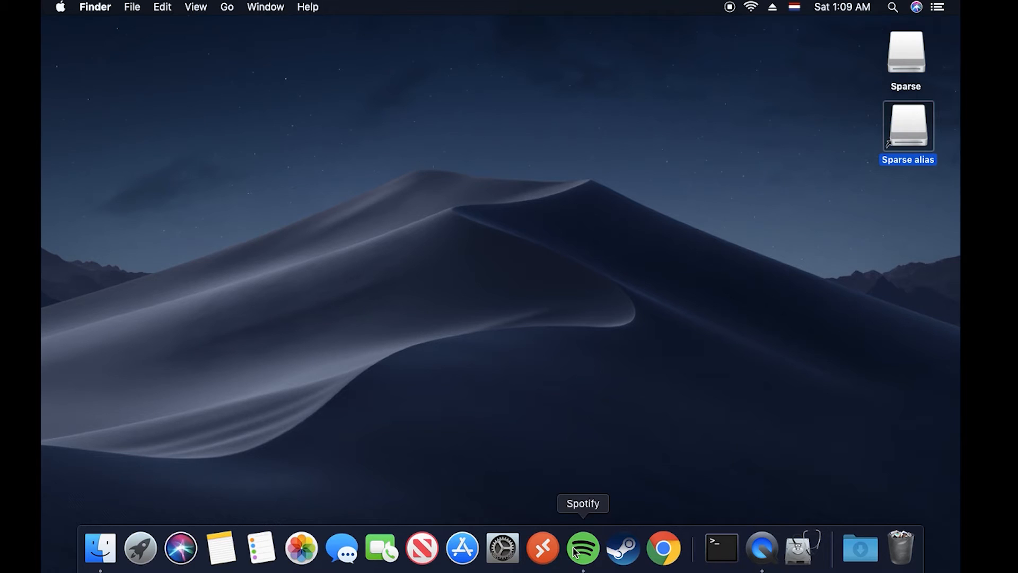
mouse_move(721, 548)
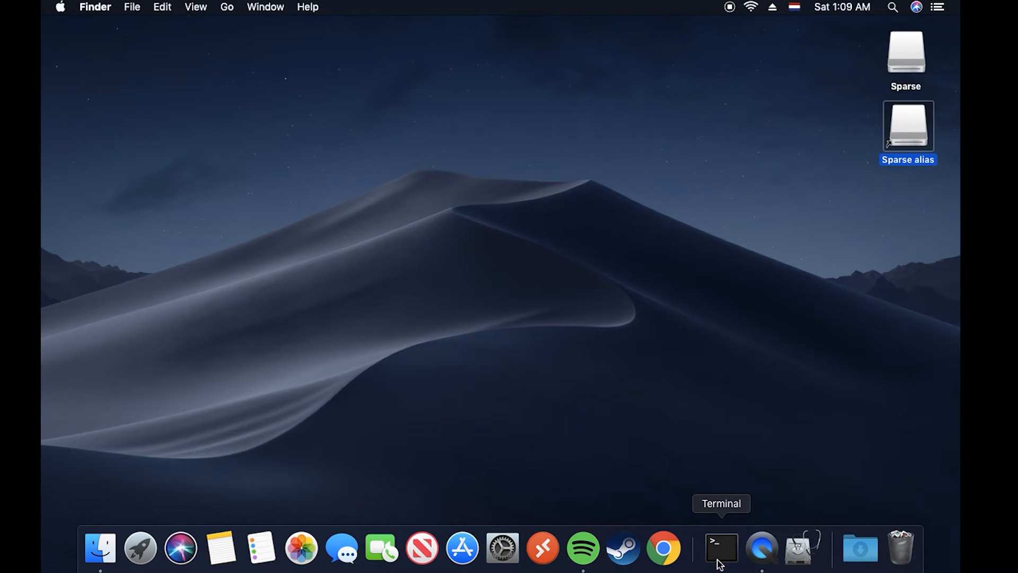
mouse_move(221, 548)
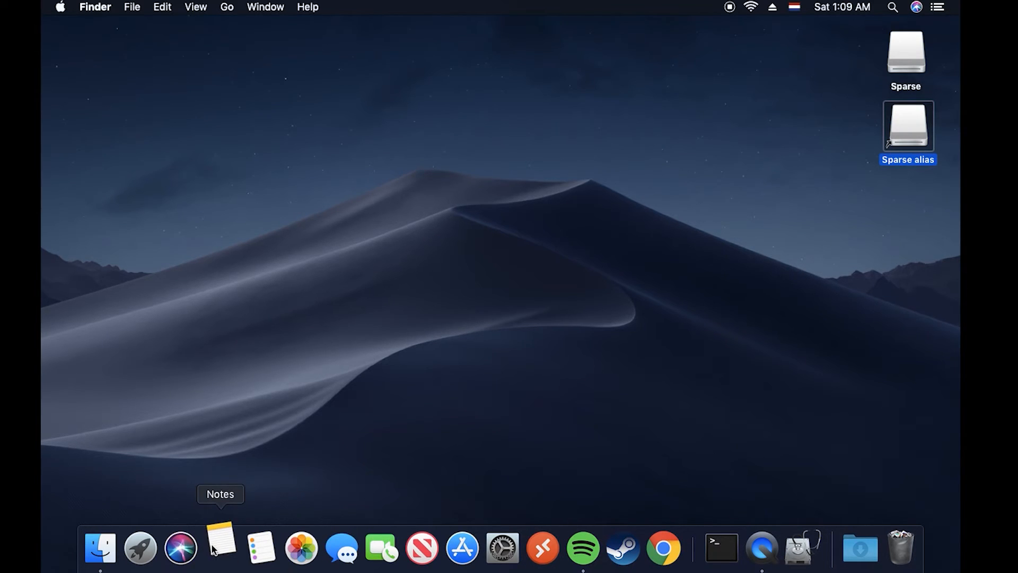
Copy the line sudo tmutil setdestination /Volumes/Sparse from the Backup Command note for Terminal.
click(221, 547)
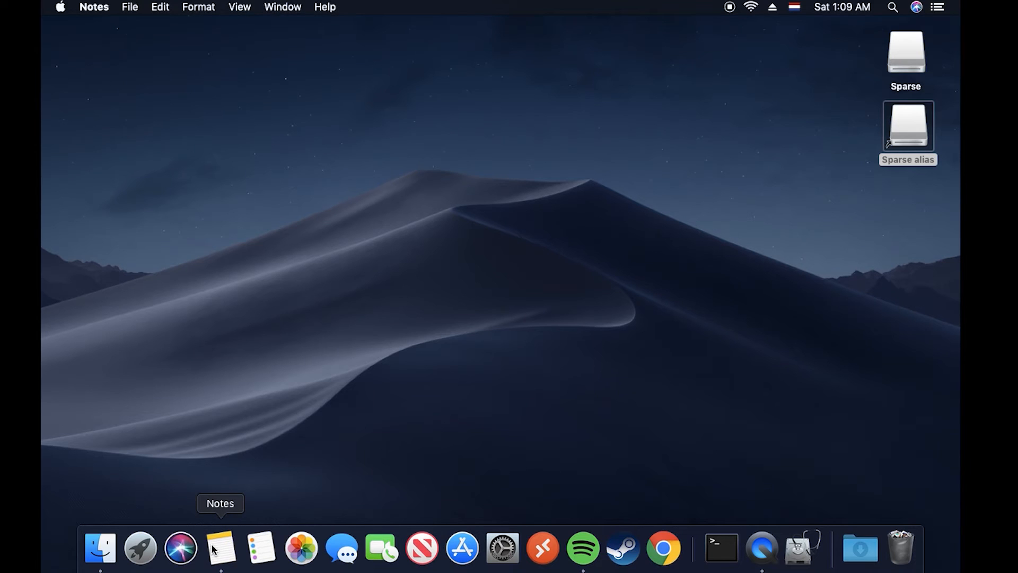
click(220, 548)
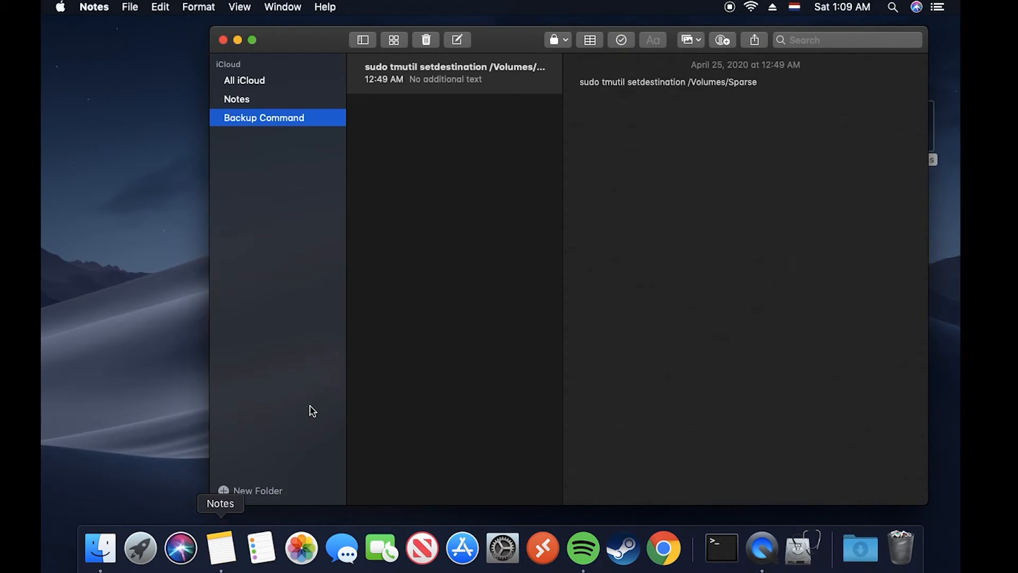
mouse_move(640, 76)
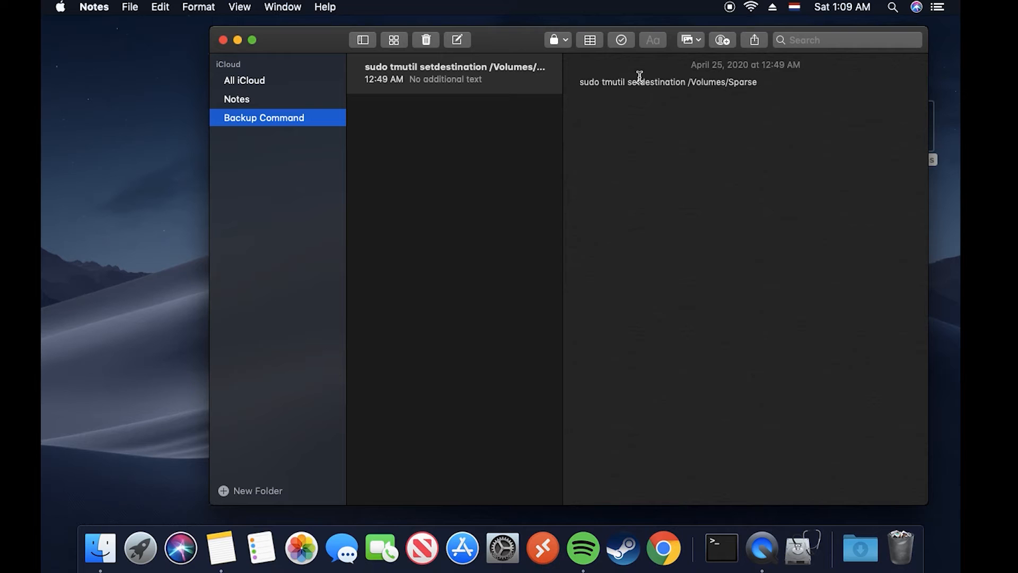
triple_click(667, 82)
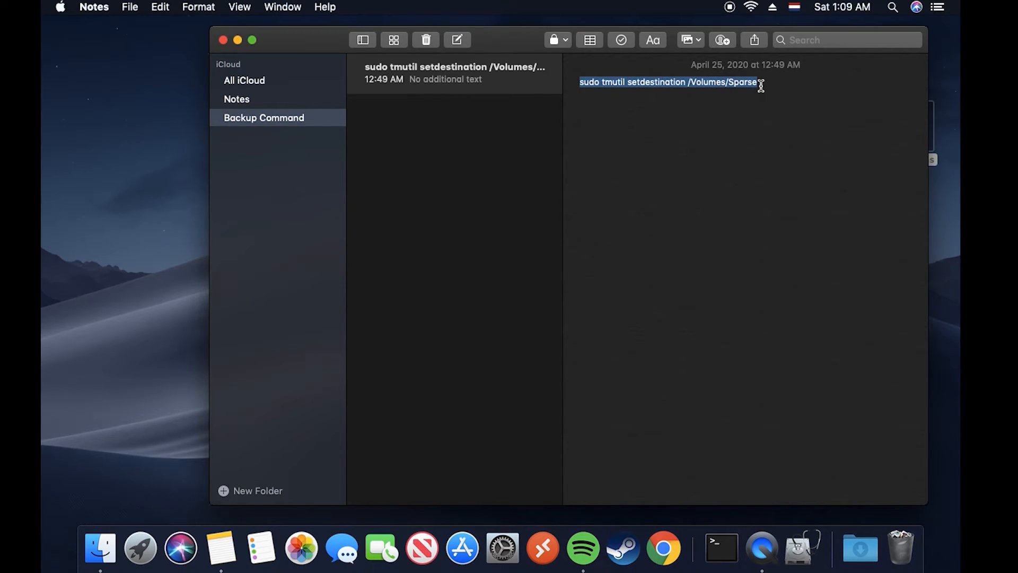
click(139, 548)
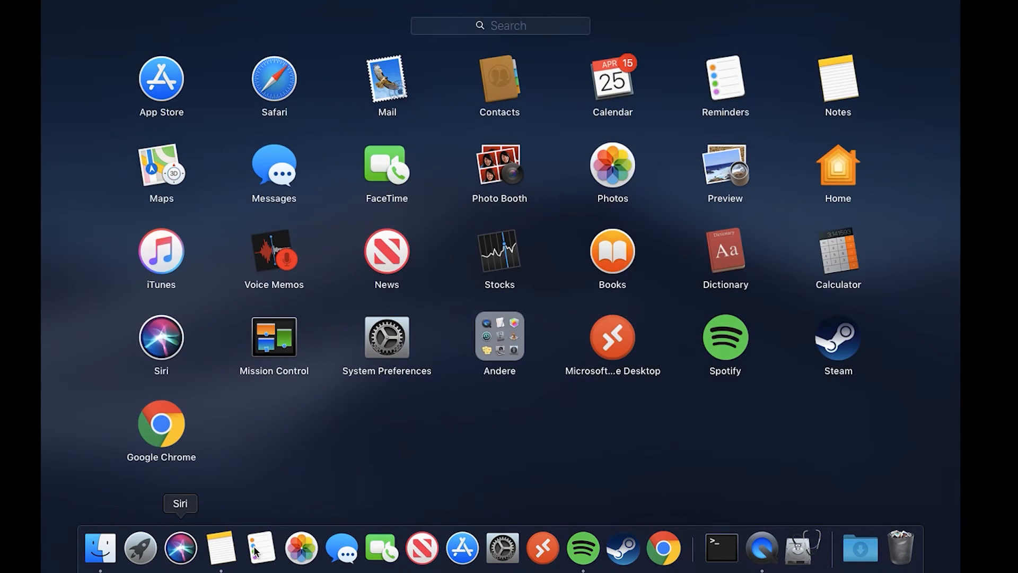
mouse_move(209, 500)
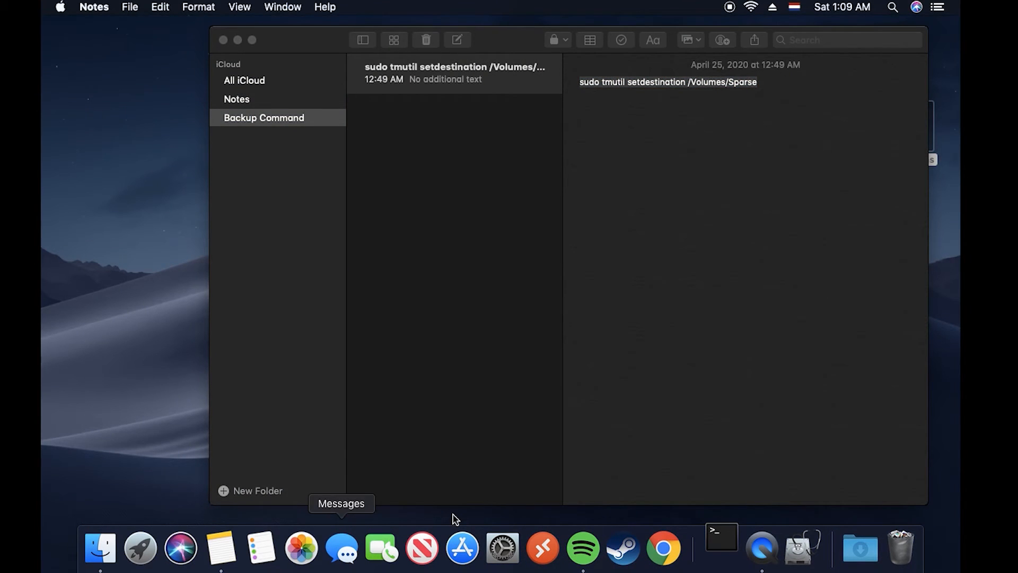
click(721, 548)
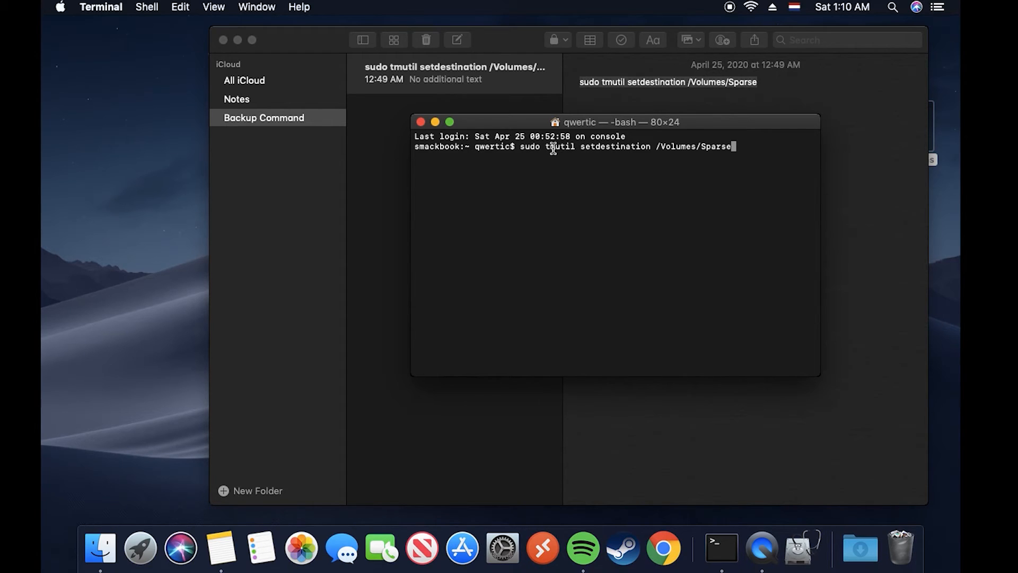
mouse_move(583, 148)
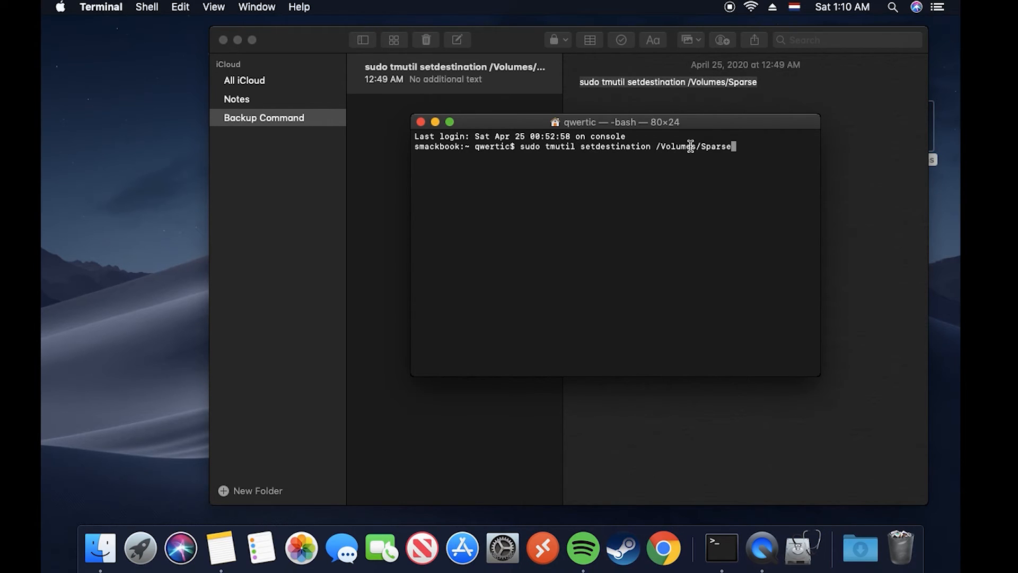
mouse_move(744, 127)
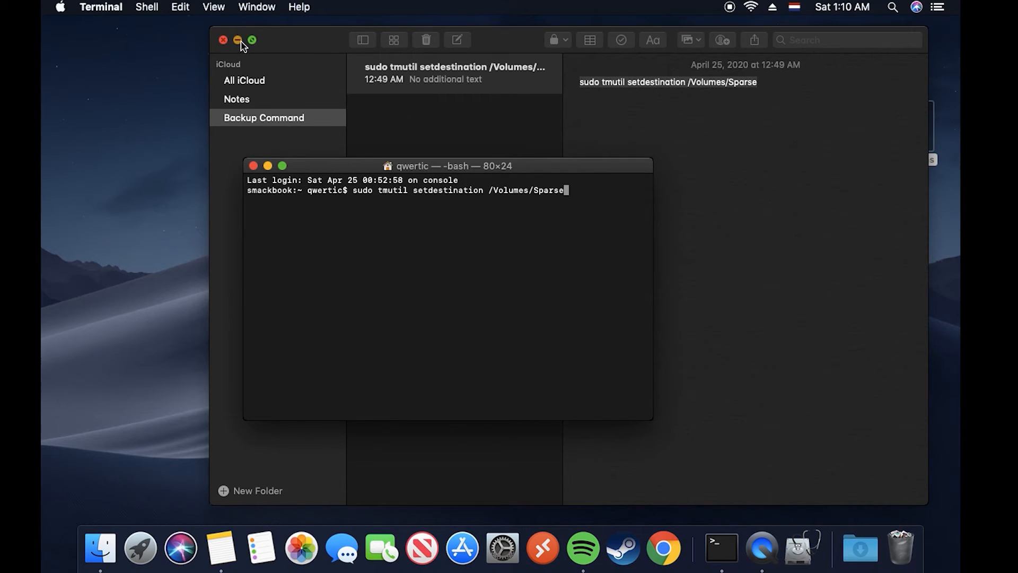
Minimize the Notes window, leaving the tmutil command waiting at the Terminal prompt.
click(224, 40)
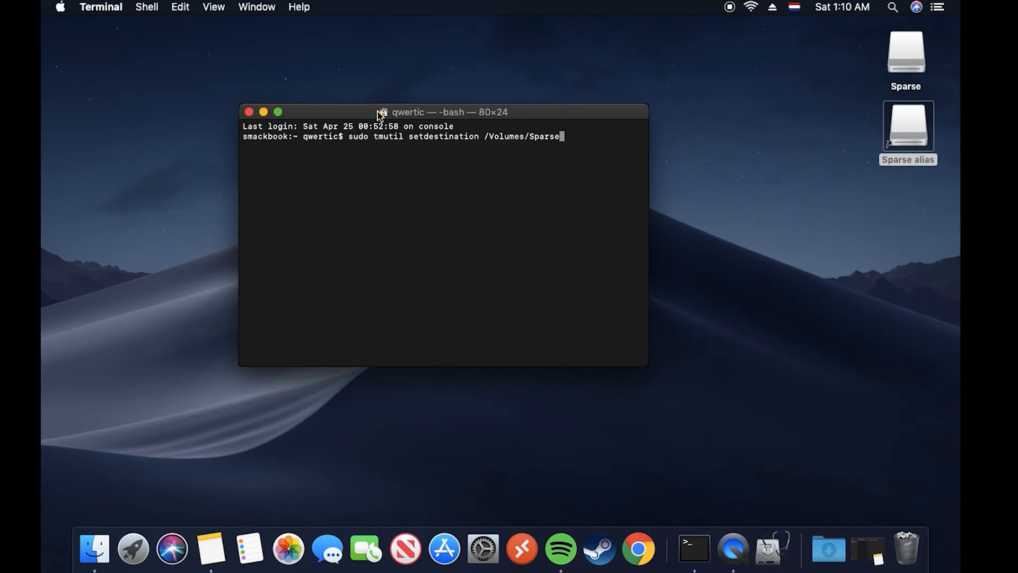
mouse_move(907, 63)
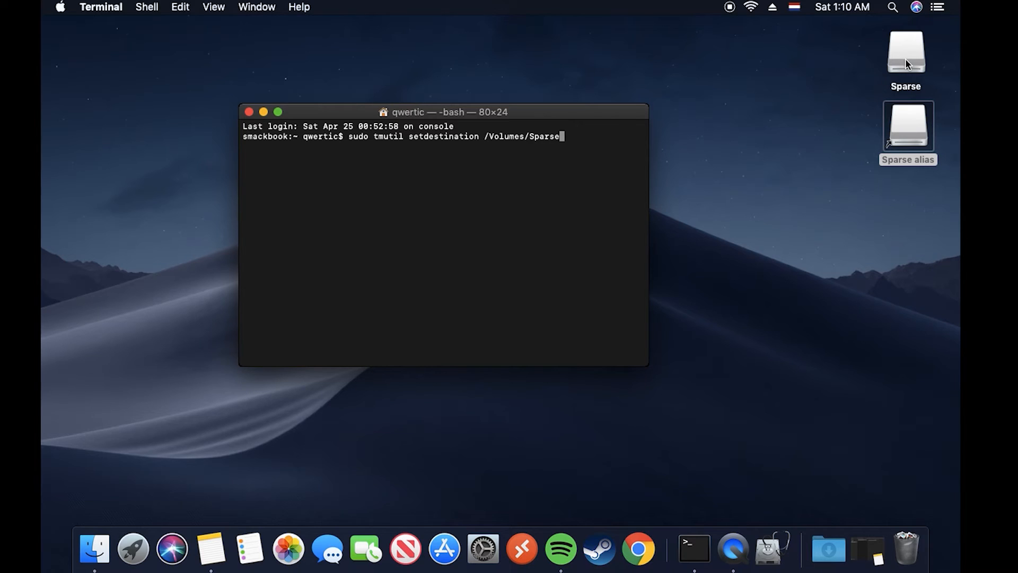
mouse_move(133, 548)
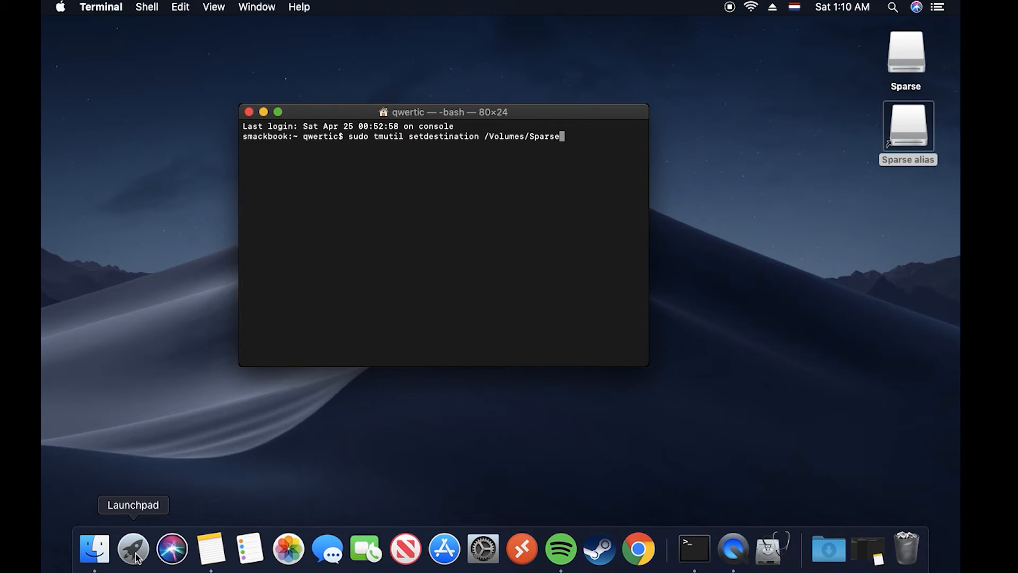
mouse_move(483, 548)
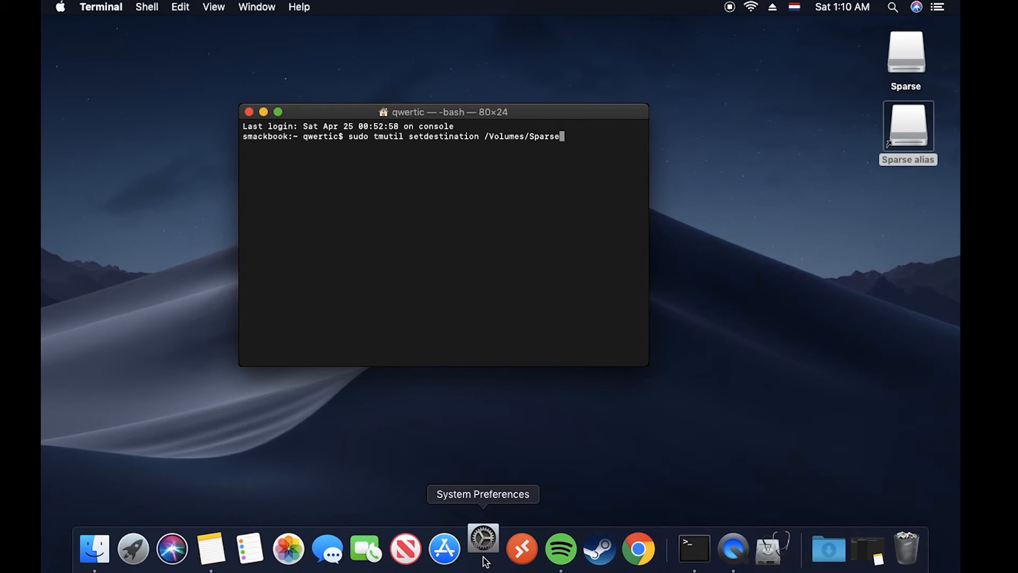
Review Time Machine's available backup disks in System Preferences without choosing one.
click(484, 549)
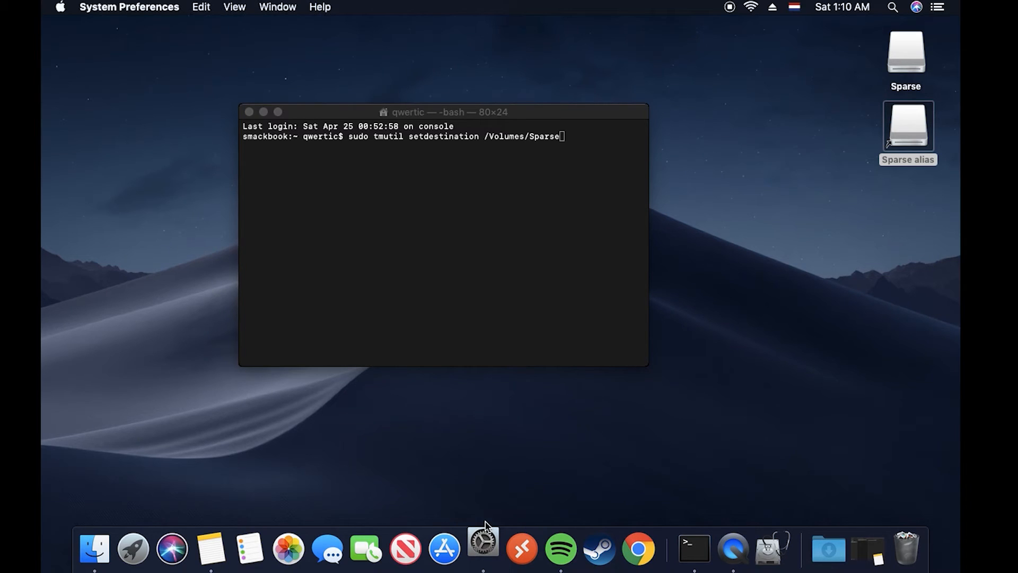
click(482, 549)
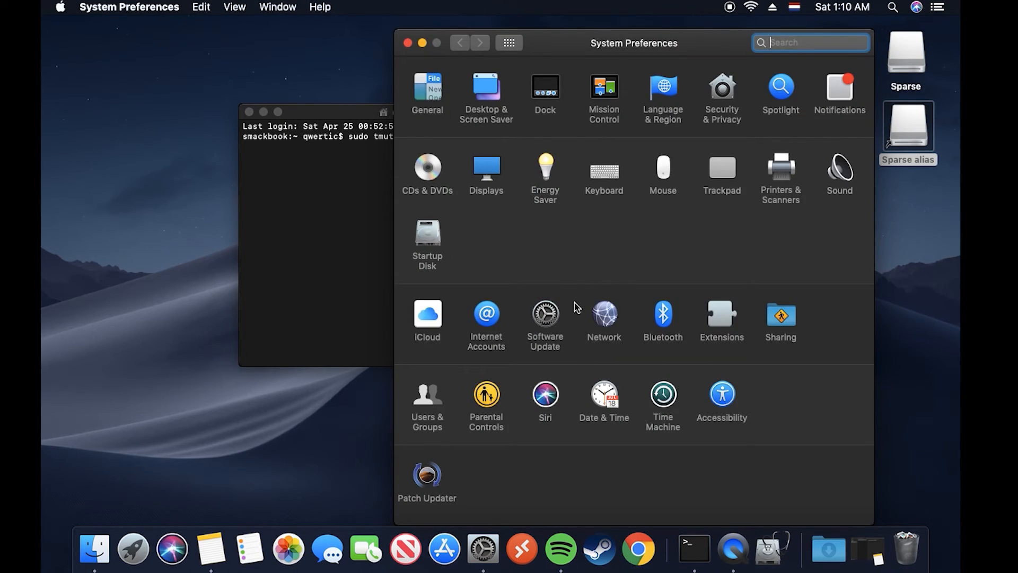
mouse_move(662, 398)
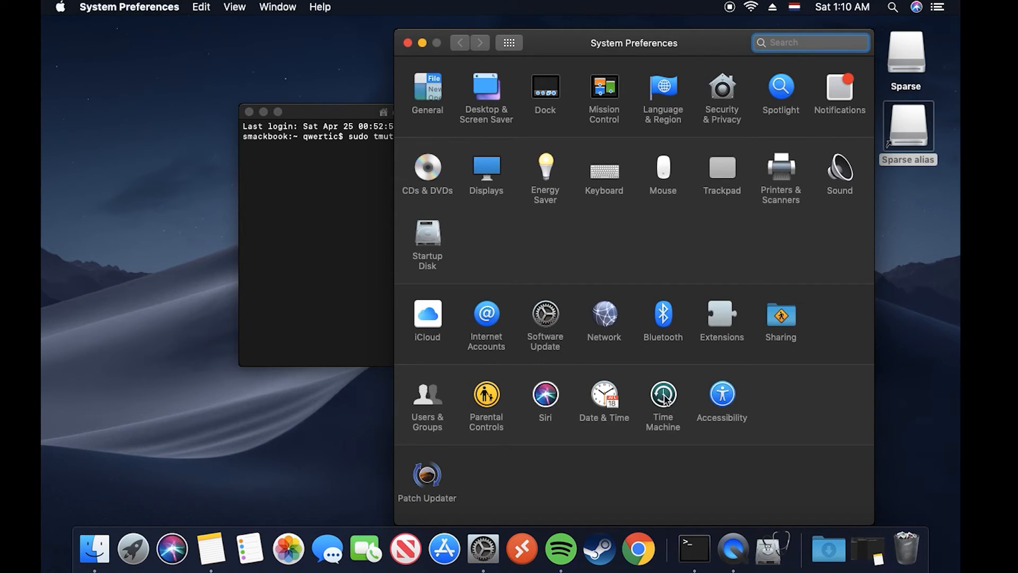
click(662, 395)
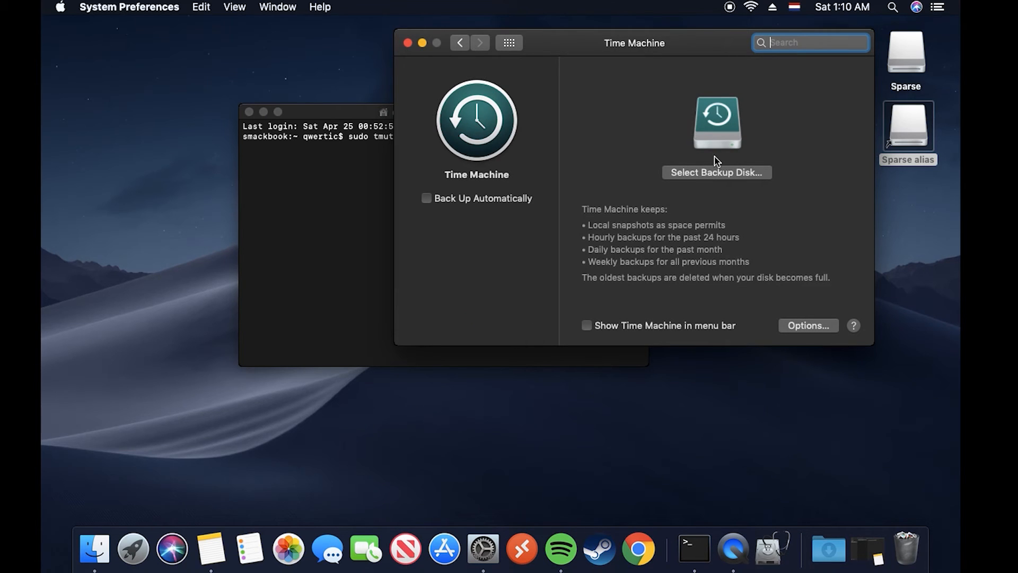
click(716, 171)
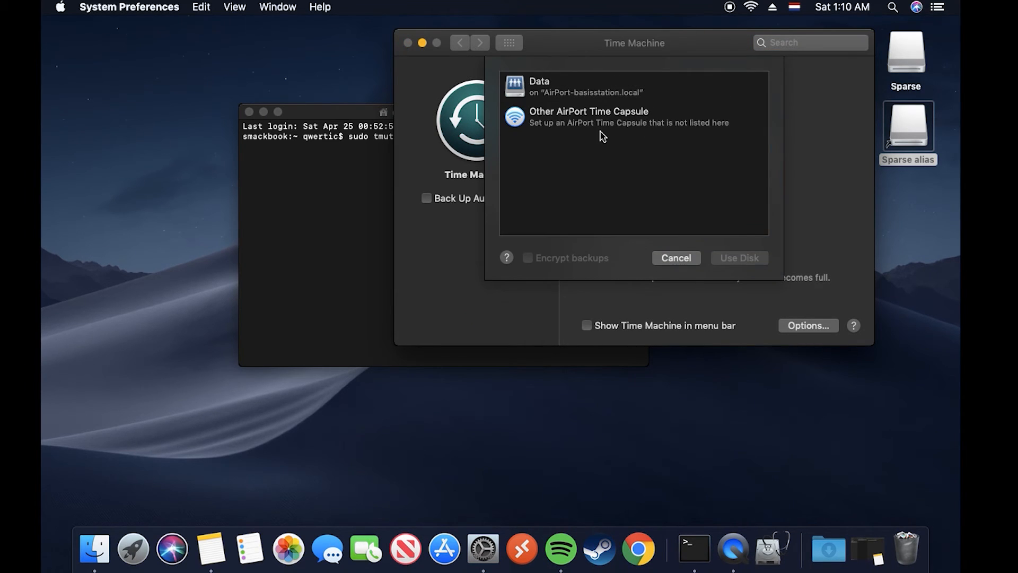
mouse_move(912, 91)
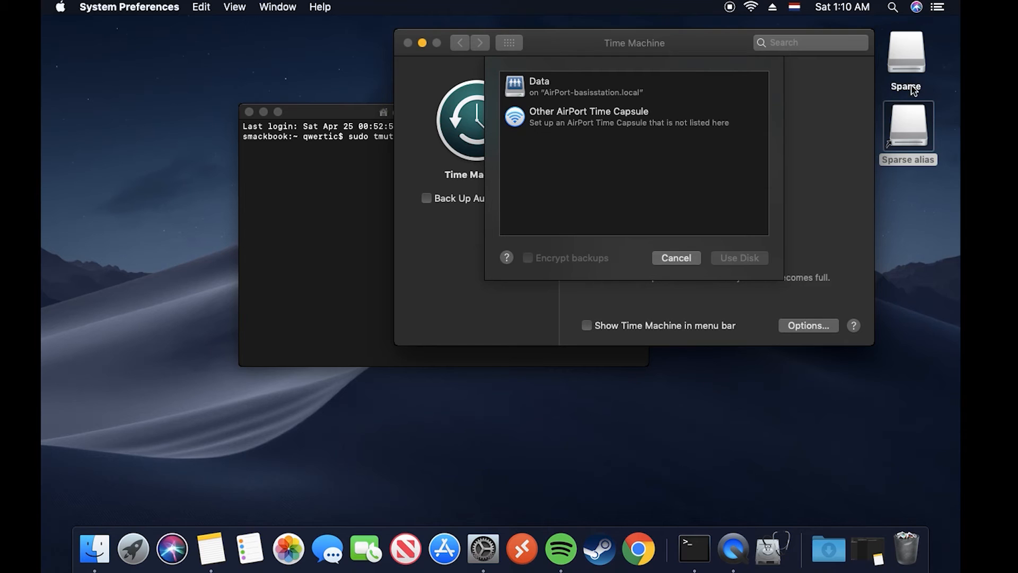
click(676, 257)
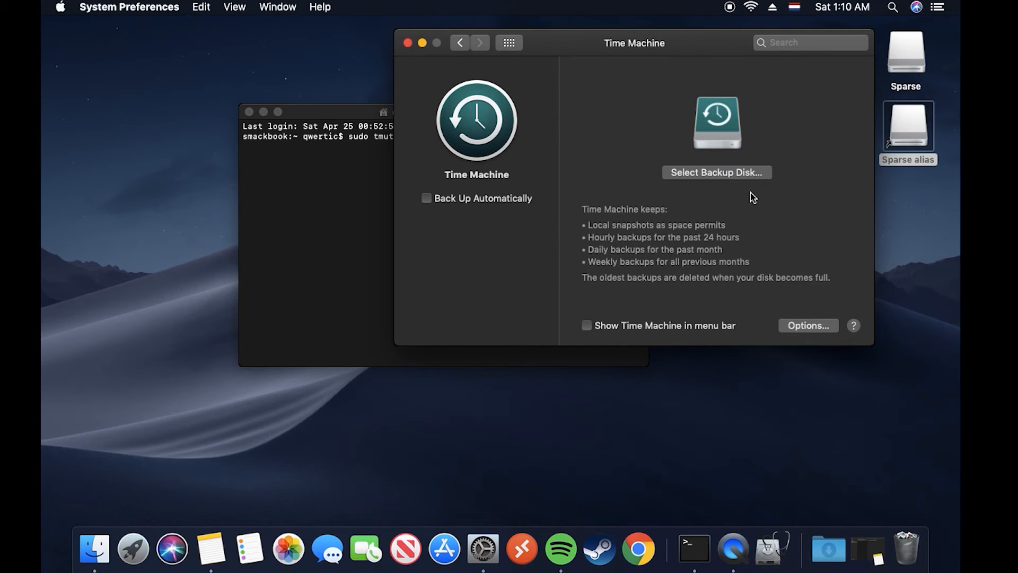
mouse_move(388, 60)
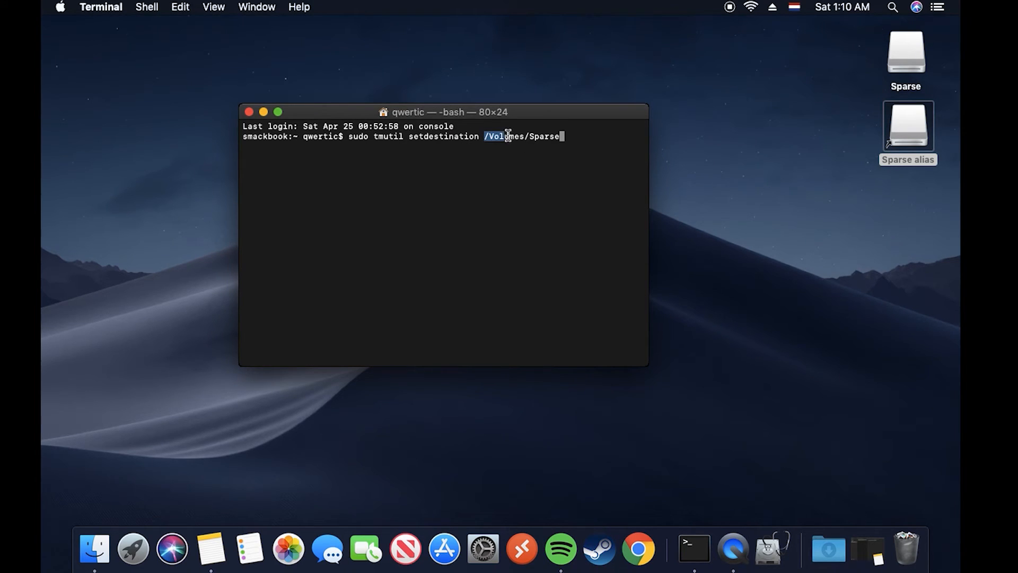
double_click(523, 137)
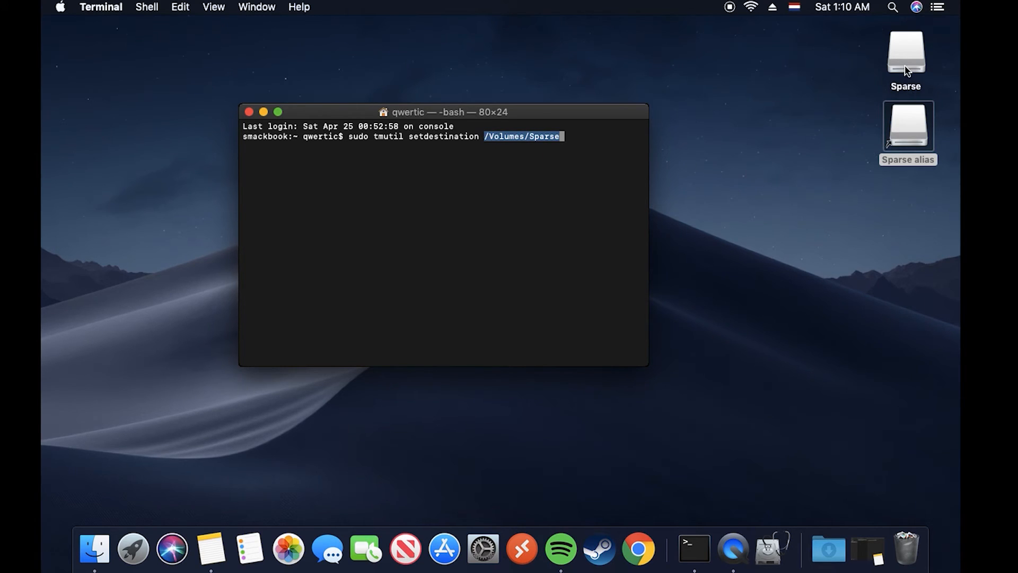
right_click(905, 52)
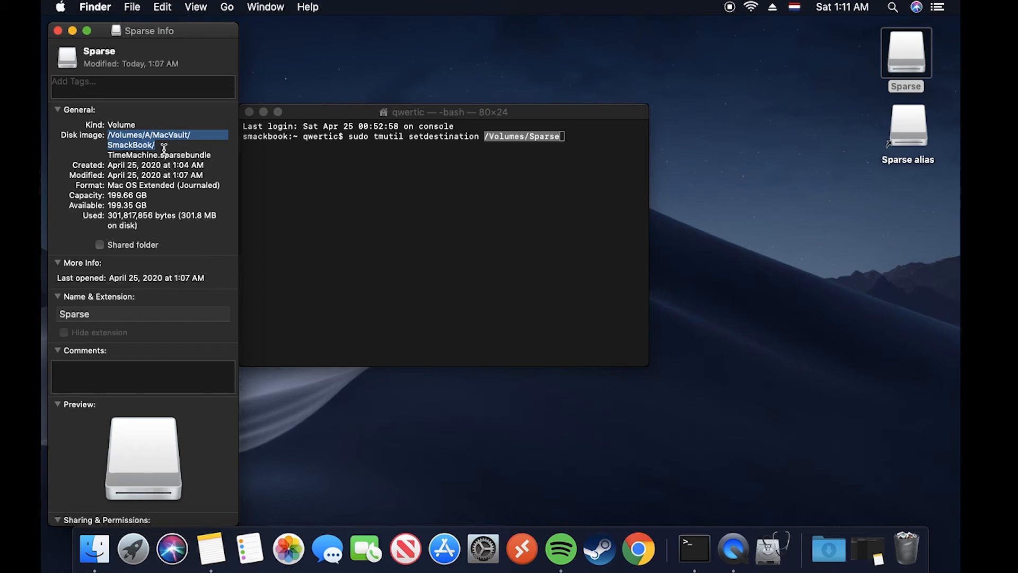
mouse_move(52, 40)
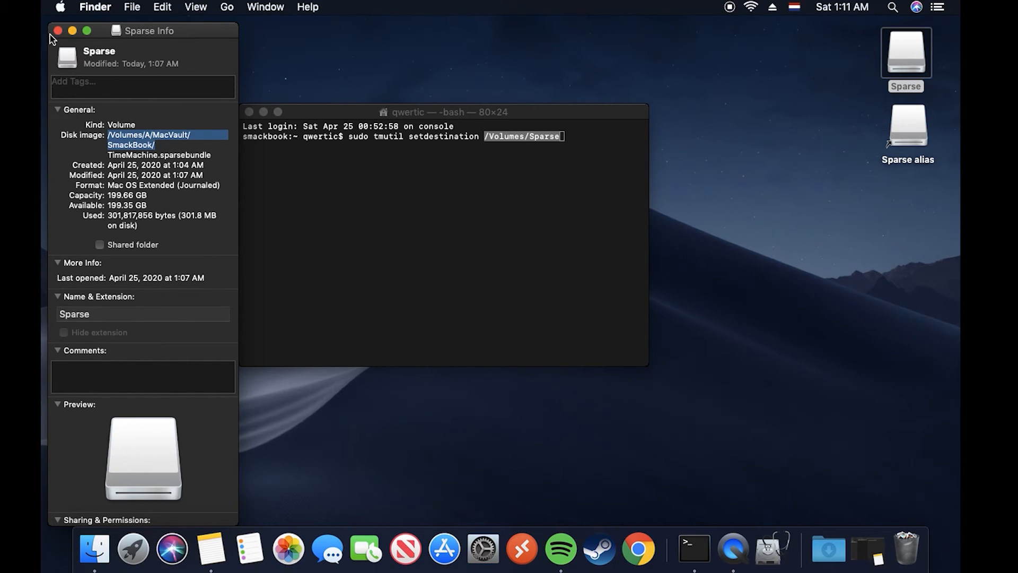
click(57, 31)
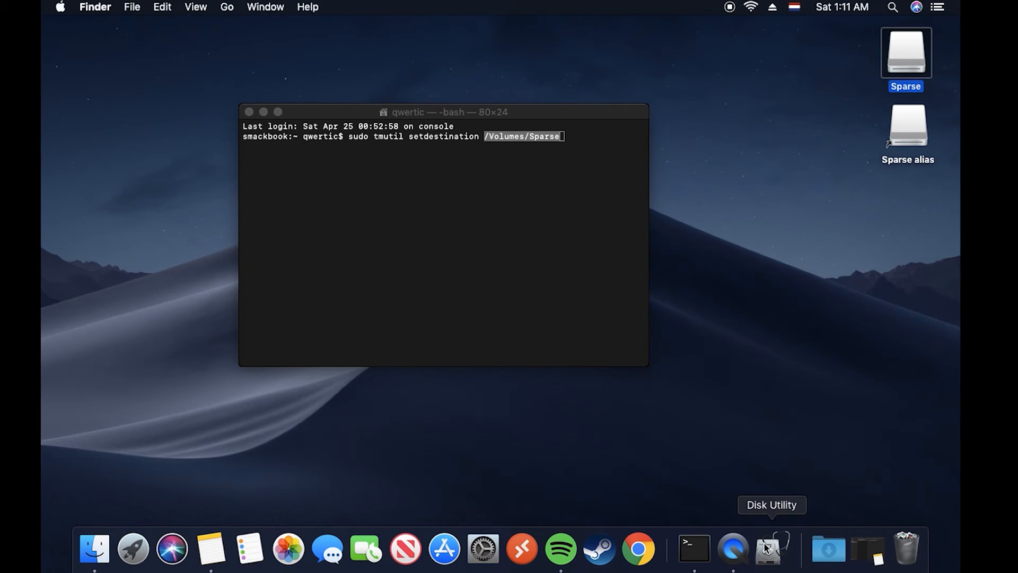
mouse_move(700, 316)
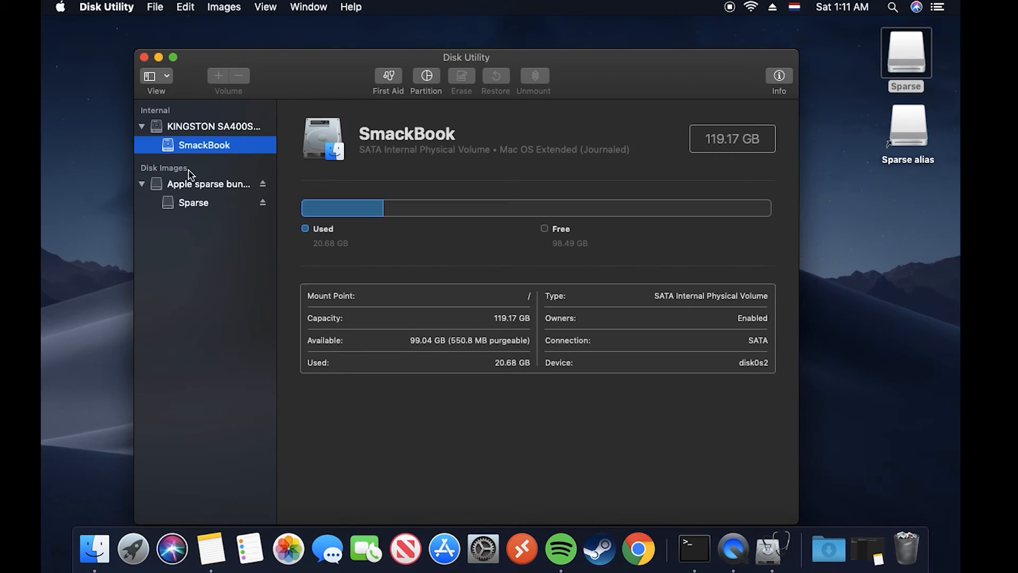
Select the Sparse disk image volume to confirm its mount point /Volumes/Sparse.
click(193, 202)
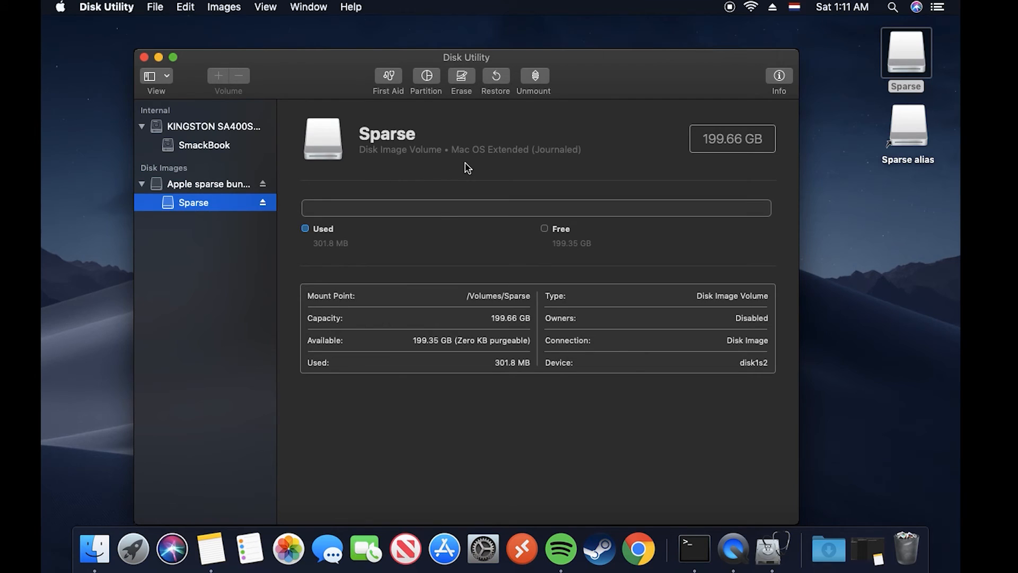
mouse_move(477, 311)
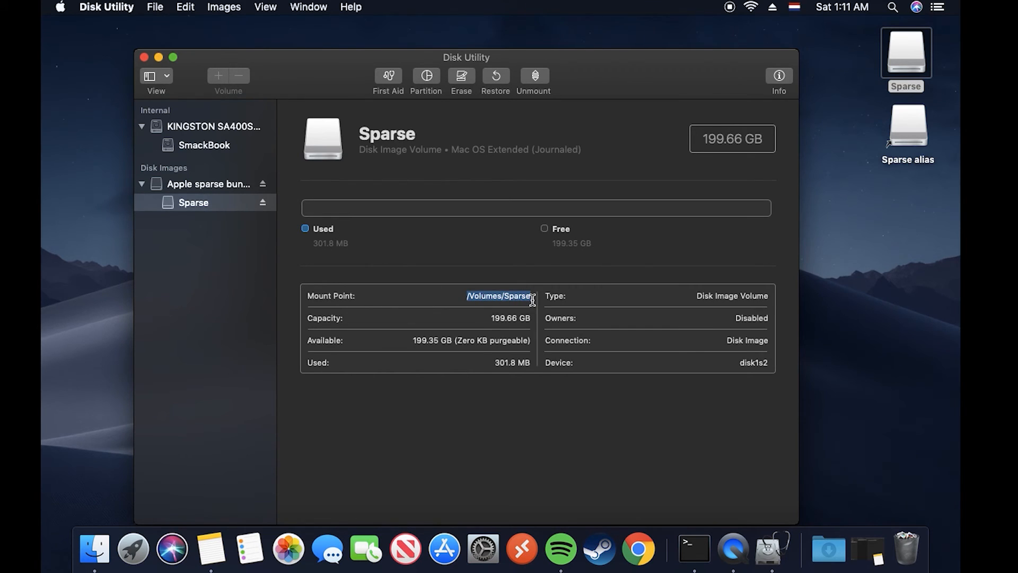
mouse_move(163, 70)
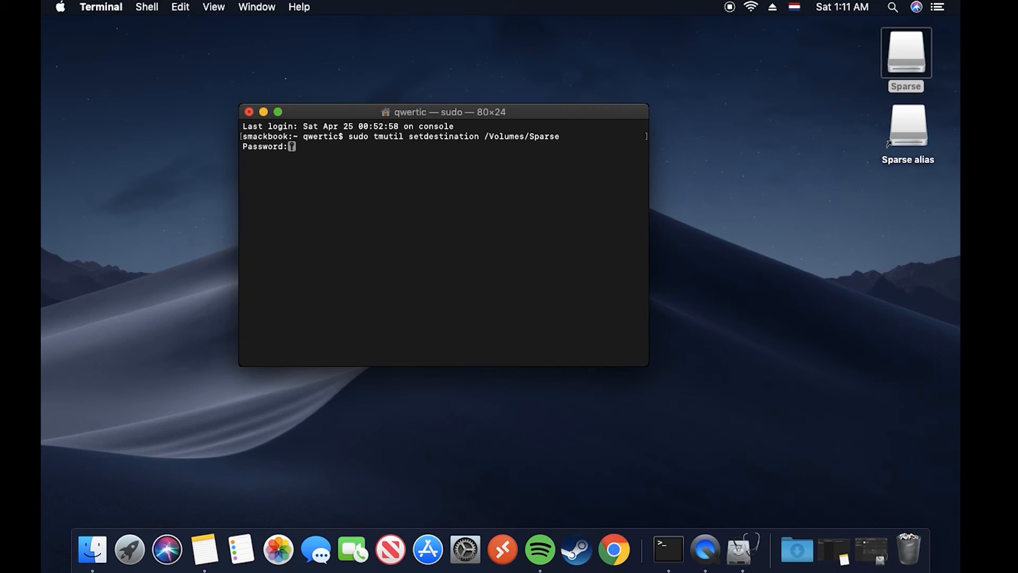
Run sudo tmutil setdestination /Volumes/Sparse with the admin password, then return to System Preferences.
key(Return)
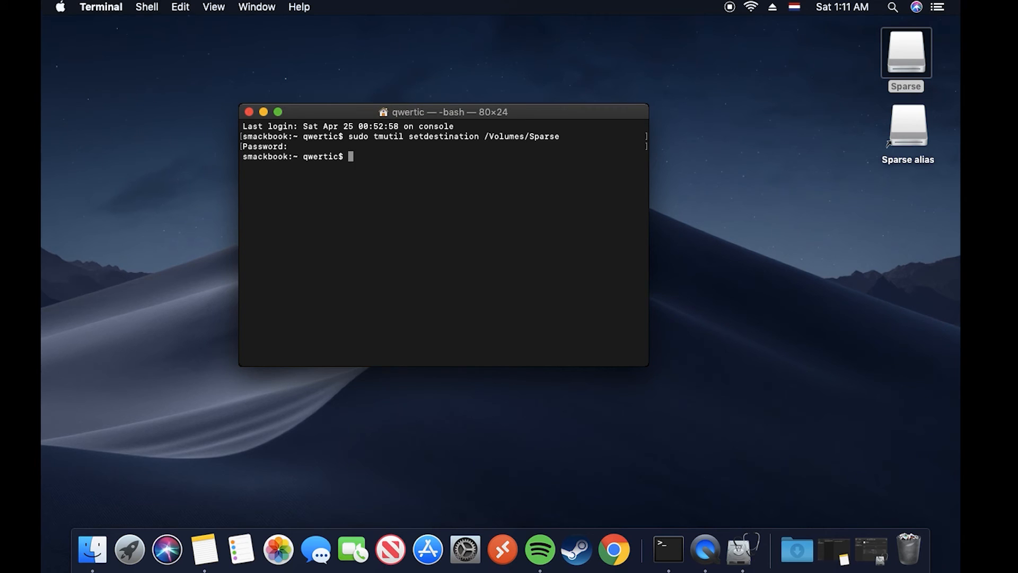
mouse_move(262, 156)
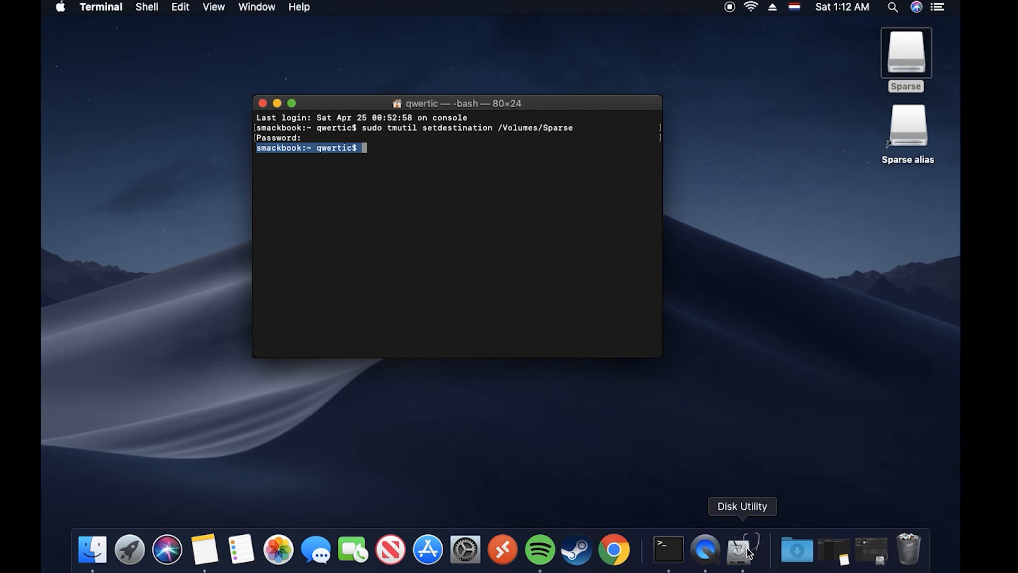
mouse_move(496, 281)
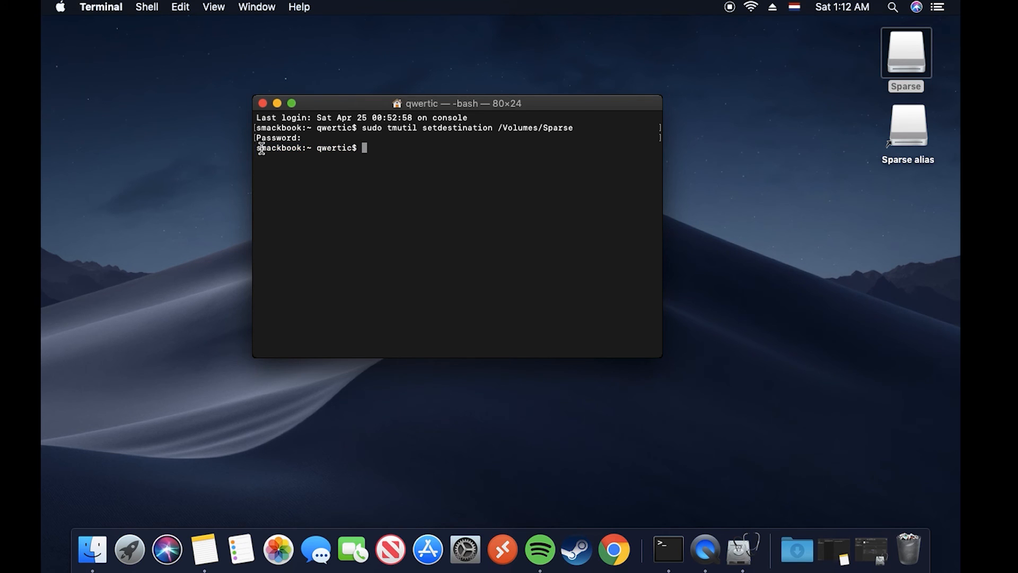
double_click(306, 148)
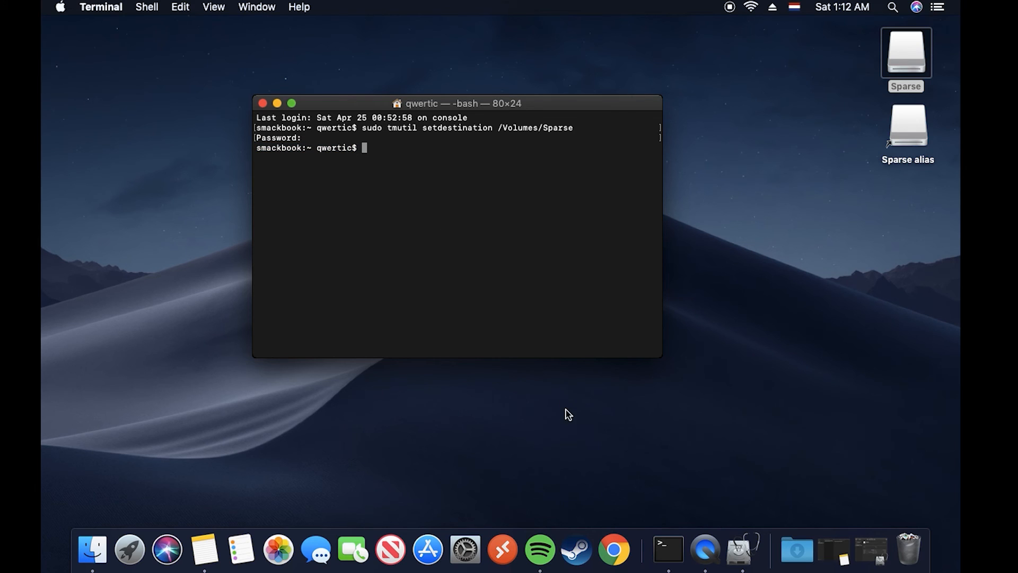
mouse_move(428, 467)
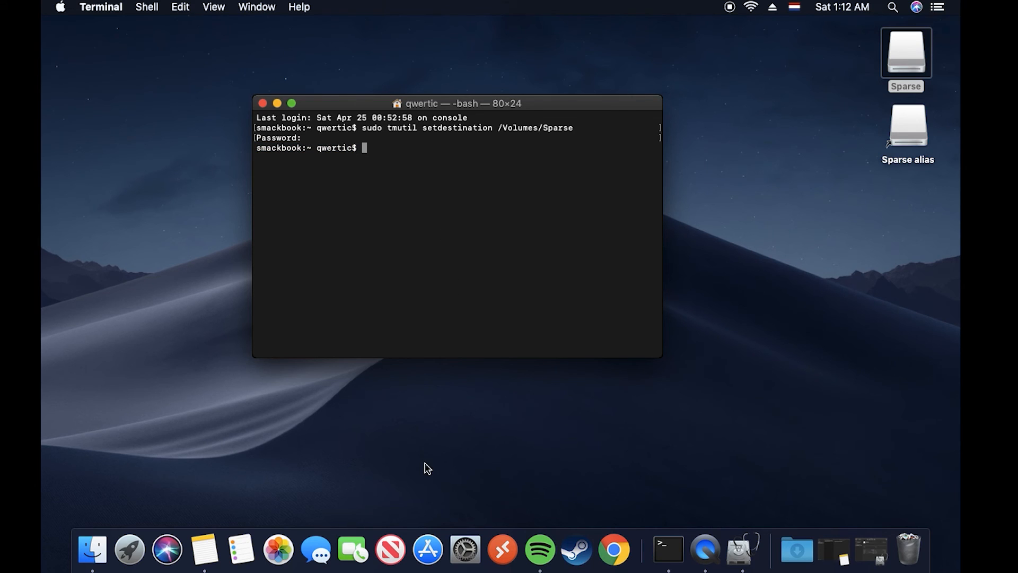
mouse_move(427, 549)
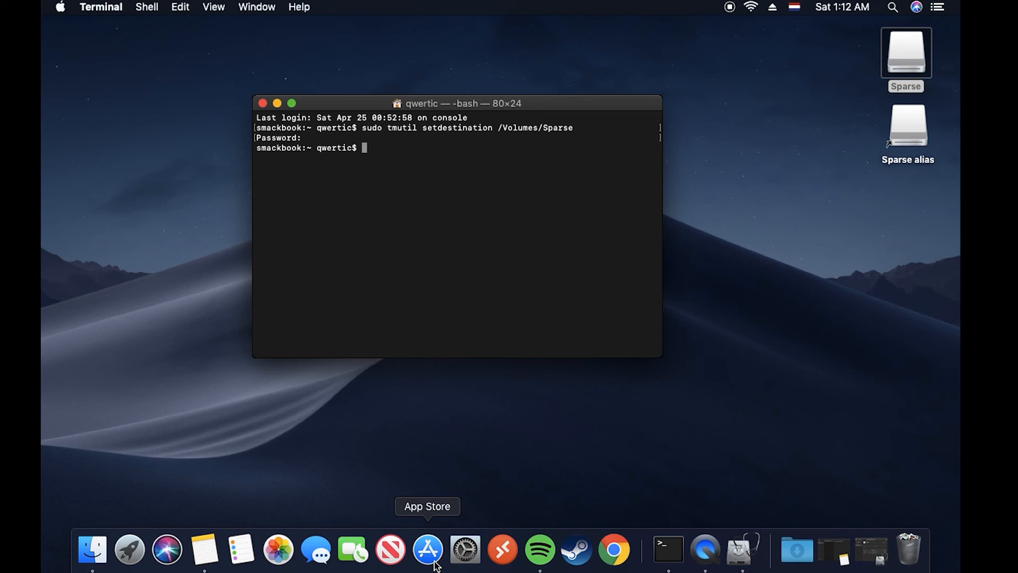
mouse_move(464, 550)
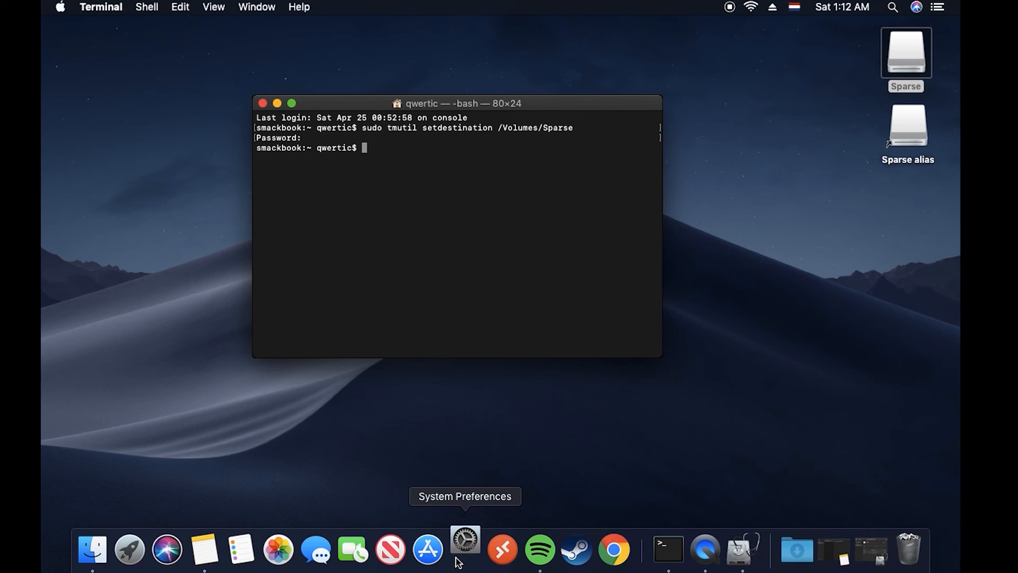
click(465, 550)
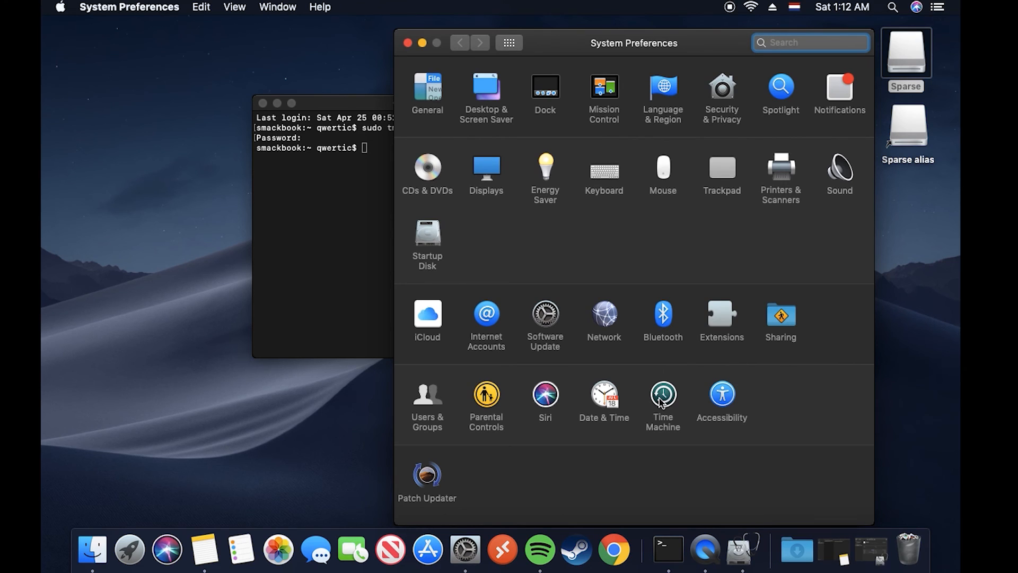
Confirm Sparse is now listed as Time Machine's backup disk, leaving the selection unchanged.
click(662, 394)
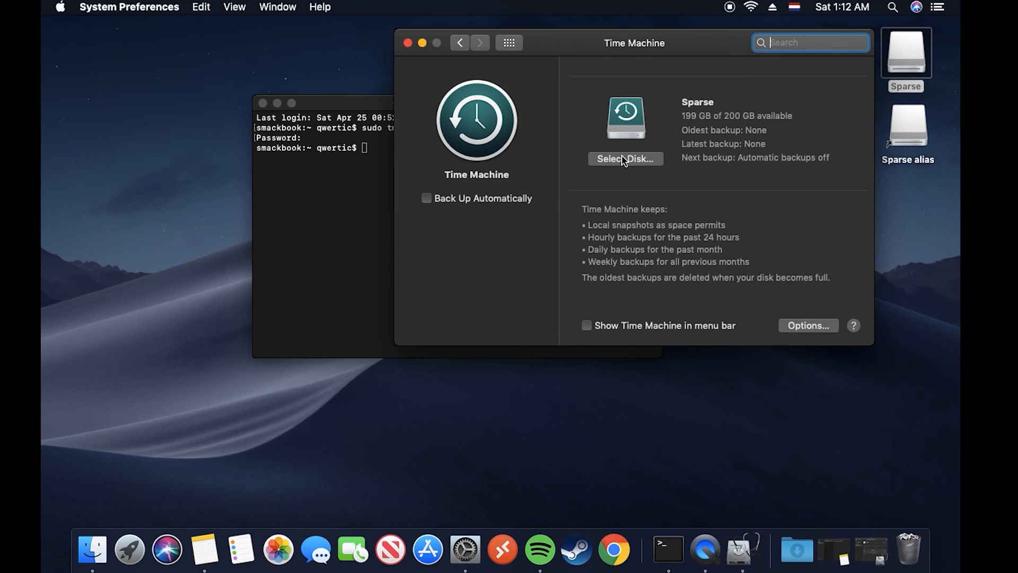
click(624, 158)
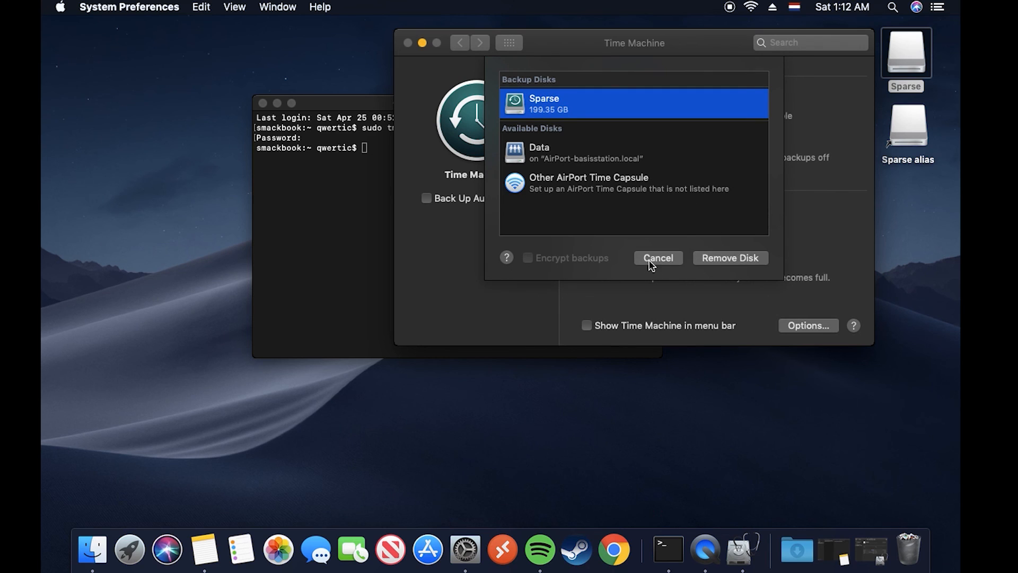
click(658, 258)
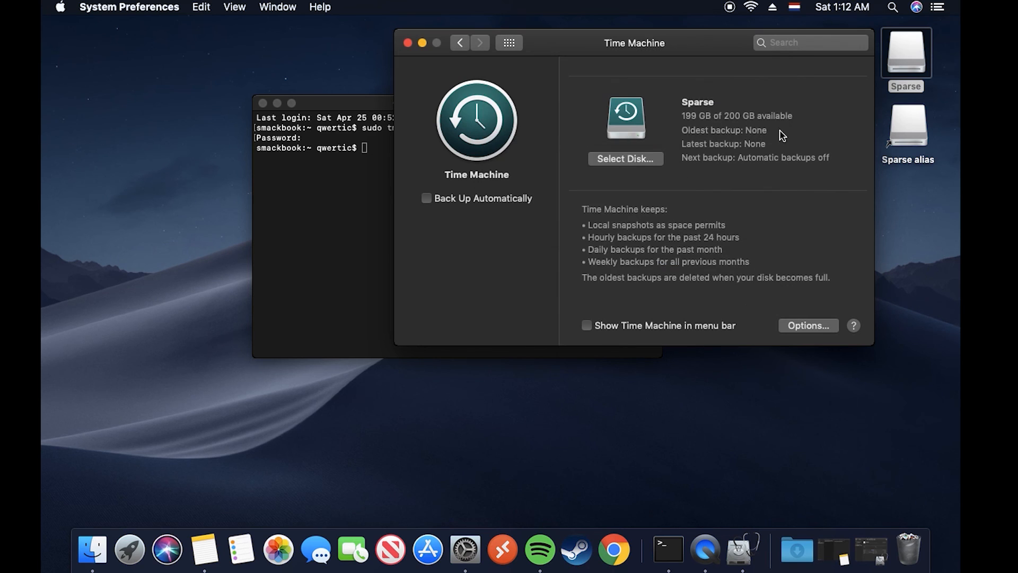
mouse_move(611, 192)
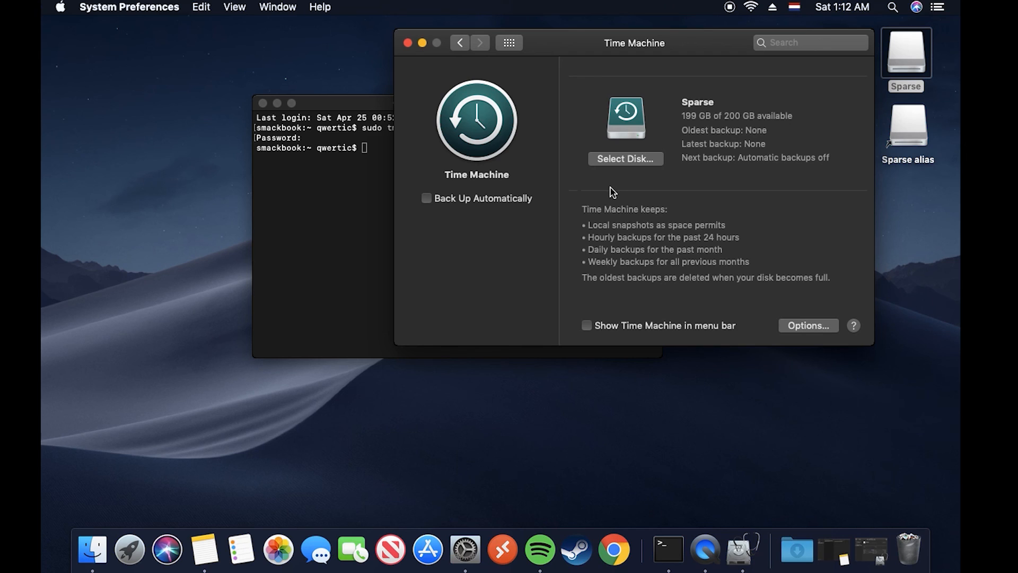
mouse_move(476, 203)
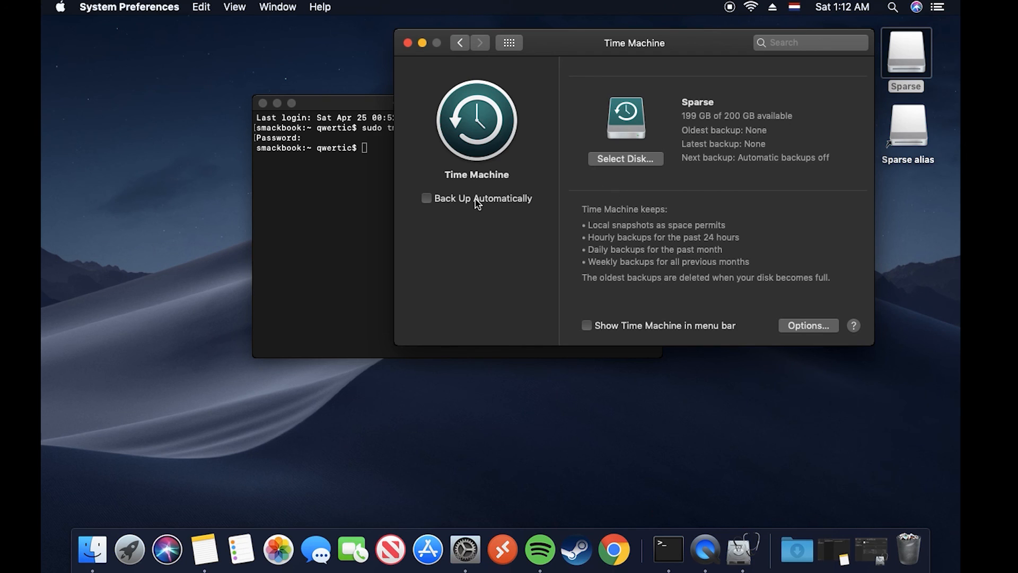
Enable Back Up Automatically so Time Machine backs up to Sparse.
click(426, 199)
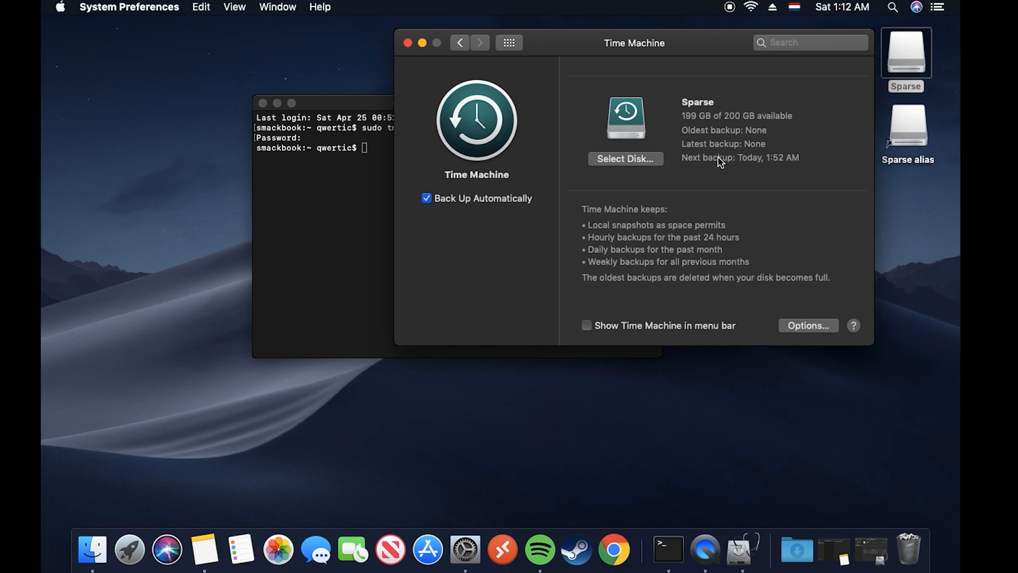
mouse_move(777, 166)
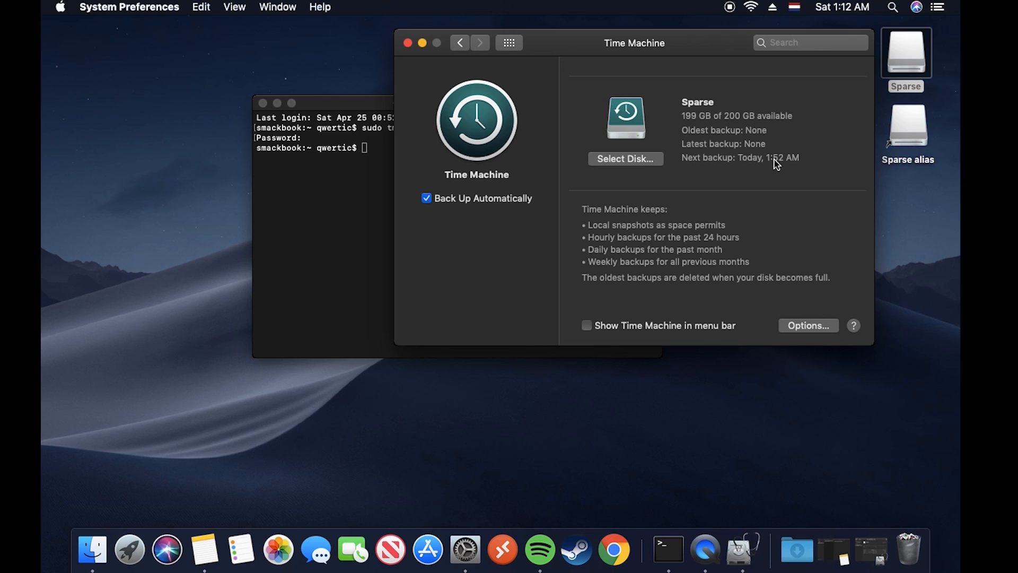
mouse_move(733, 274)
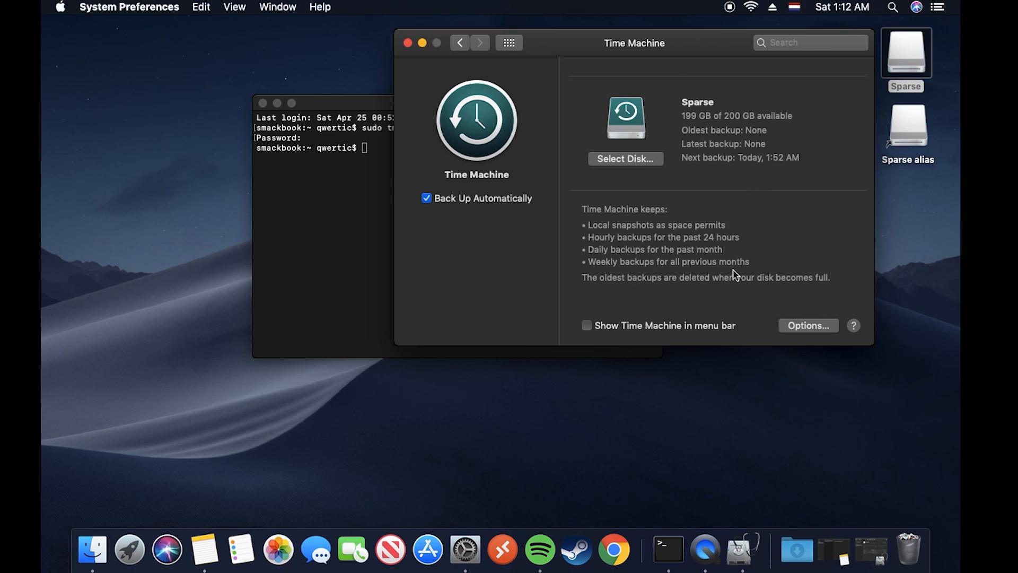
mouse_move(582, 88)
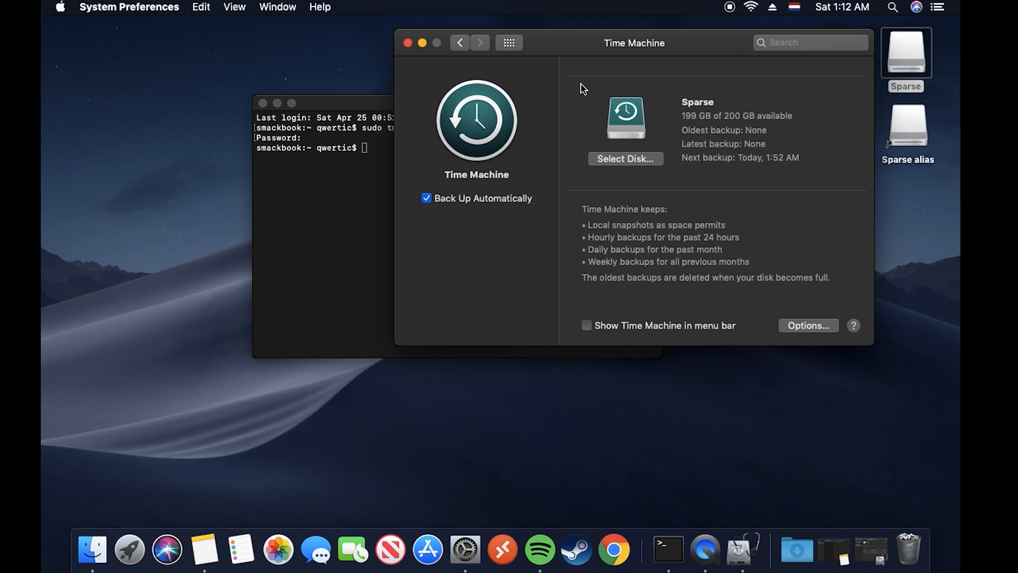
mouse_move(455, 70)
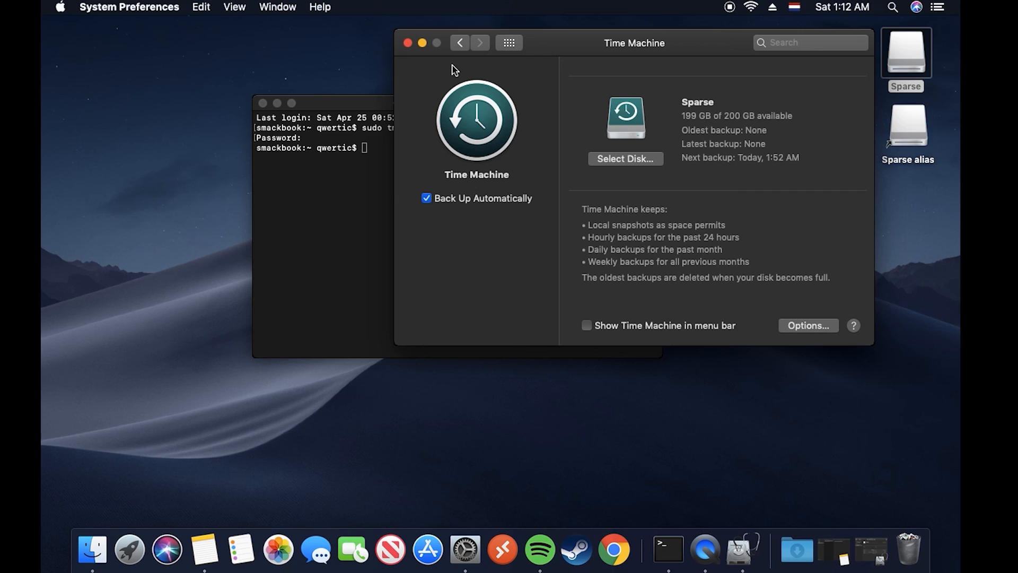
mouse_move(737, 137)
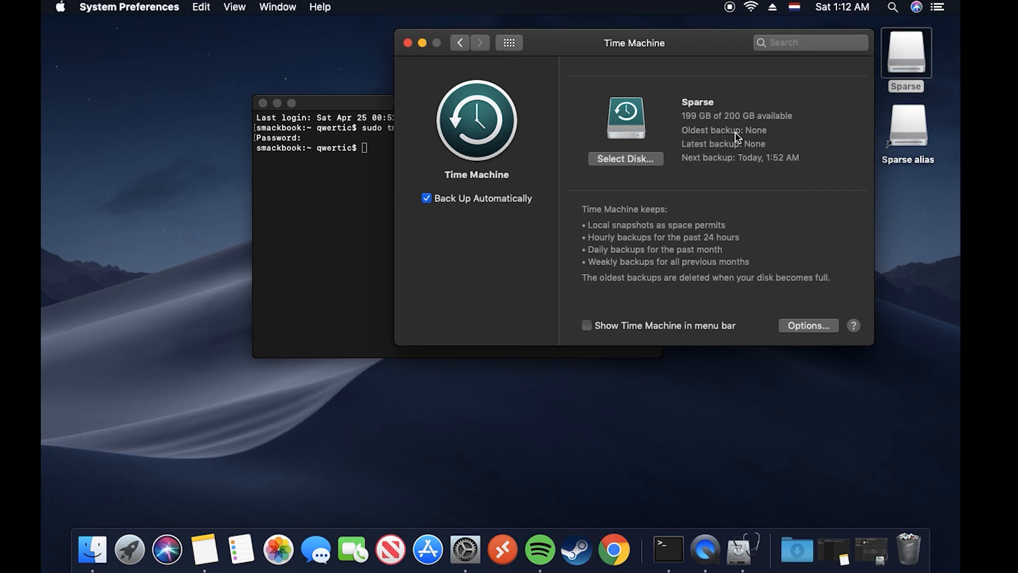